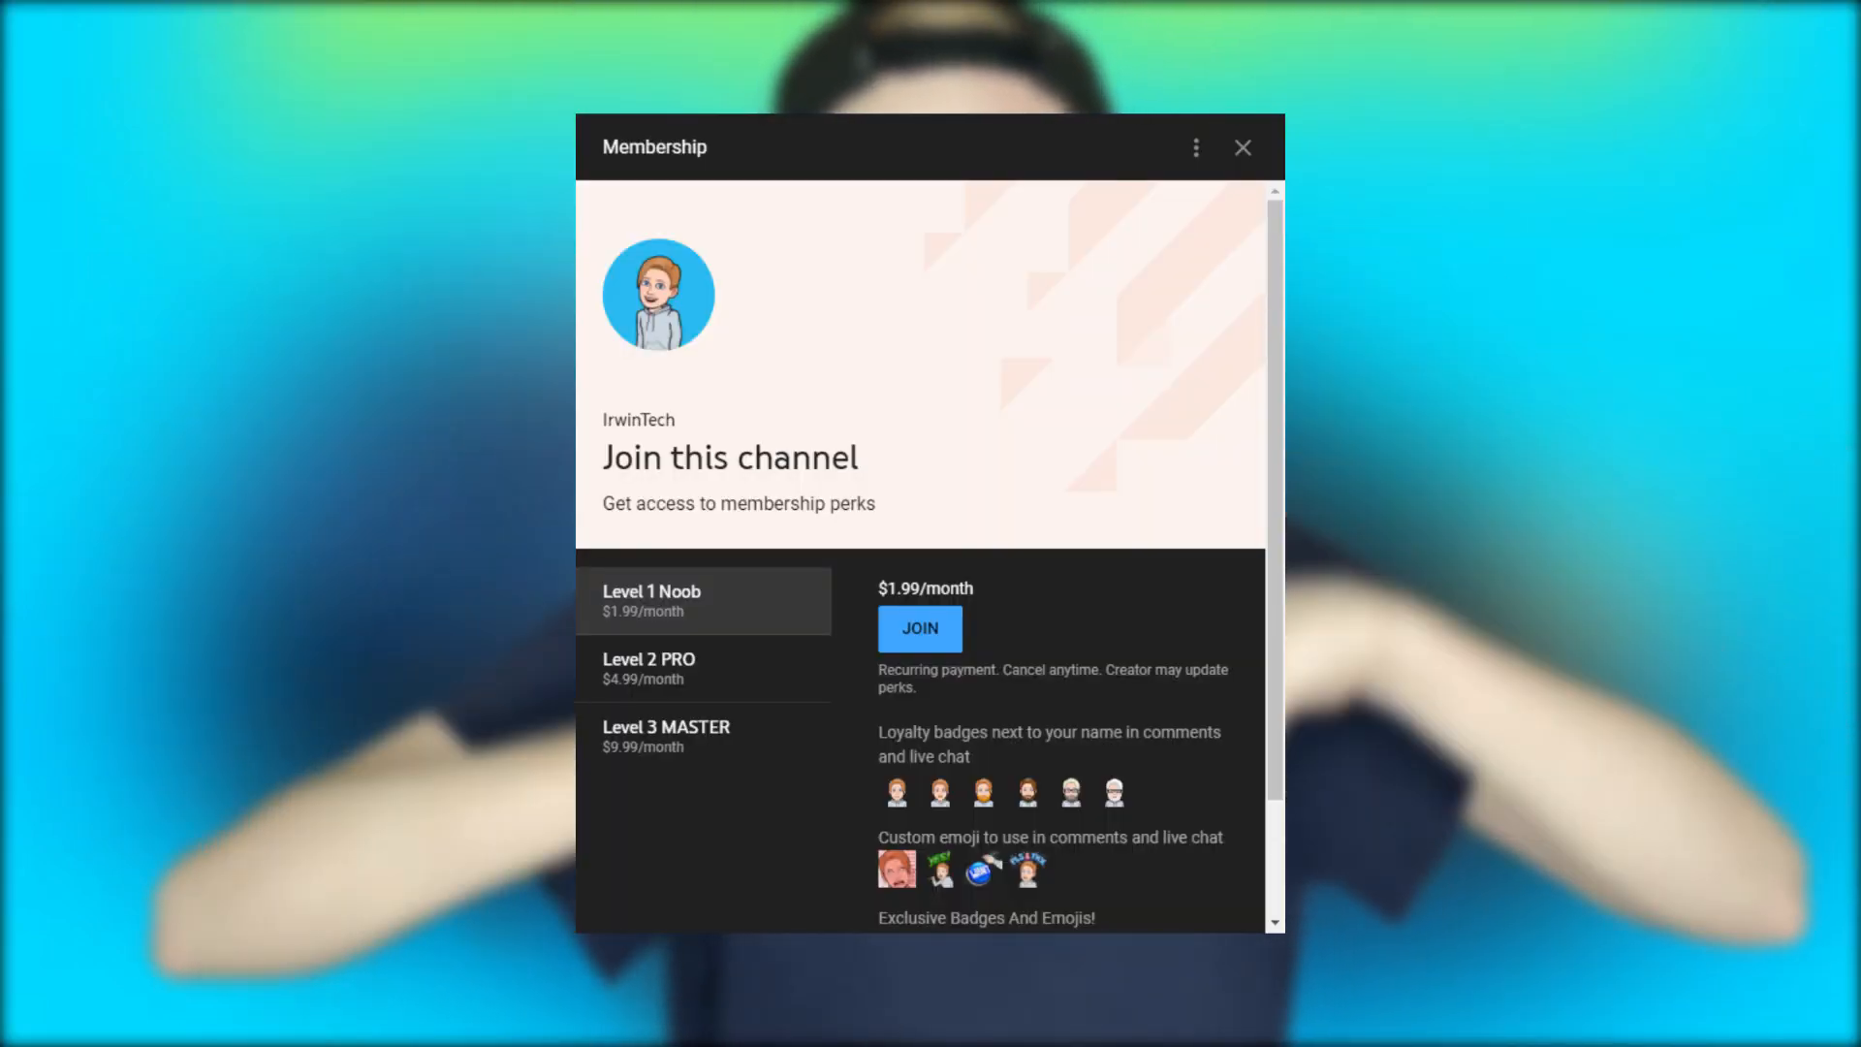
Confirm Linux (Beta) is enabled in Settings and close the window.
left_click(1243, 147)
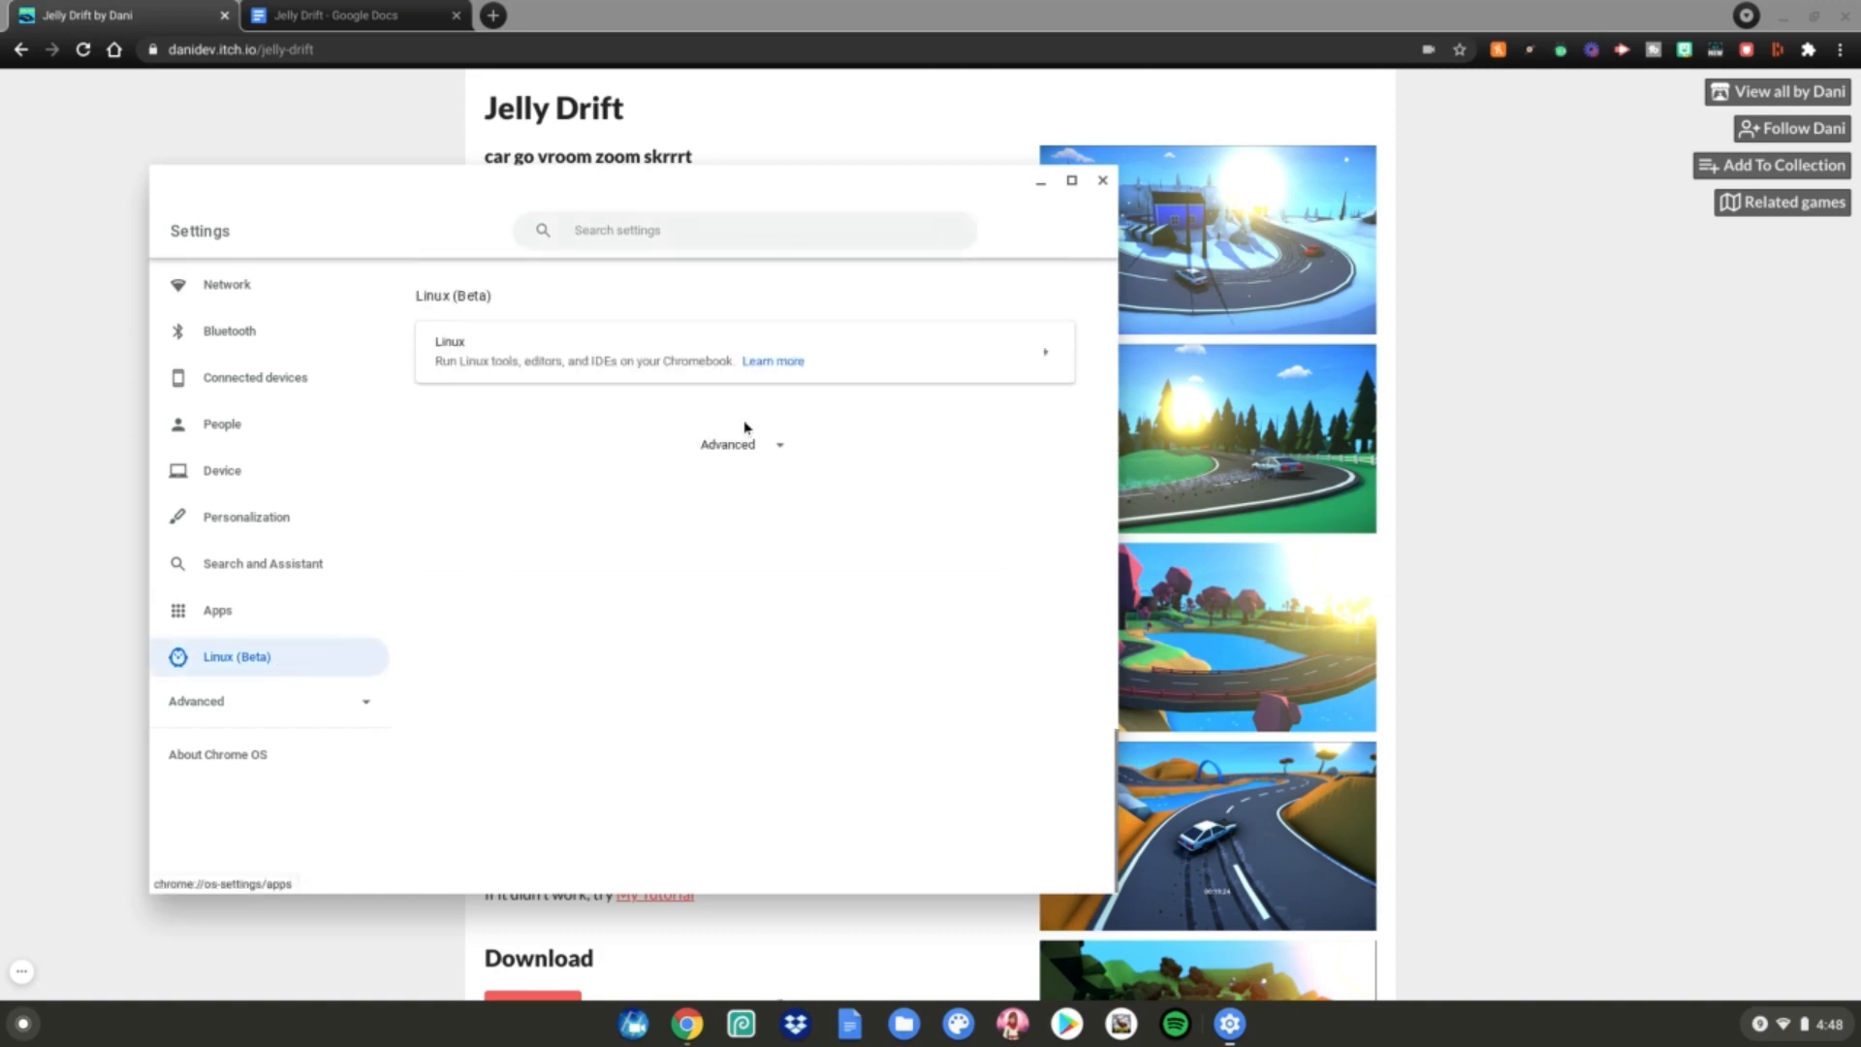
mouse_move(847, 400)
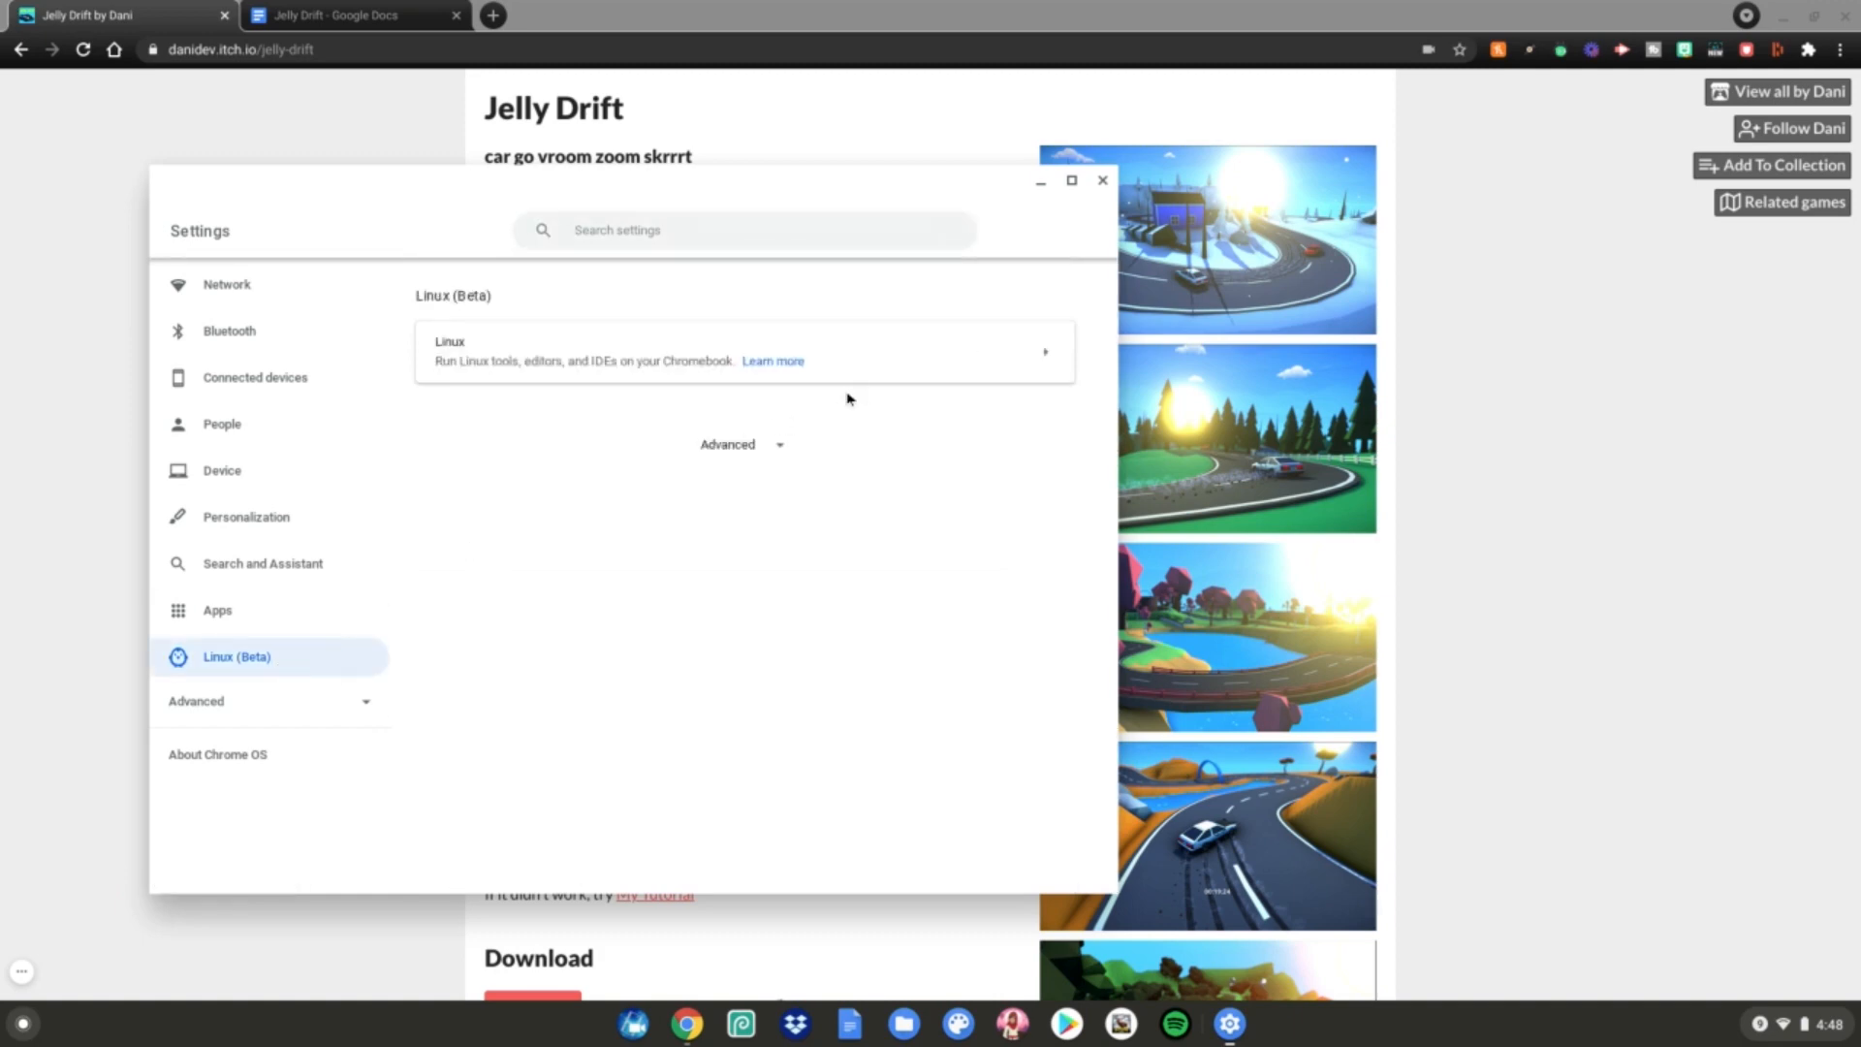
mouse_move(905, 395)
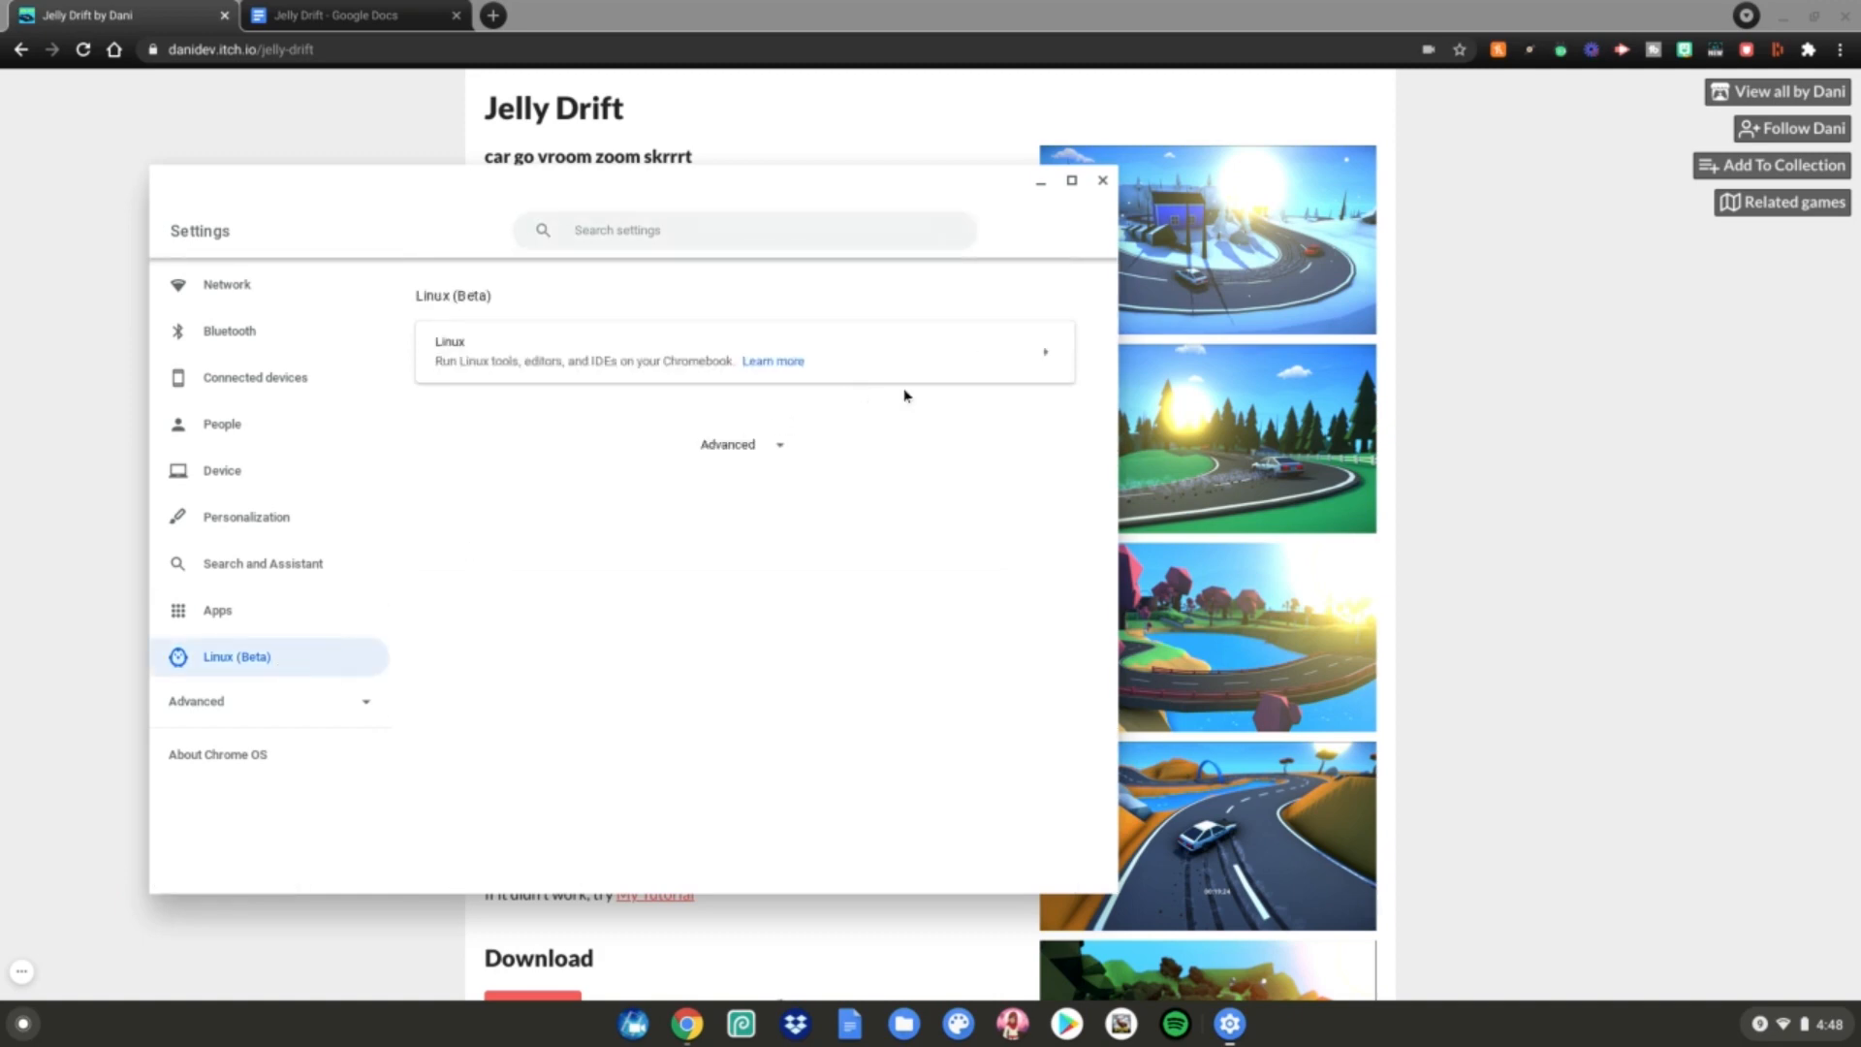
mouse_move(1103, 202)
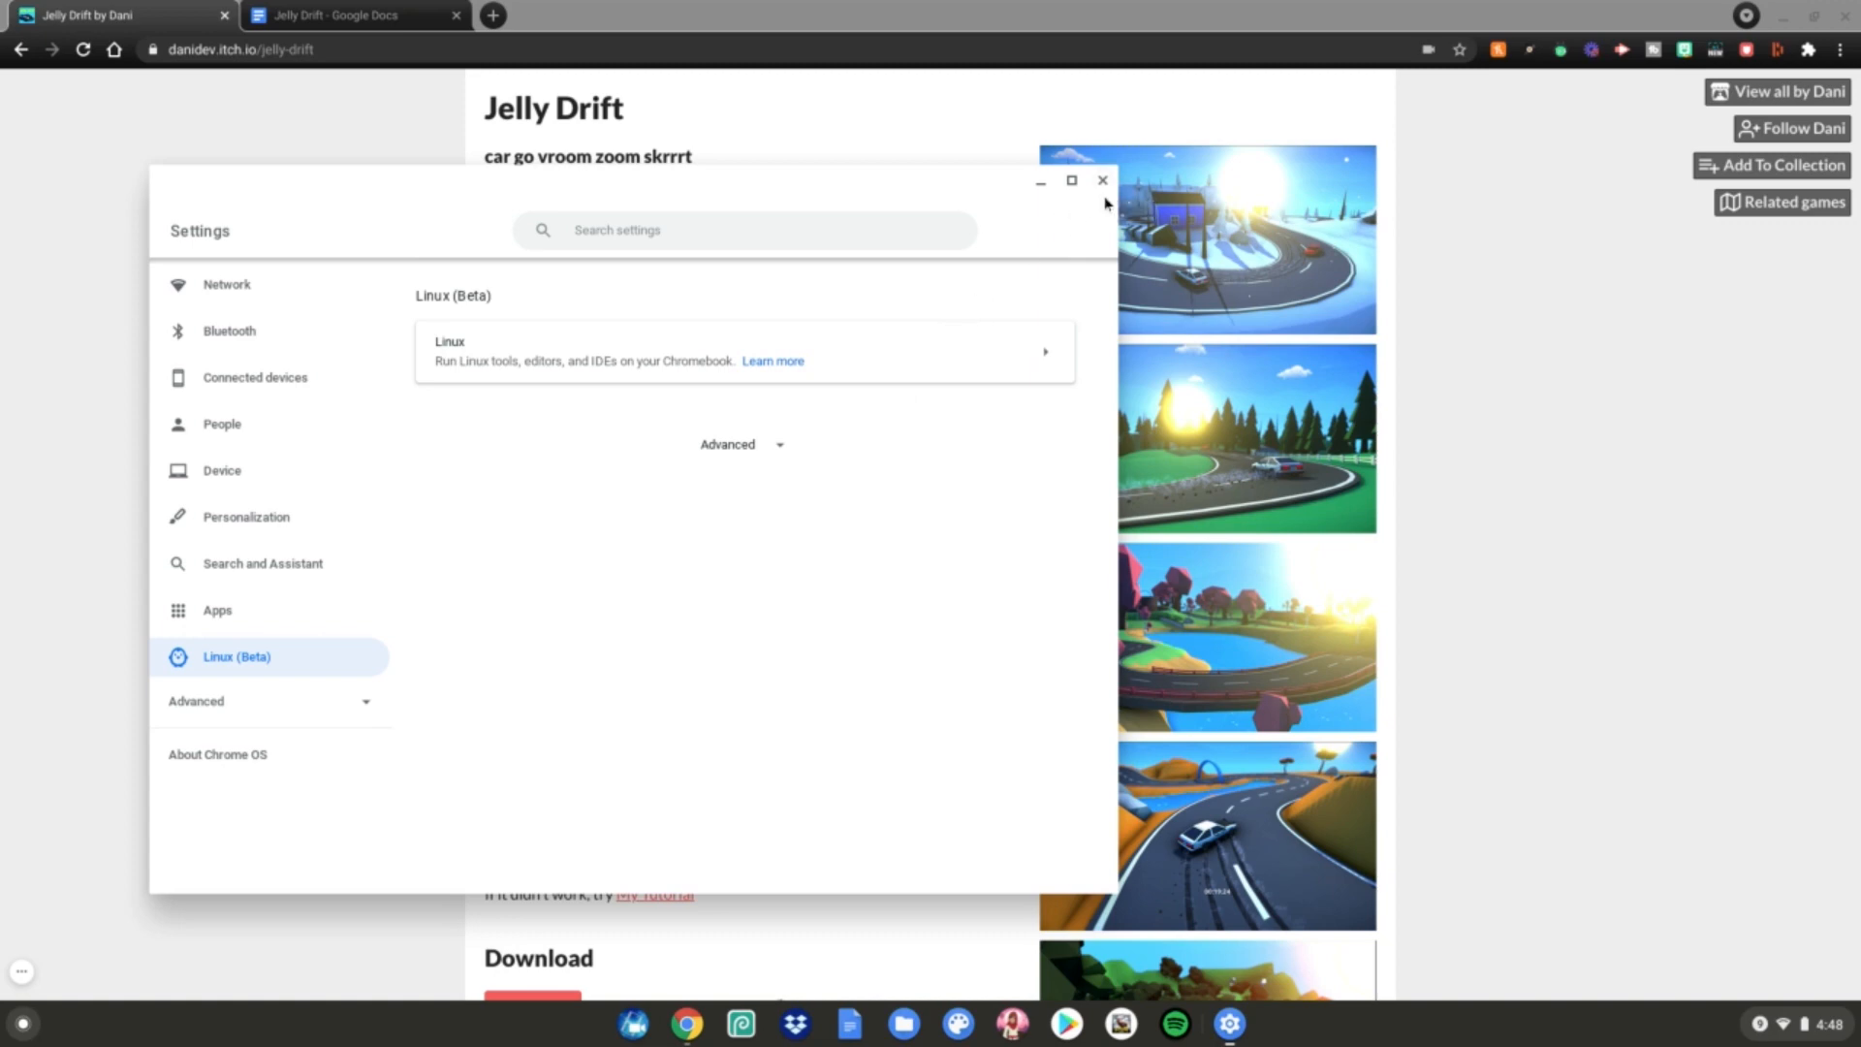
left_click(1101, 180)
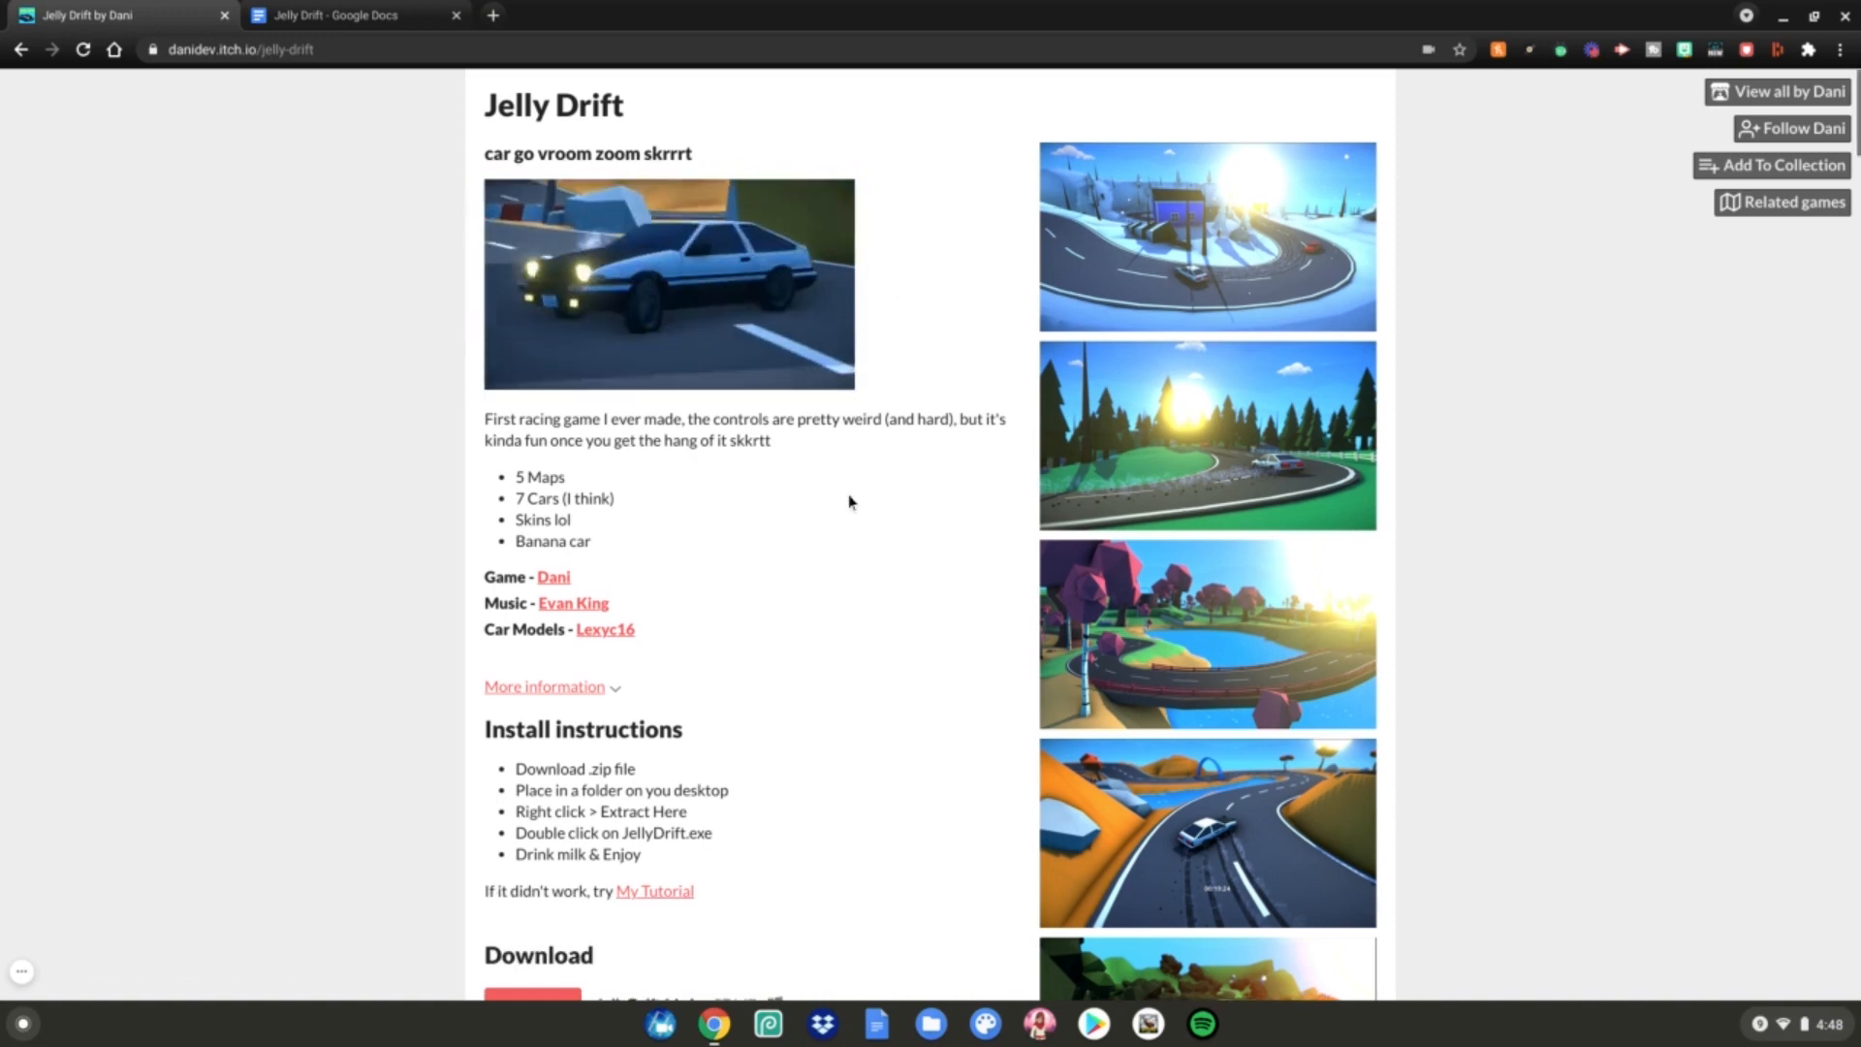
Download JellyDriftLinux.zip from the itch.io page and dismiss the thanks popup.
scroll("down", 3)
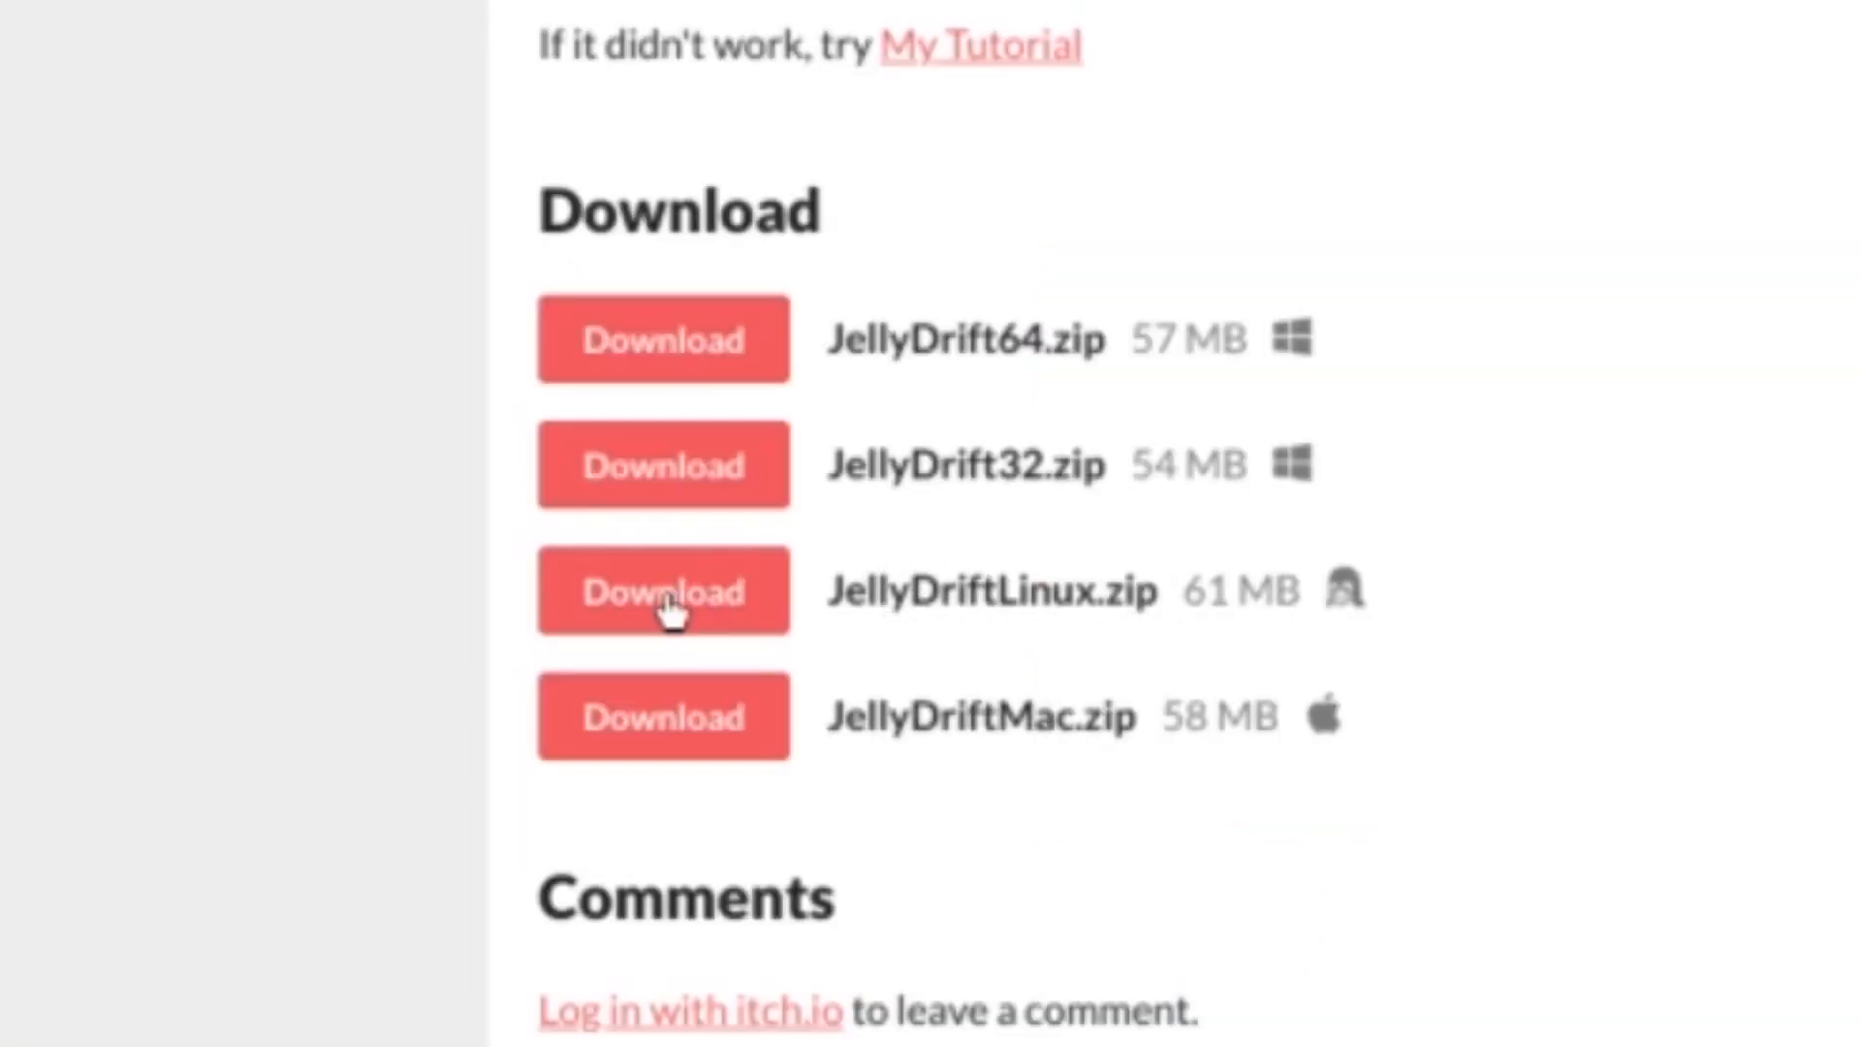
left_click(663, 591)
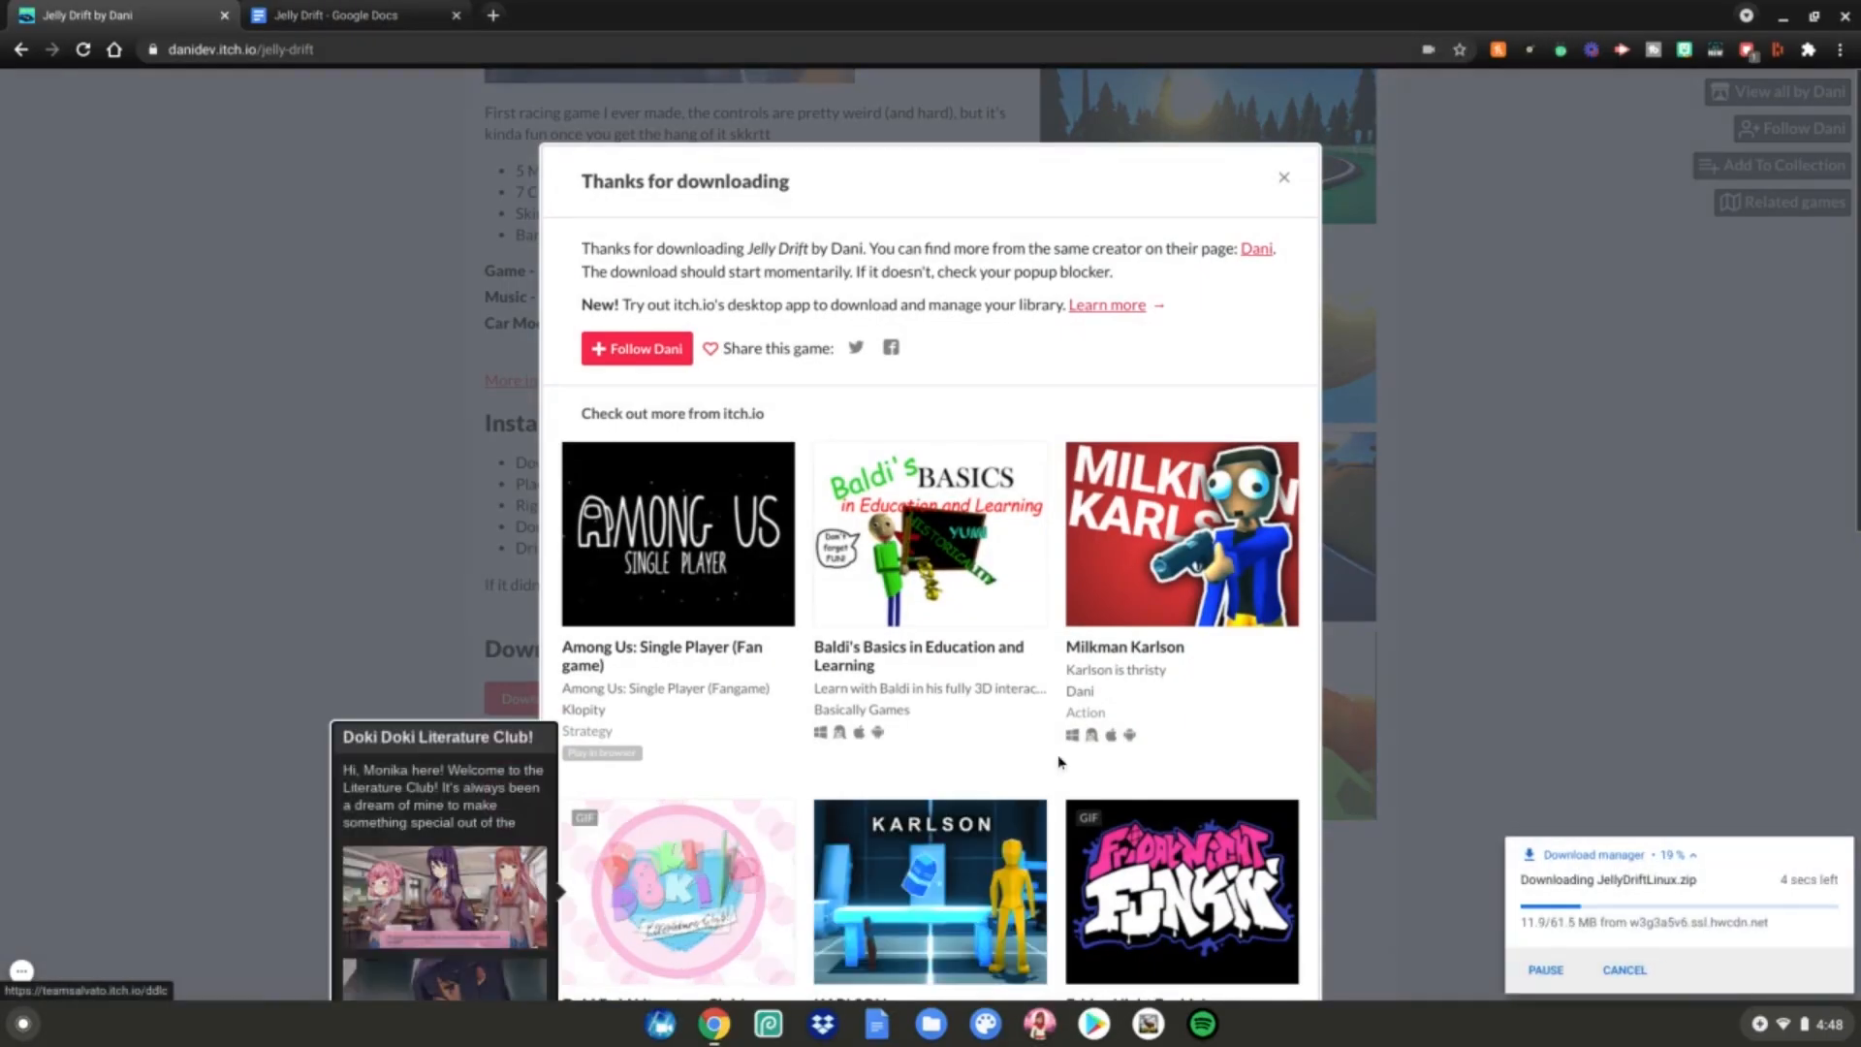
left_click(1284, 177)
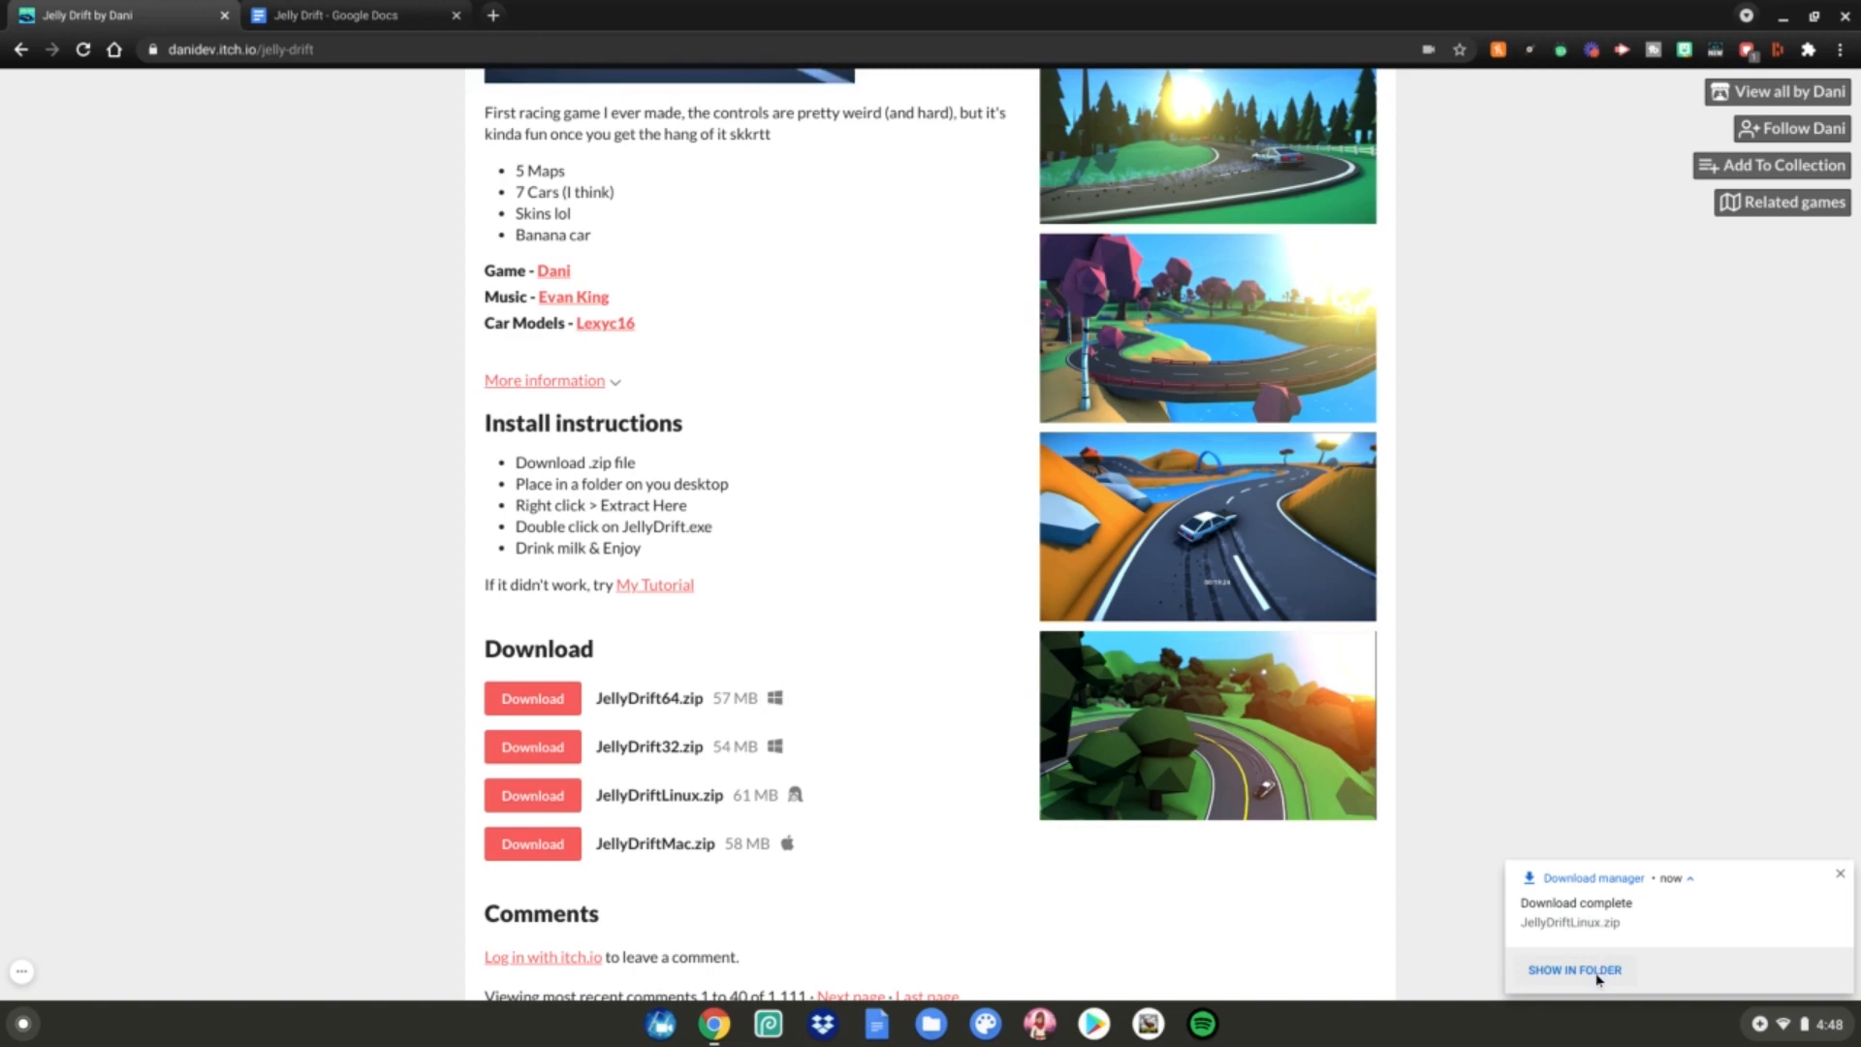
Move JellyDriftLinux.zip from Downloads into Linux files, then close Files.
left_click(1574, 969)
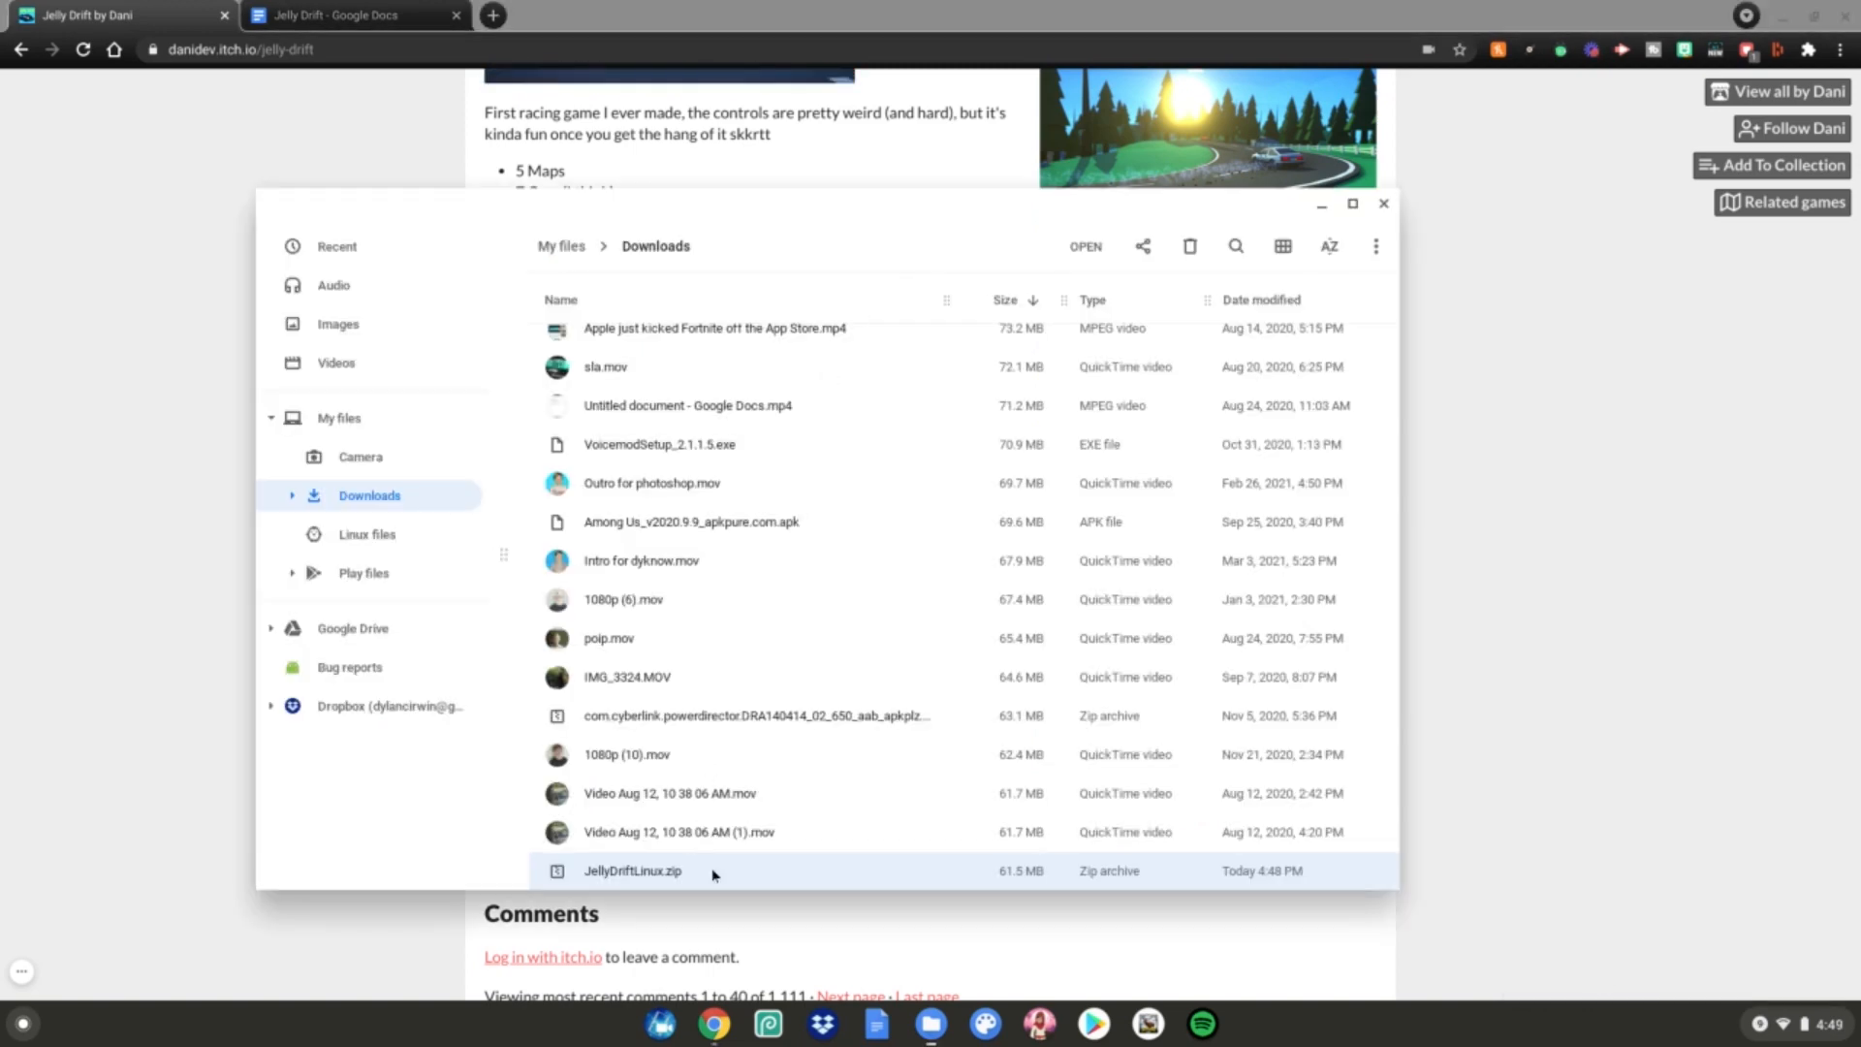
mouse_move(700, 880)
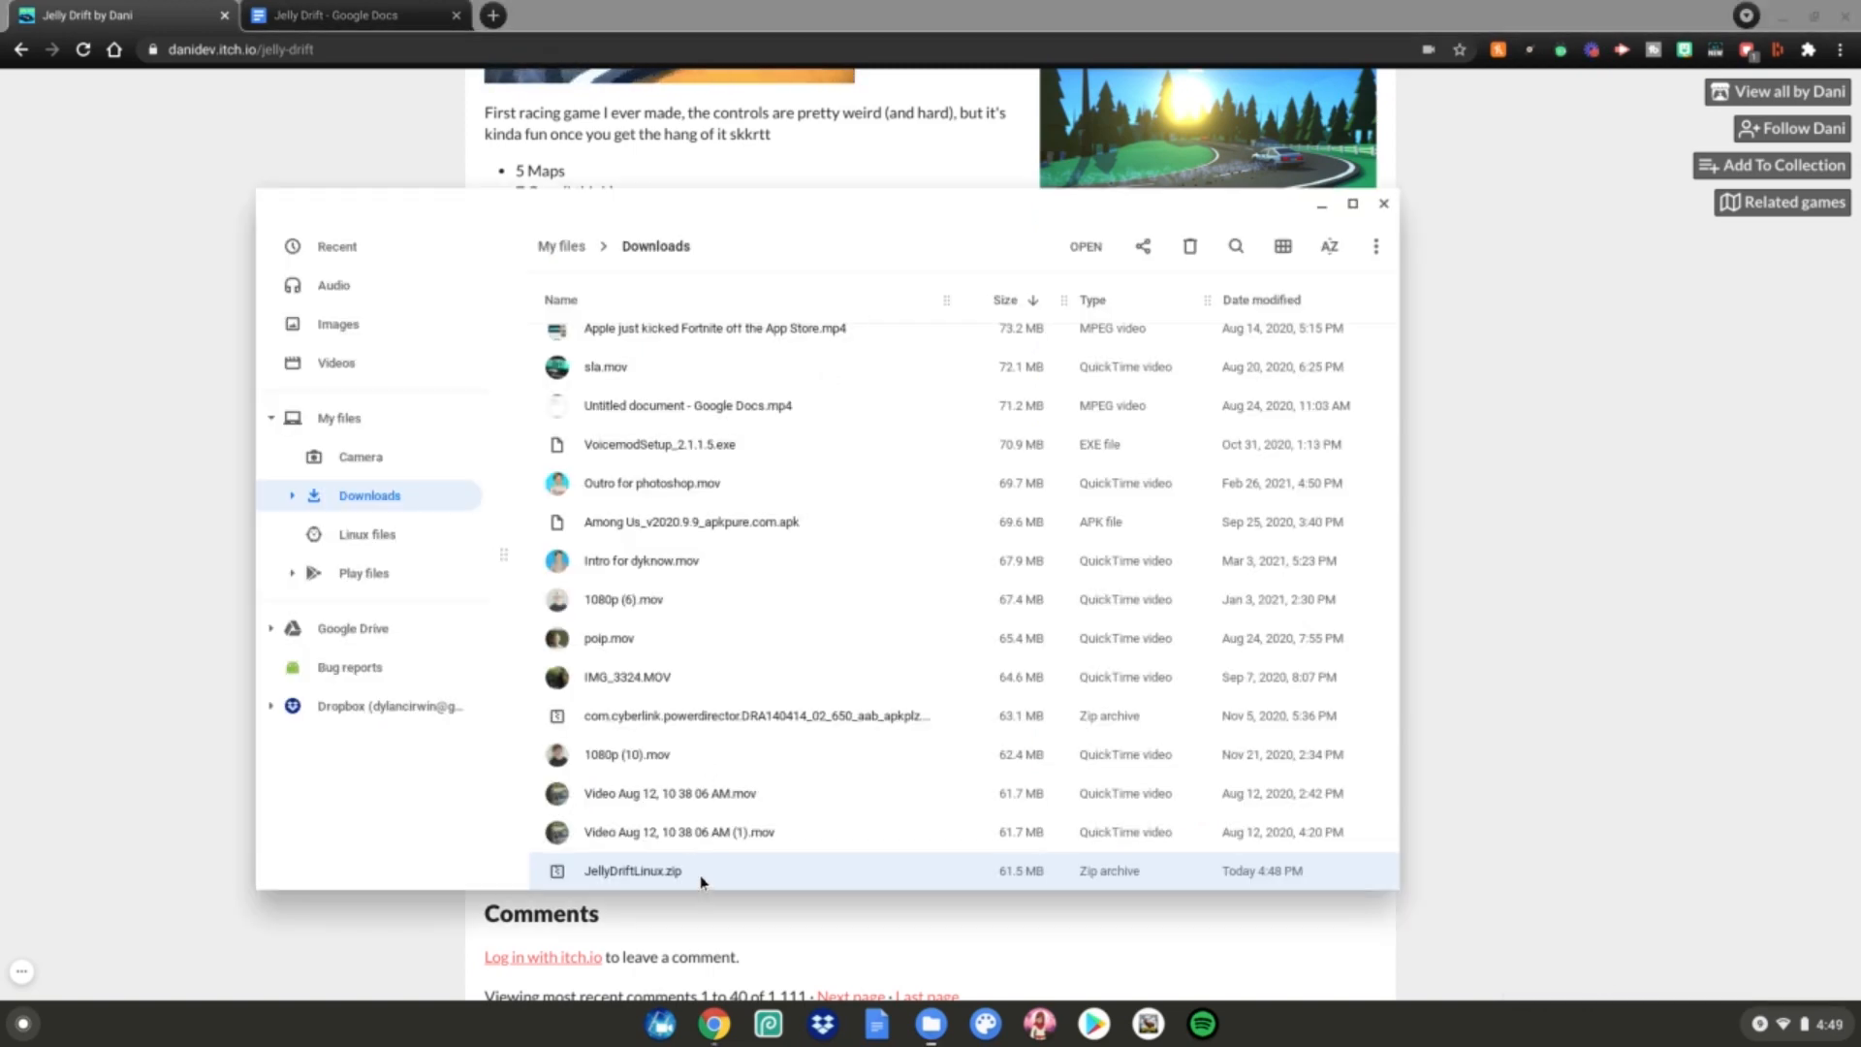
mouse_move(675, 872)
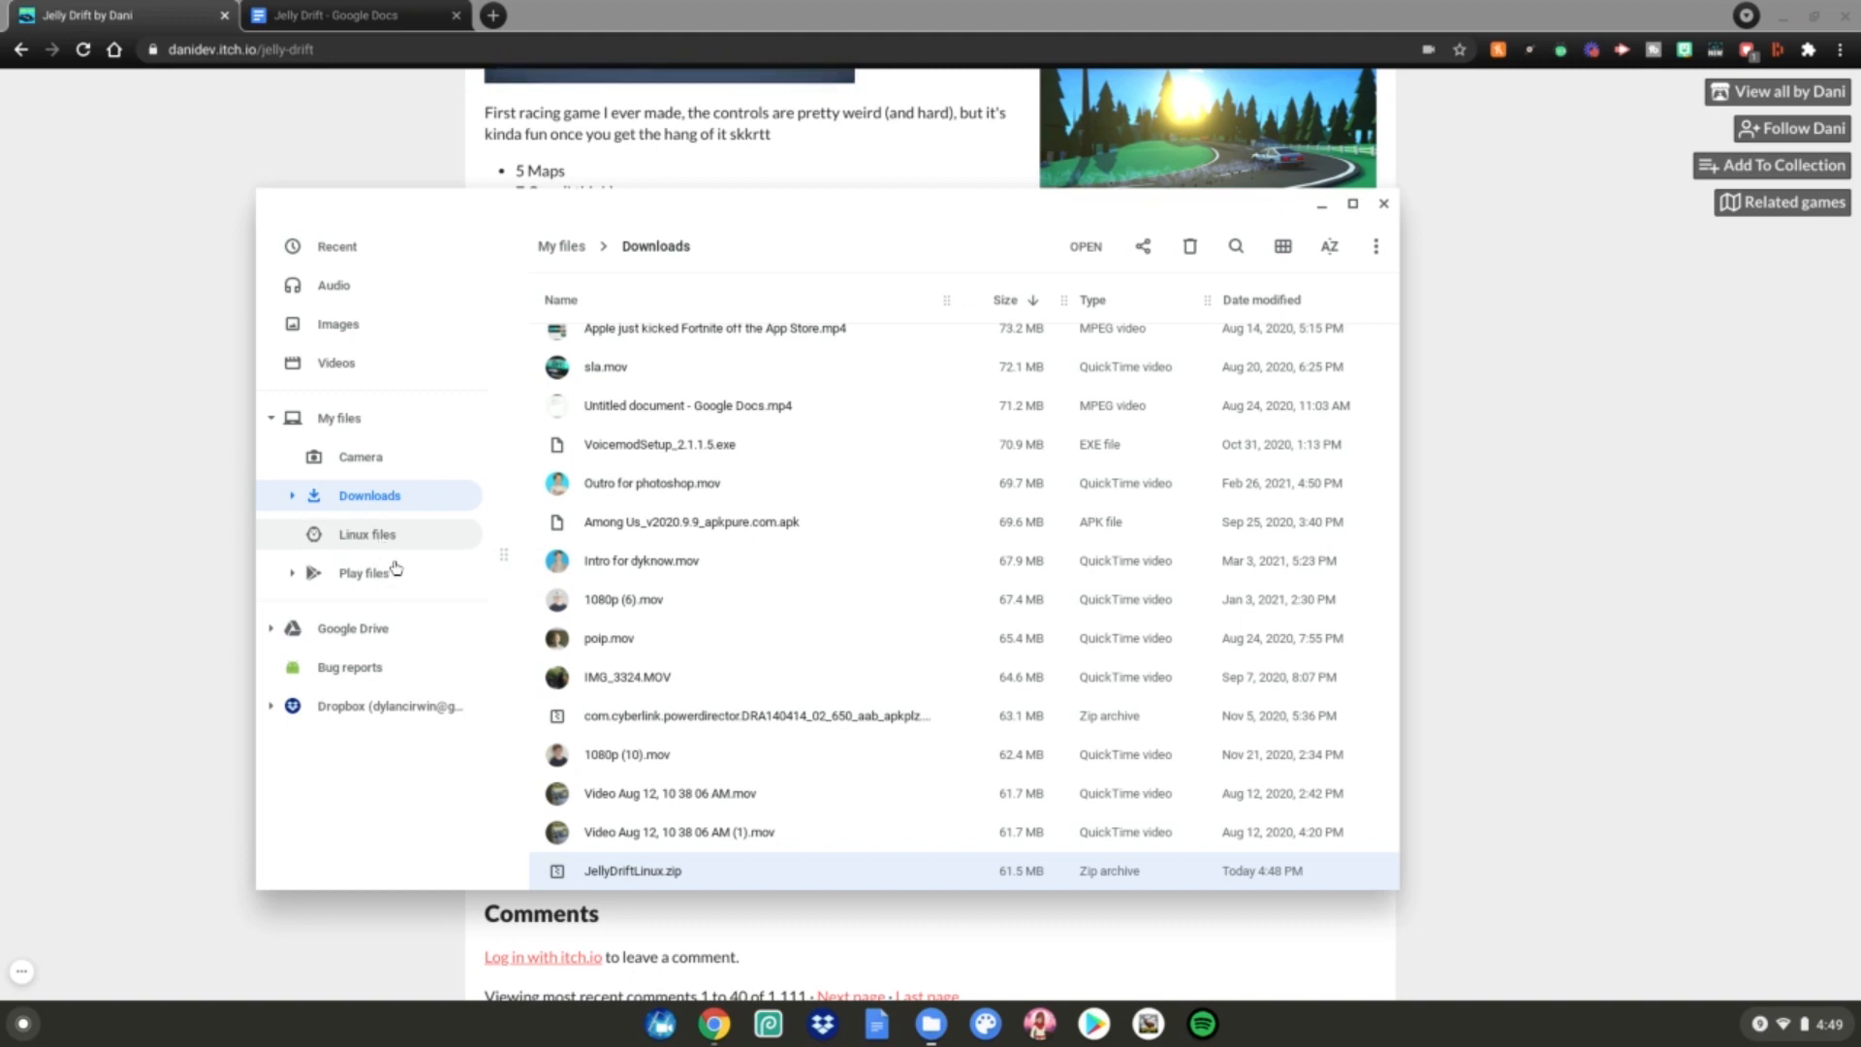
left_click(368, 535)
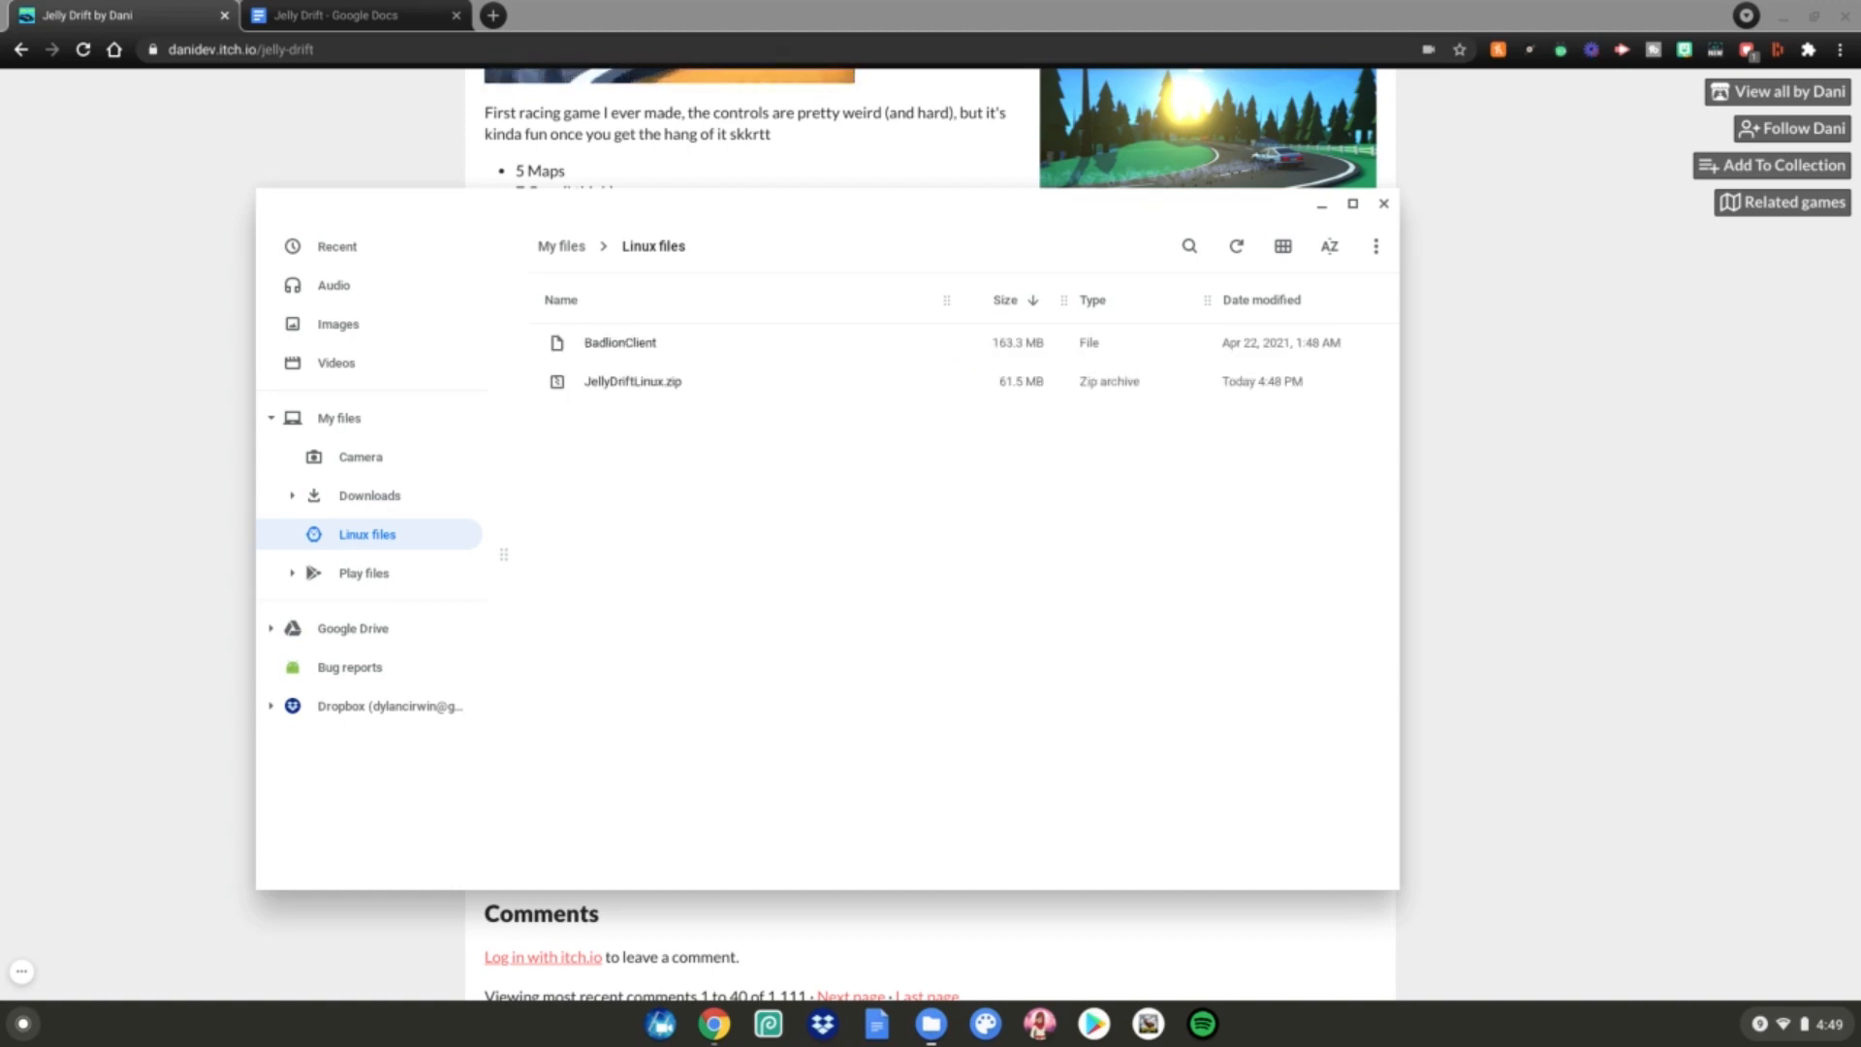
mouse_move(1380, 224)
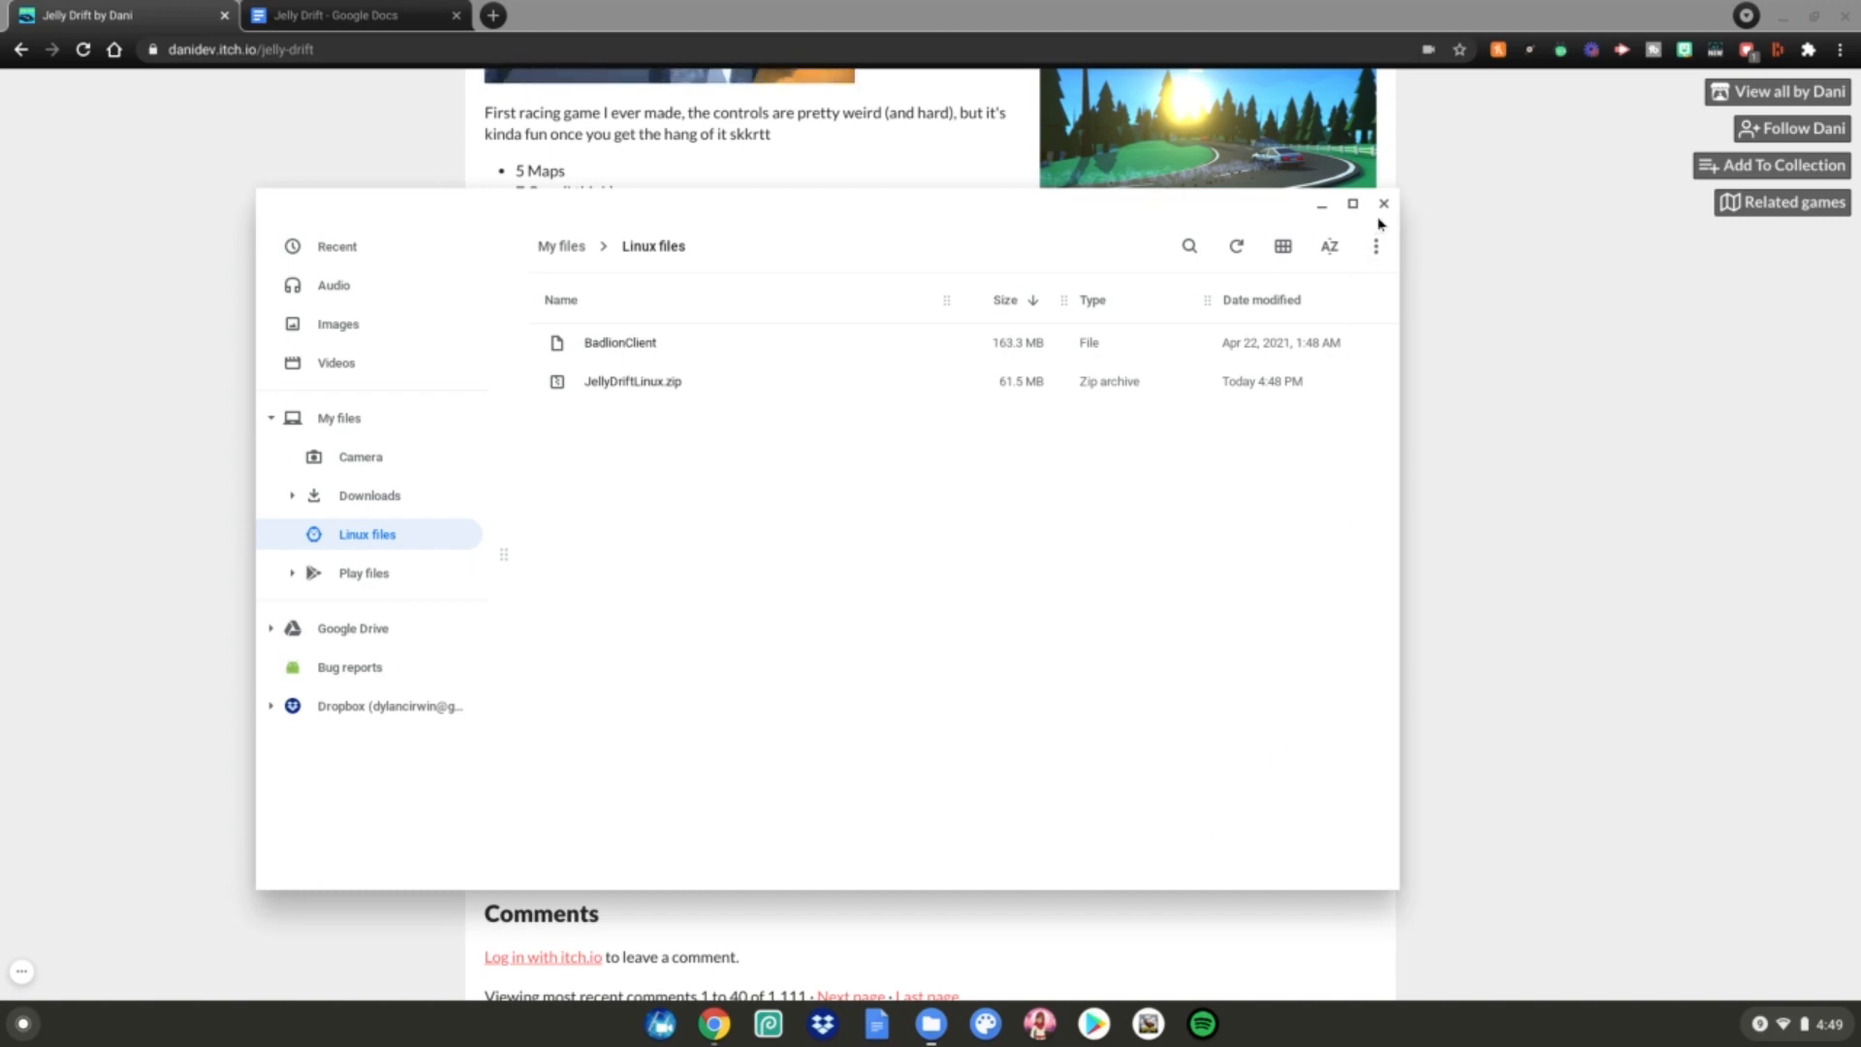
left_click(346, 13)
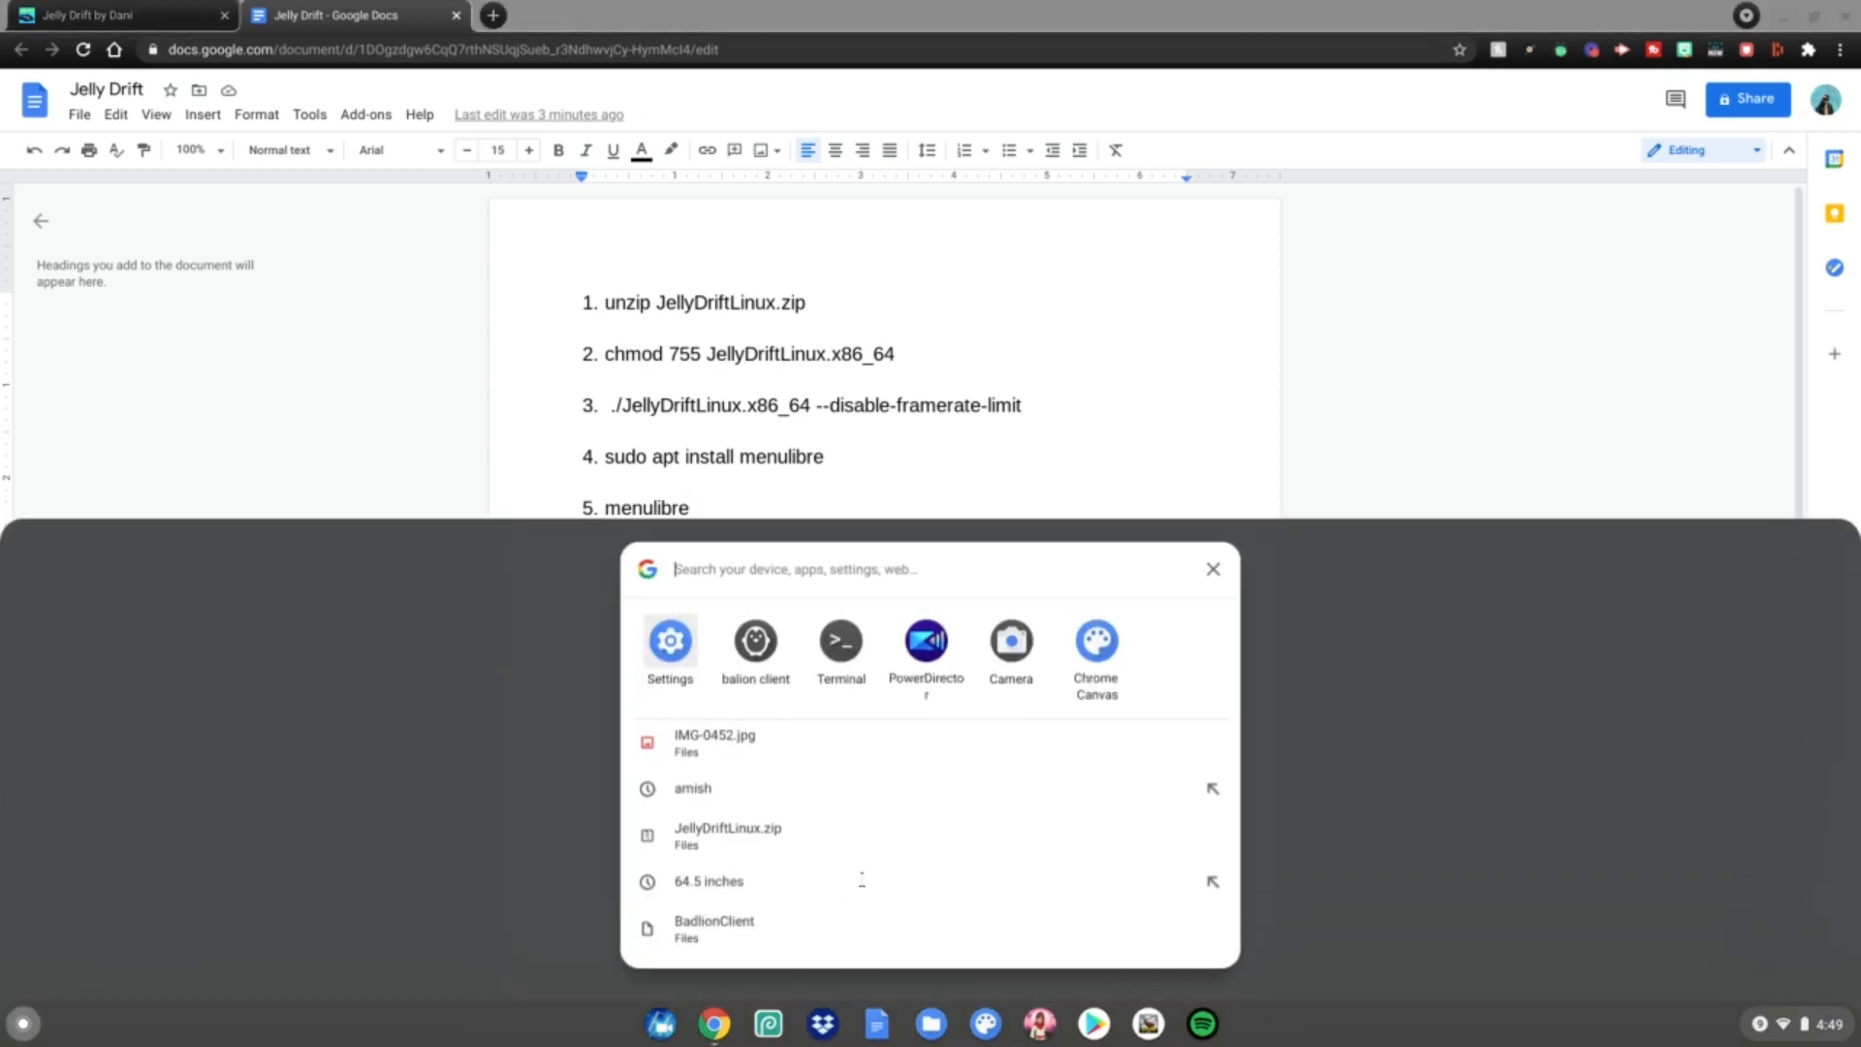
Search the Launcher for 'terminal' and start the Terminal app.
type("terminal")
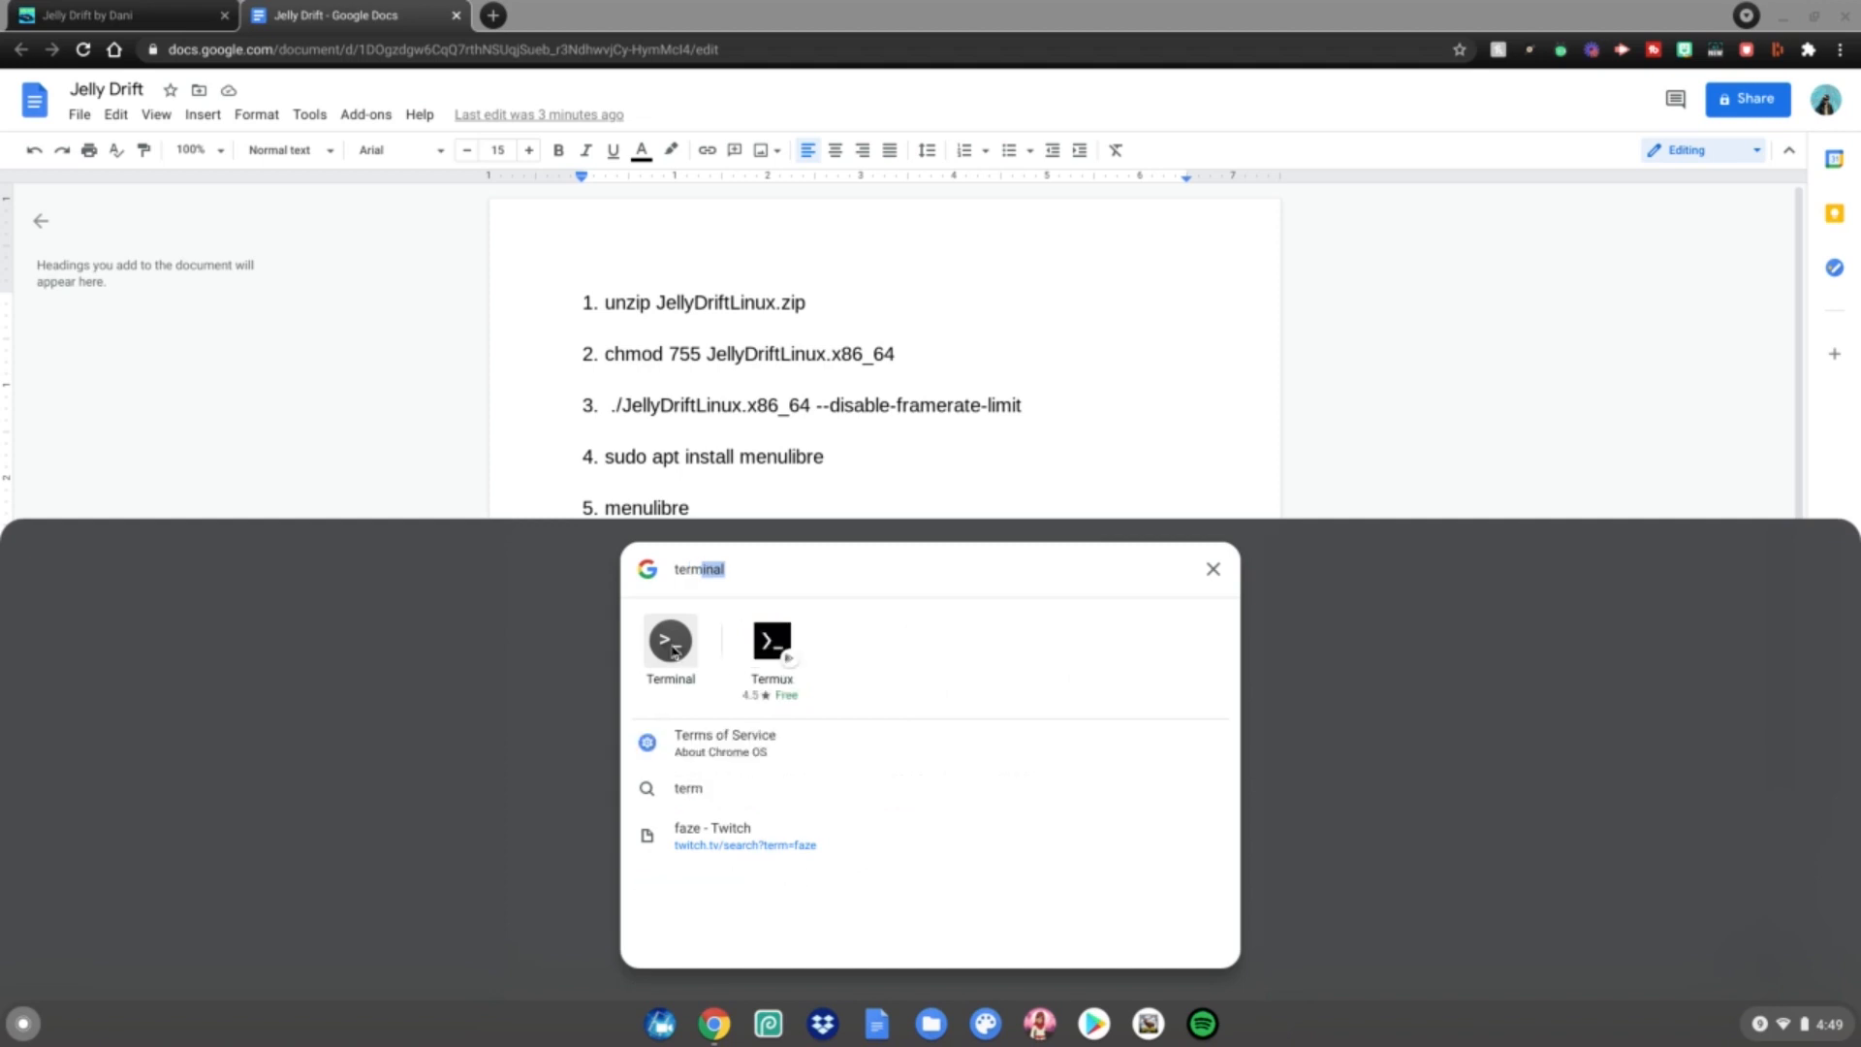
left_click(669, 642)
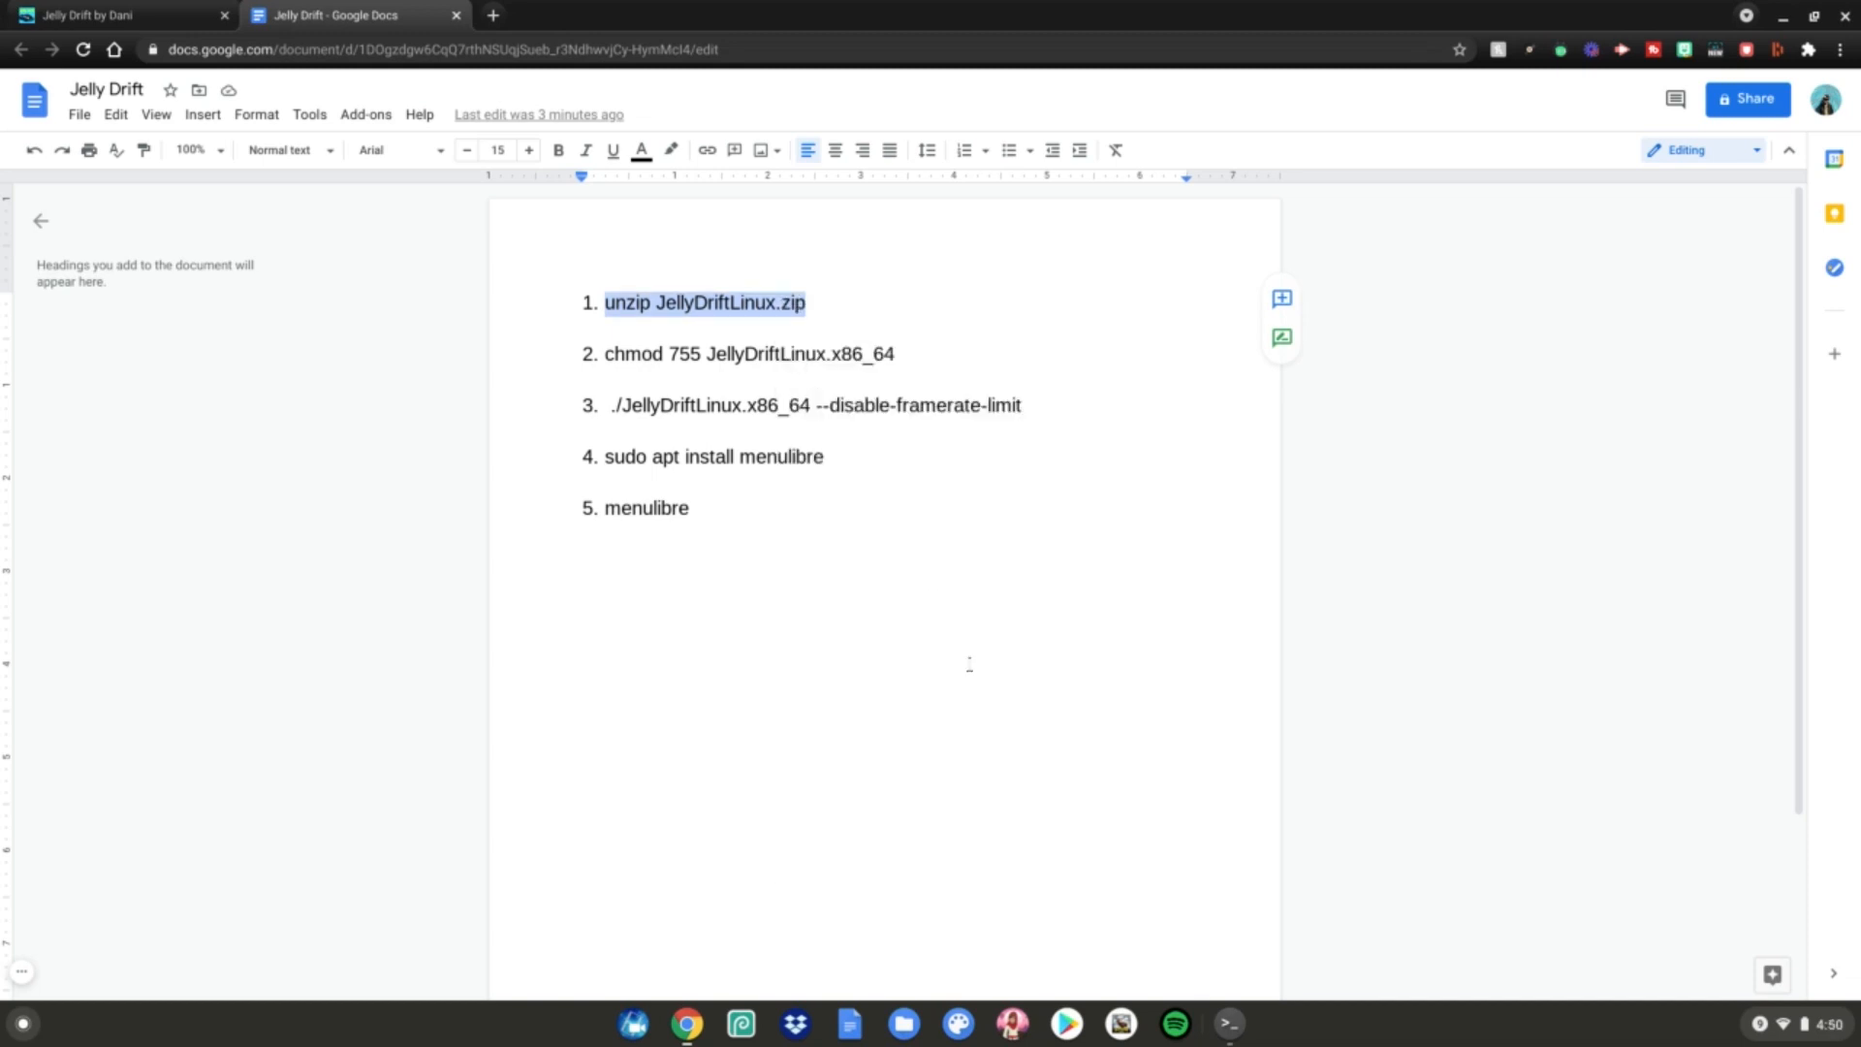
Run unzip JellyDriftLinux.zip and chmod 755 JellyDriftLinux.x86_64 in Terminal.
left_click(1229, 1024)
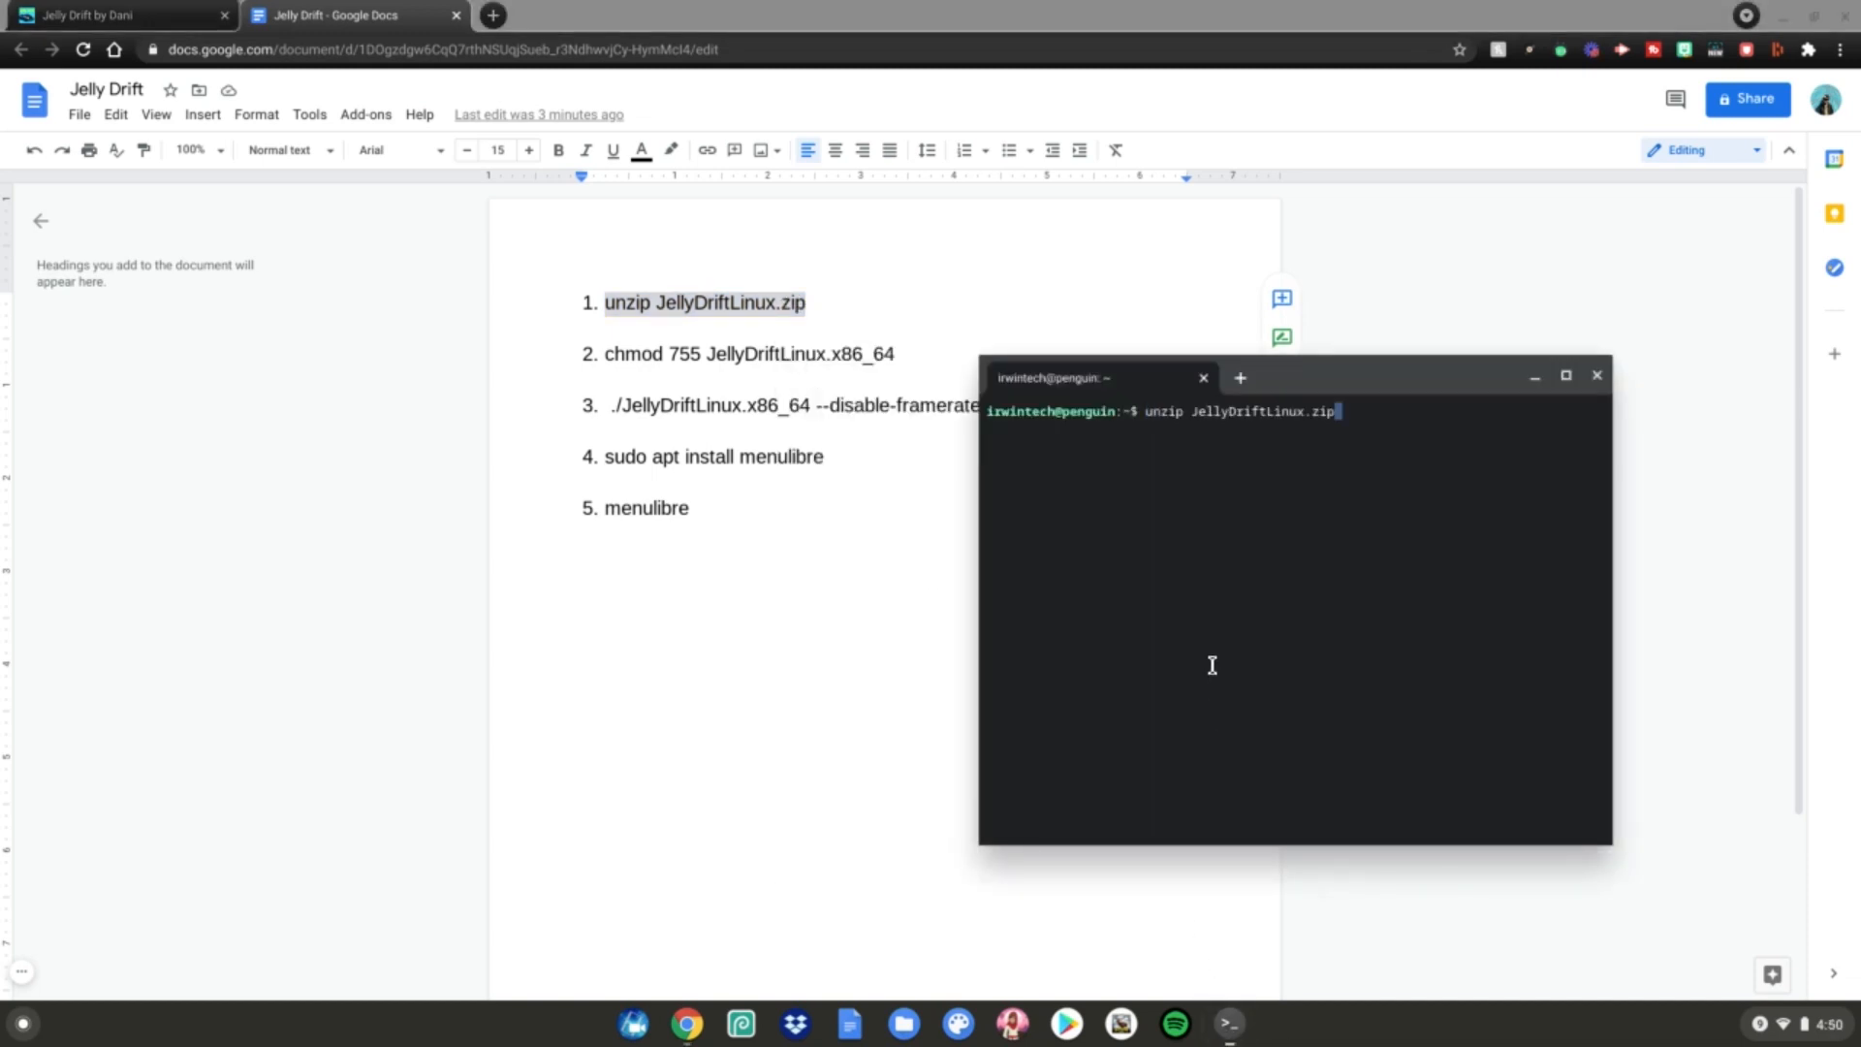
key("Return")
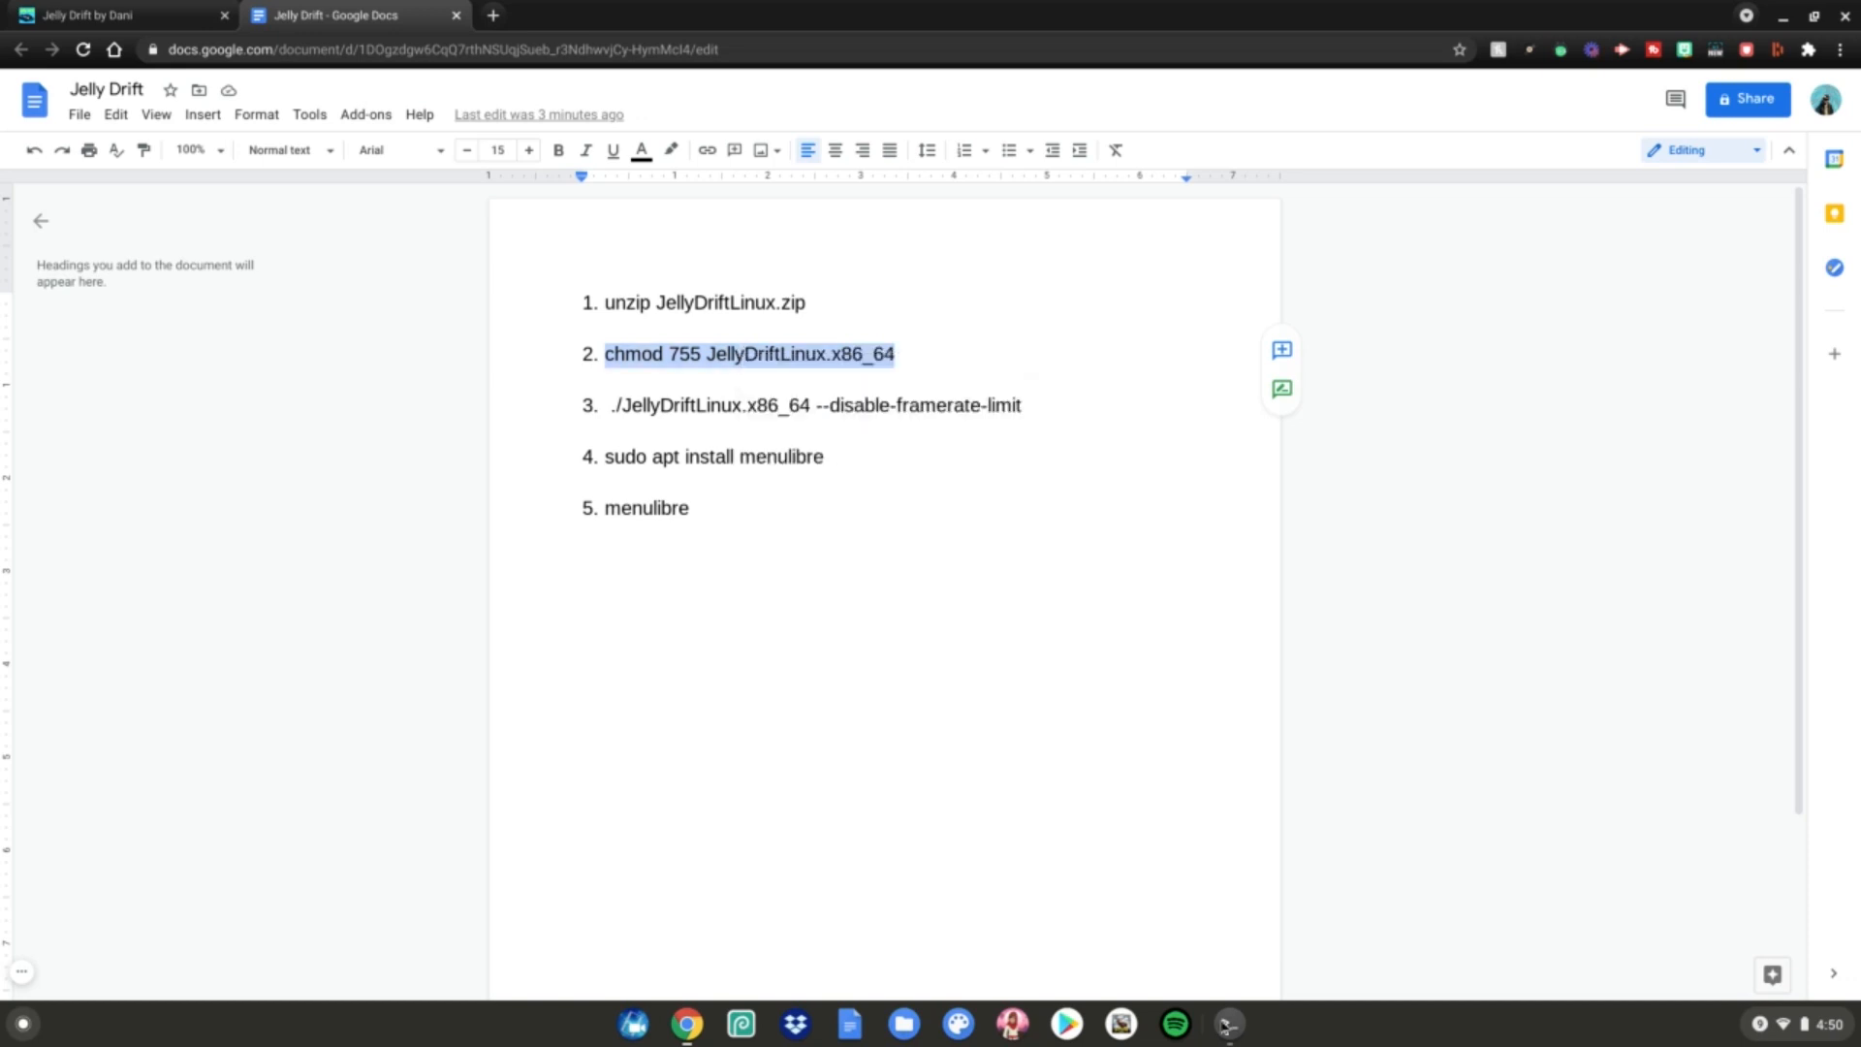
left_click(1229, 1024)
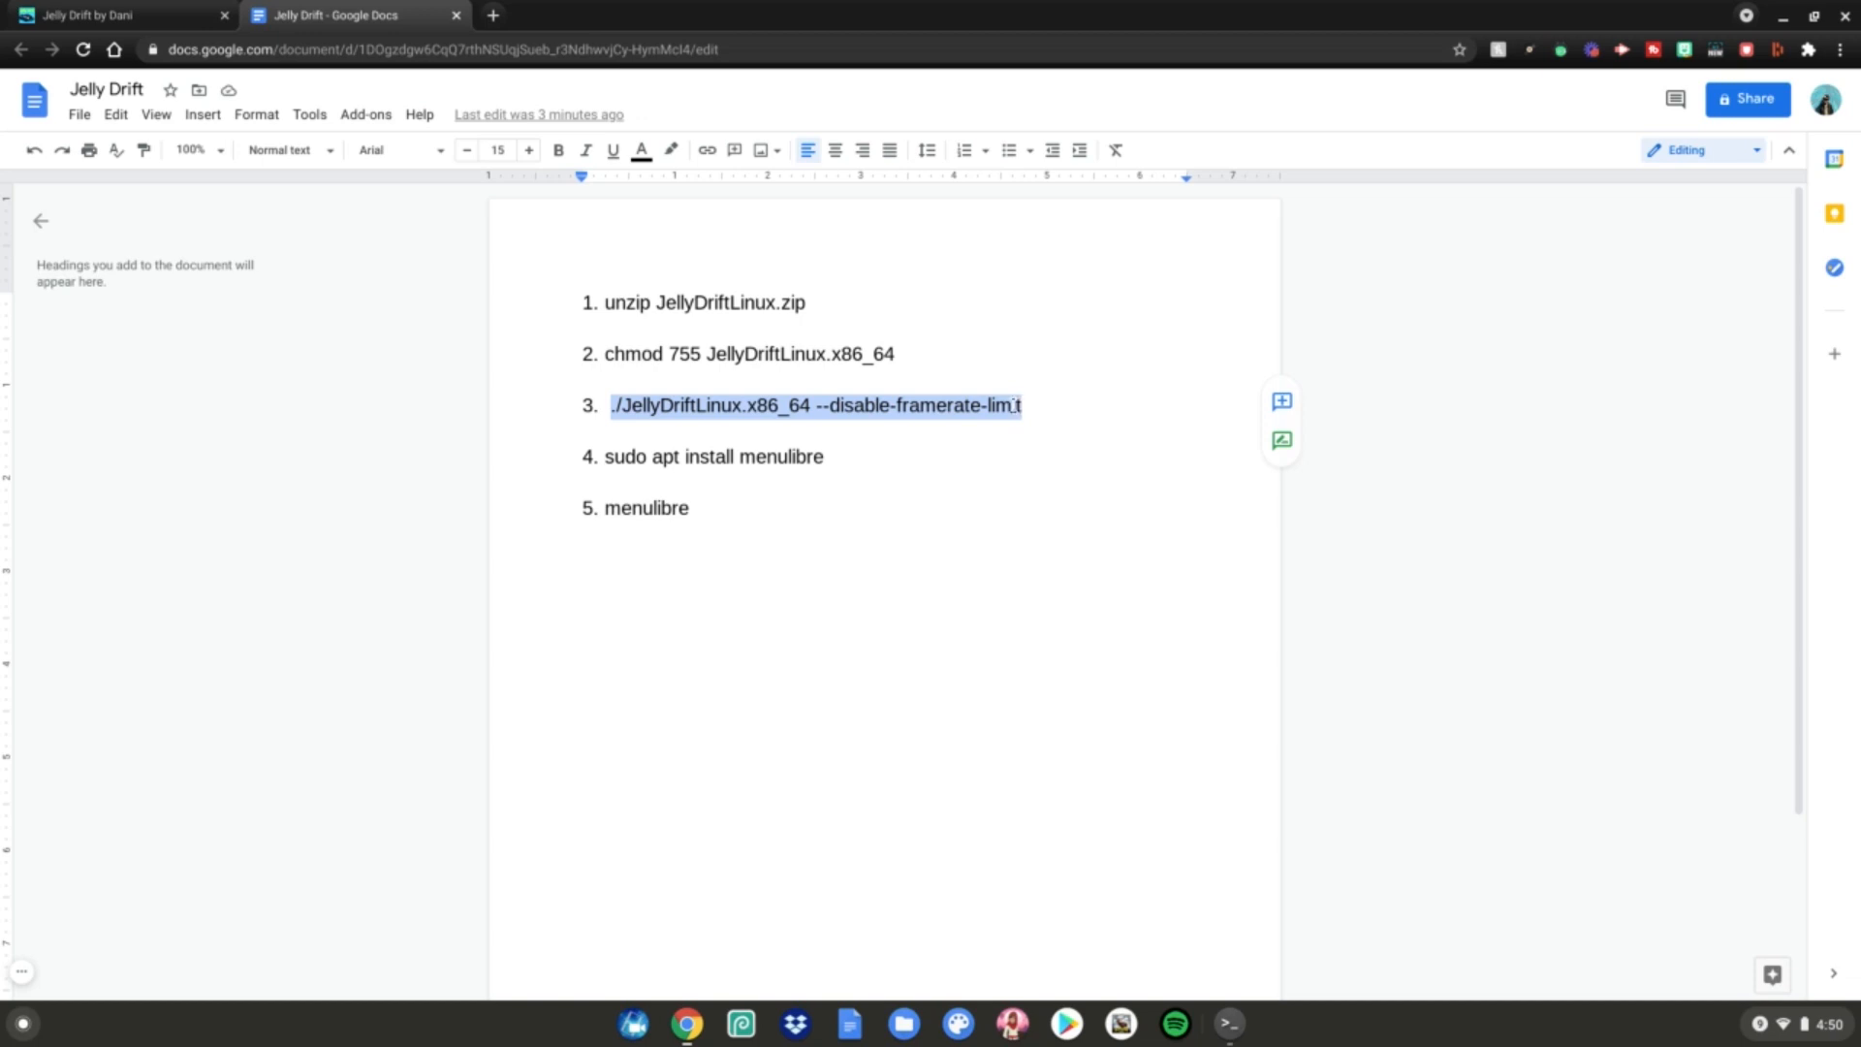
type("it")
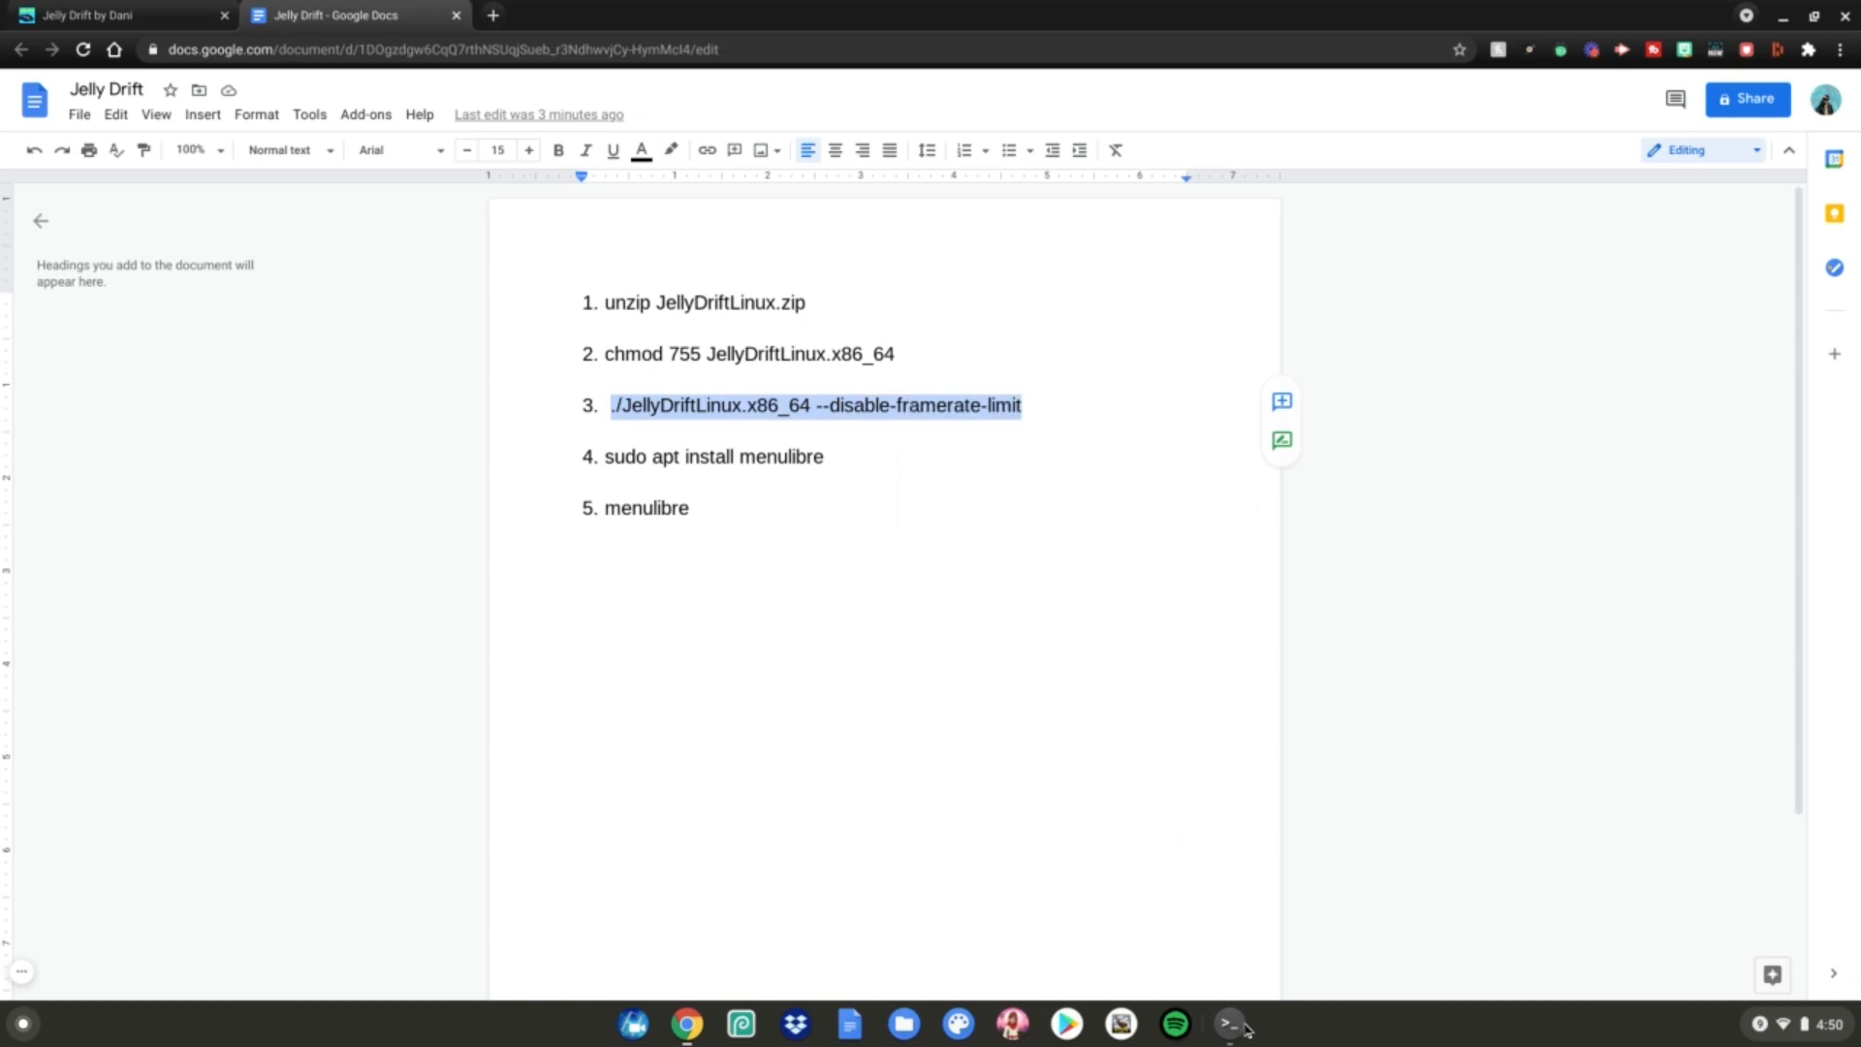
Launch ./JellyDriftLinux.x86_64 --disable-framerate-limit to start the game.
left_click(1229, 1022)
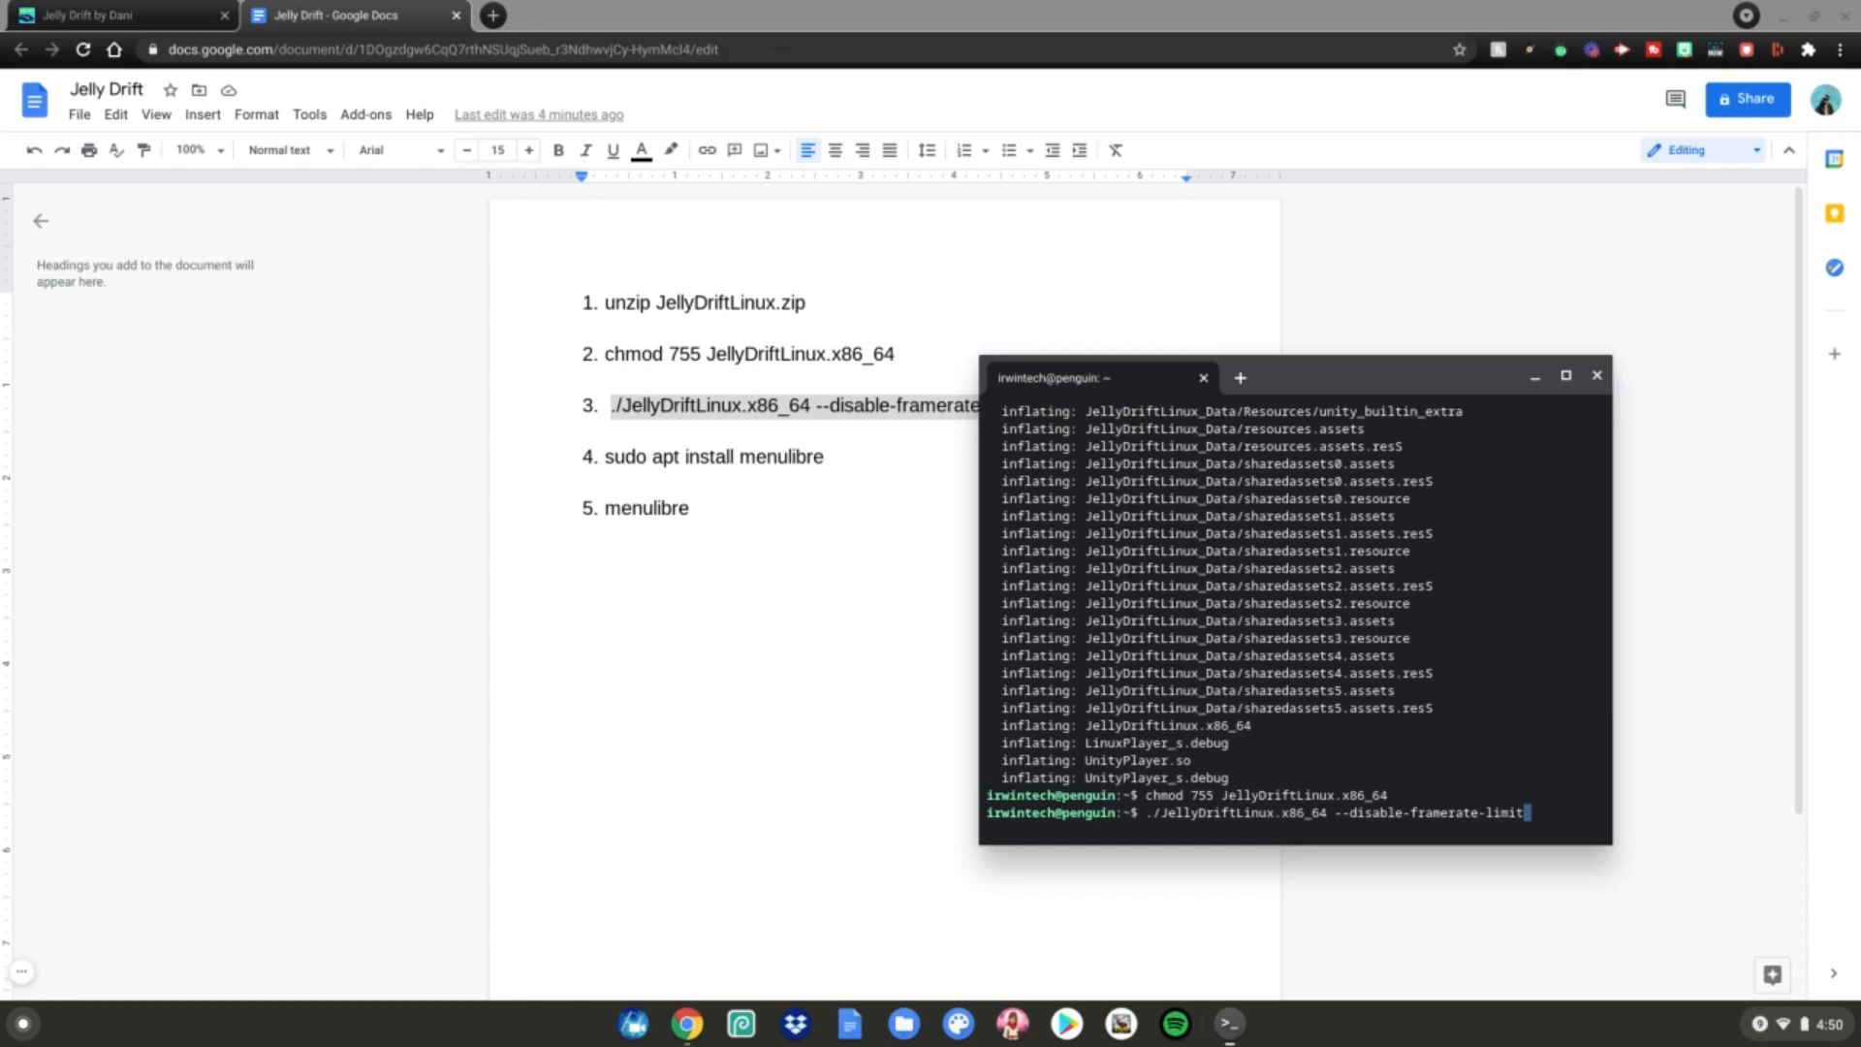
key("Return")
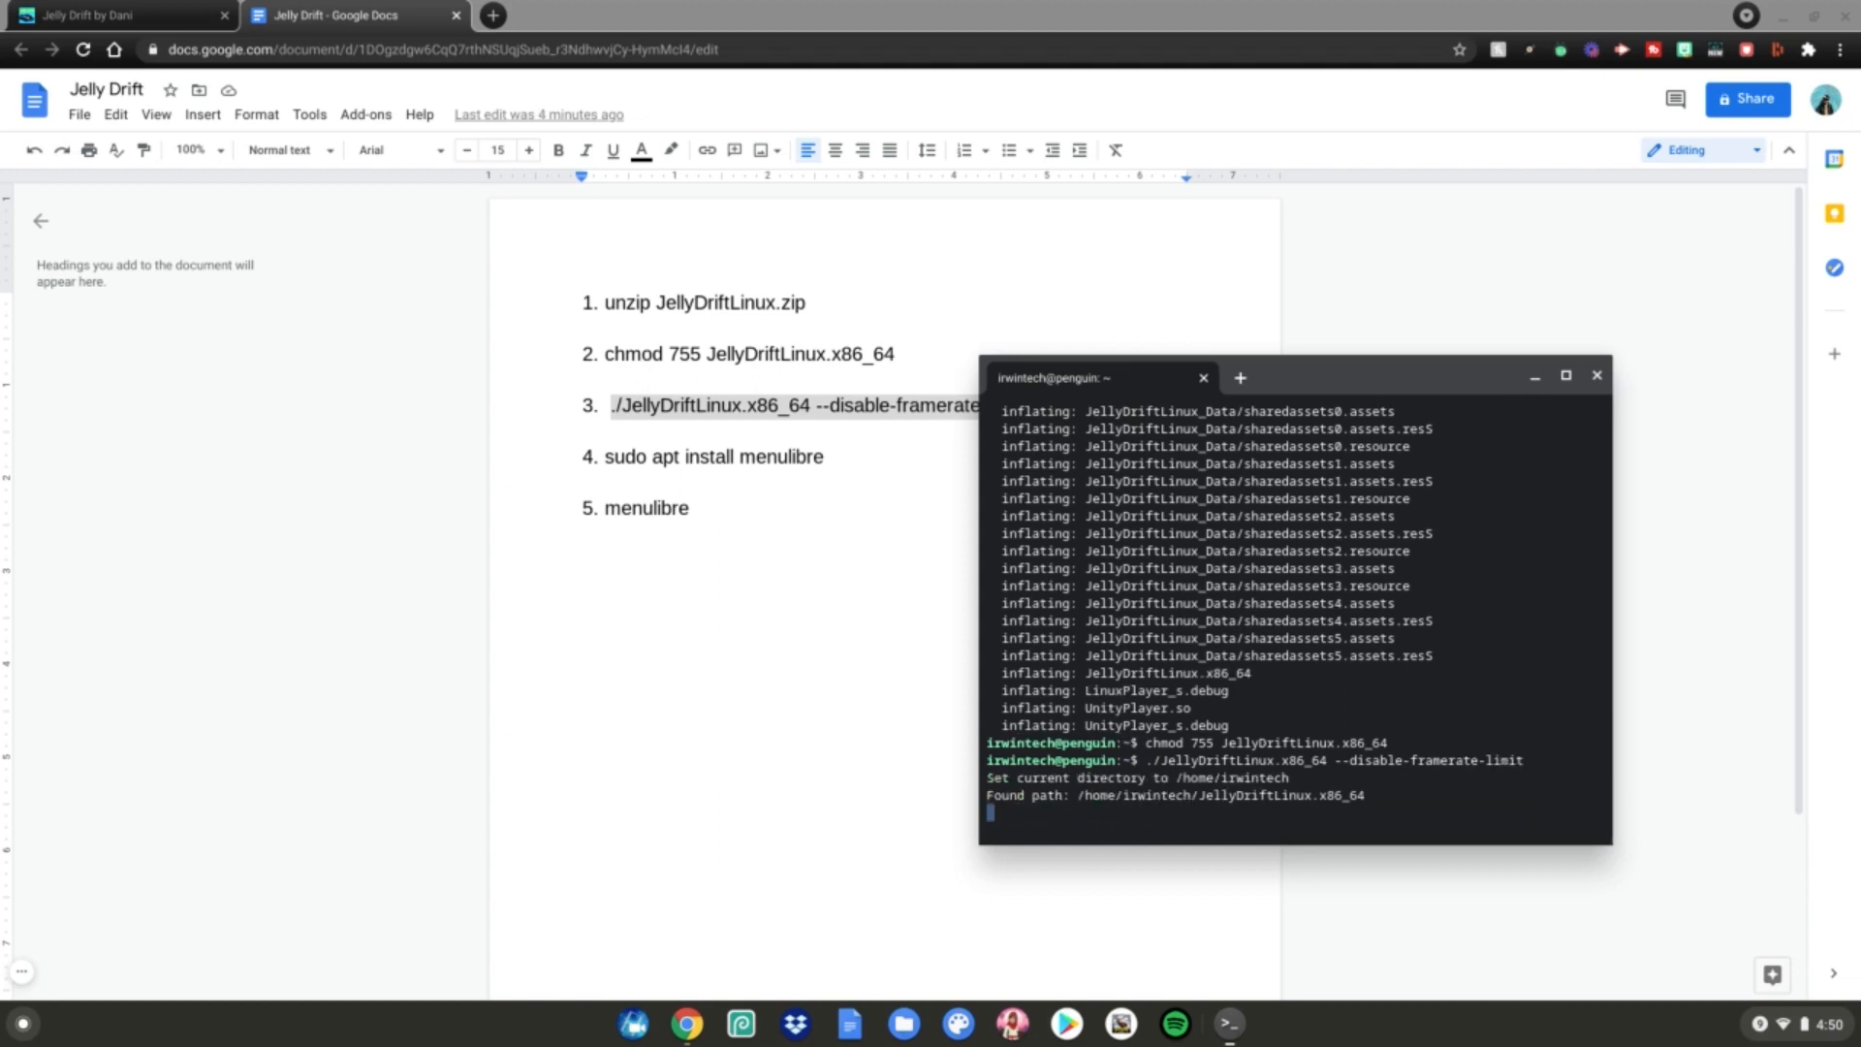
key("Return")
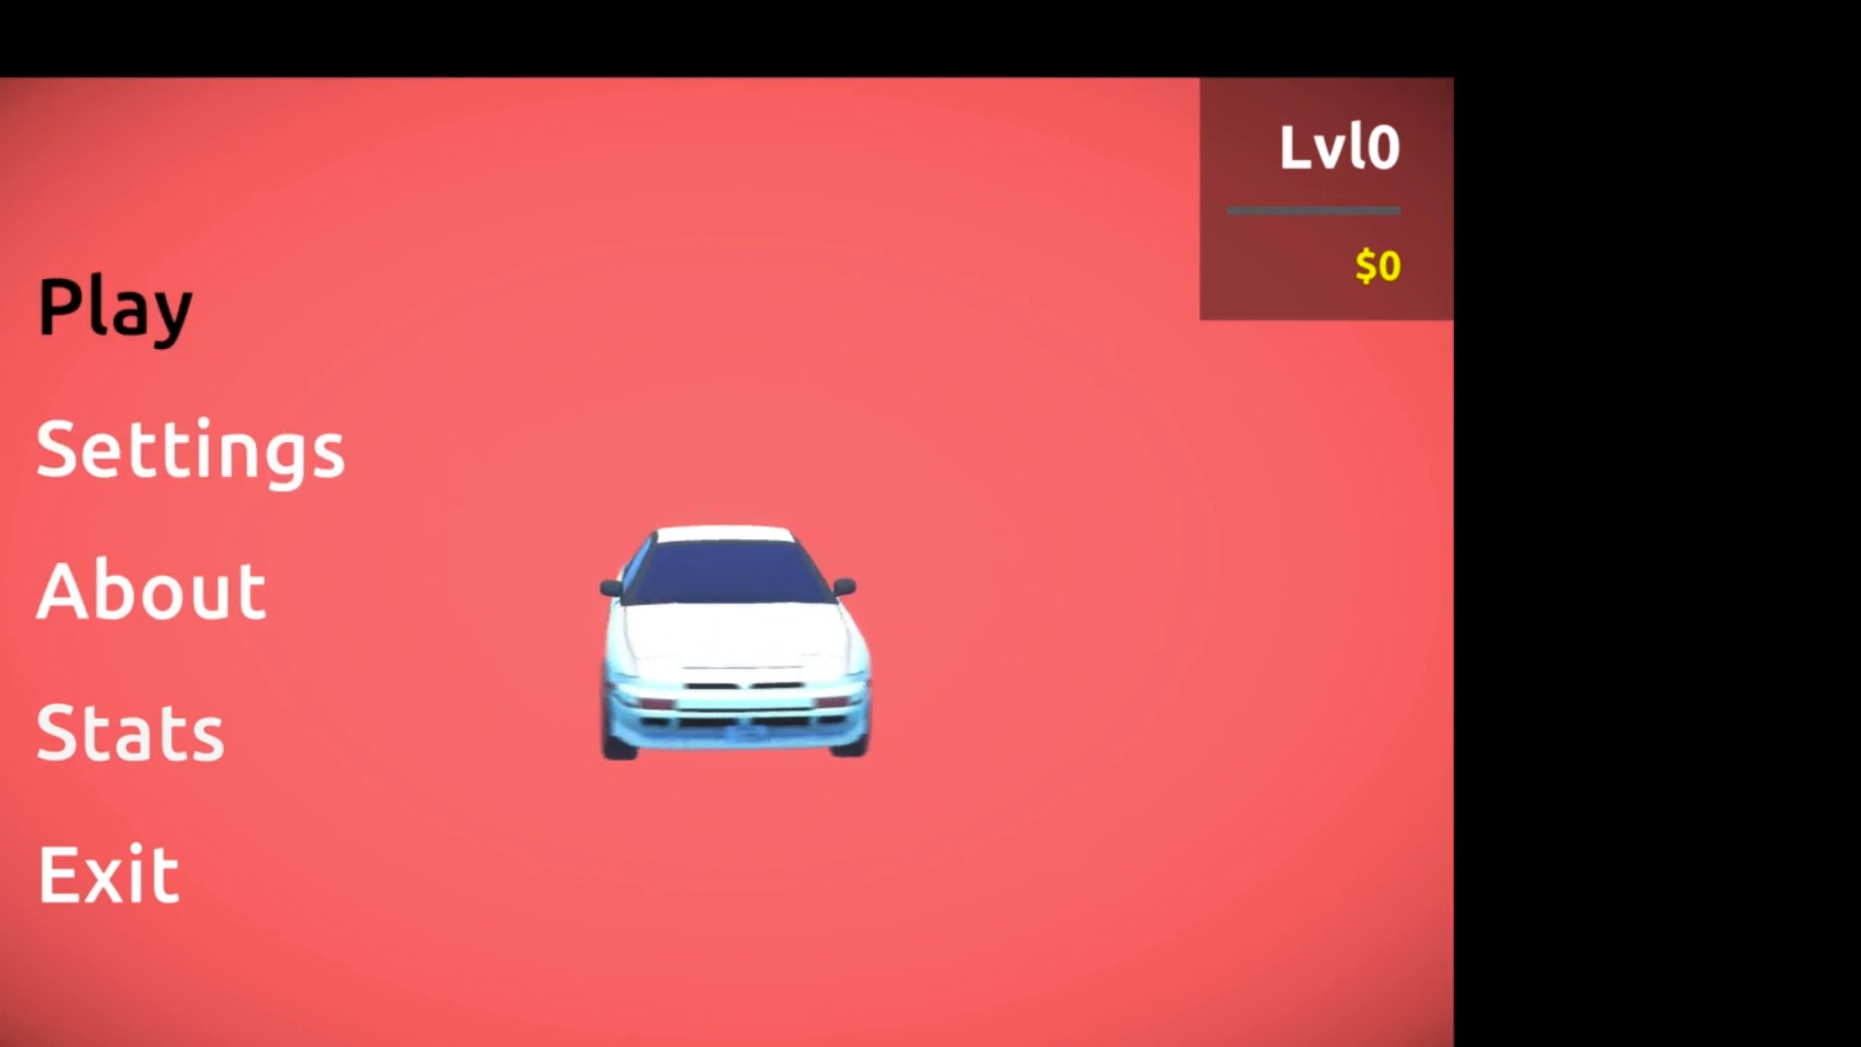
Start a race on Dusty Desert at Easy difficulty, then return to the command notes.
left_click(112, 304)
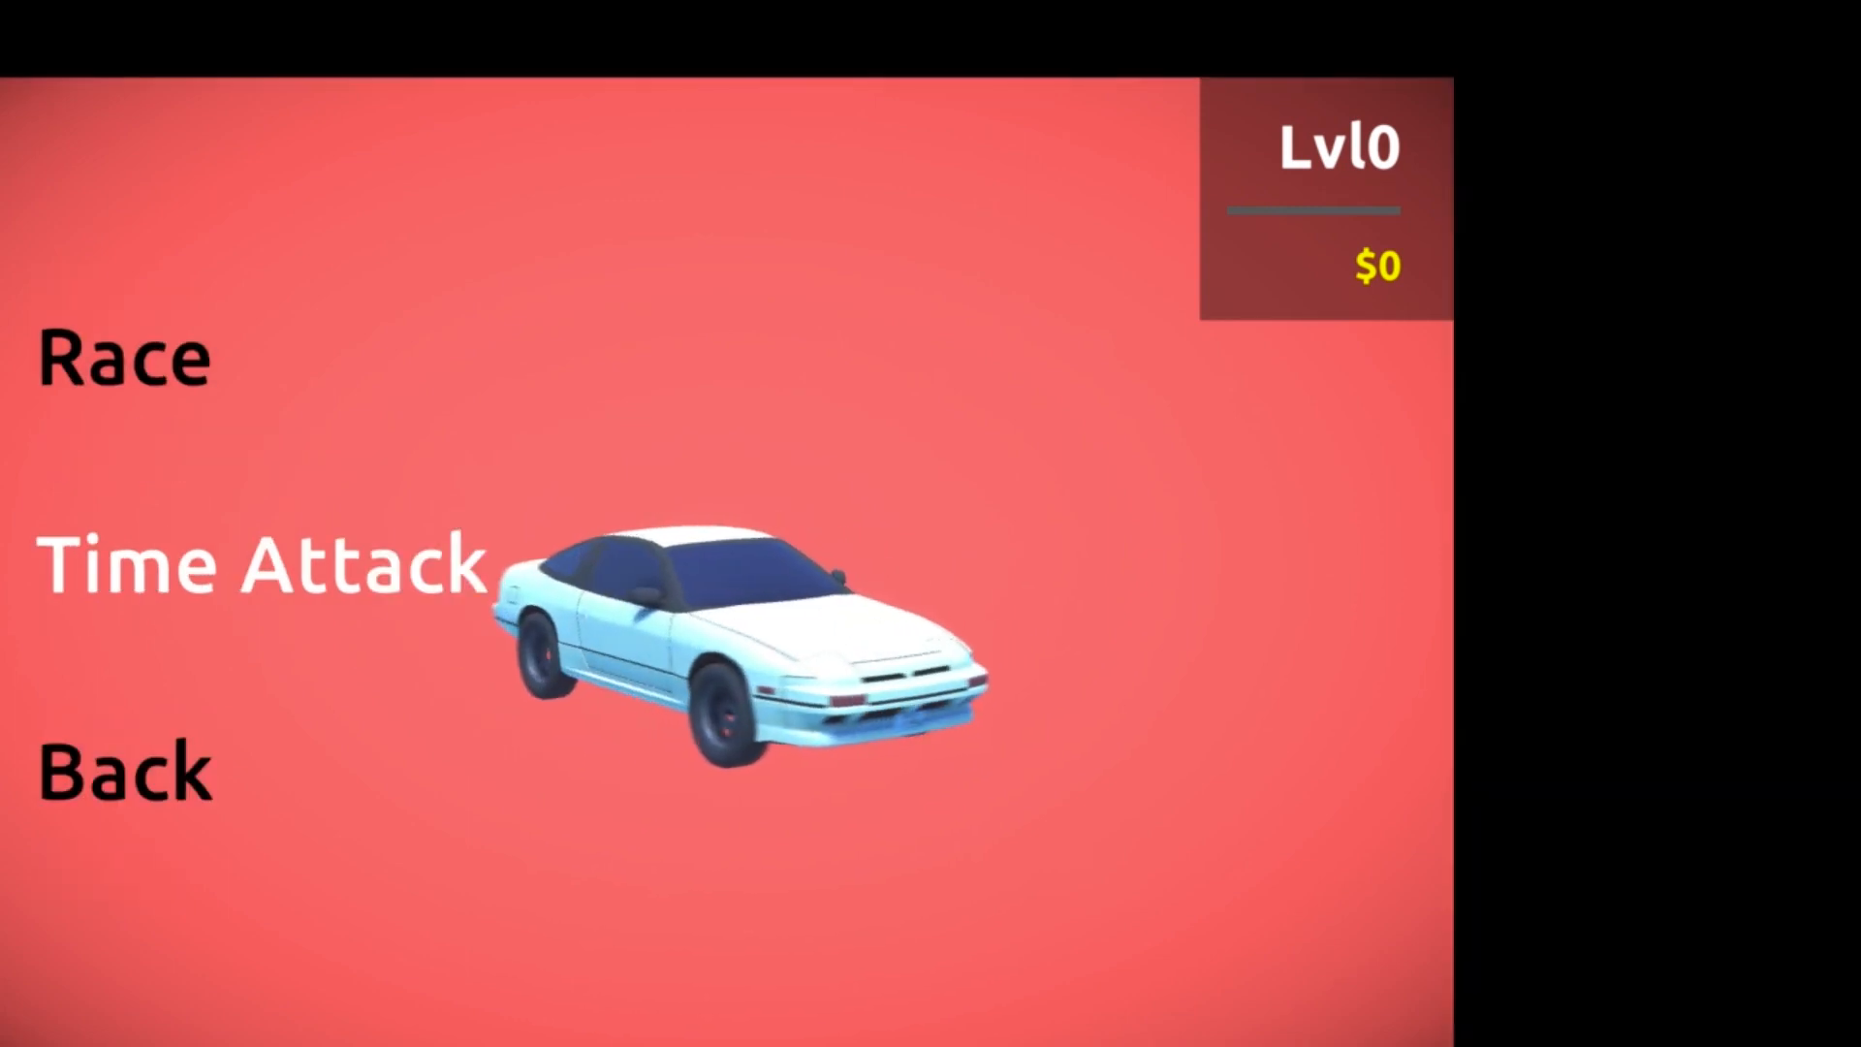
left_click(120, 353)
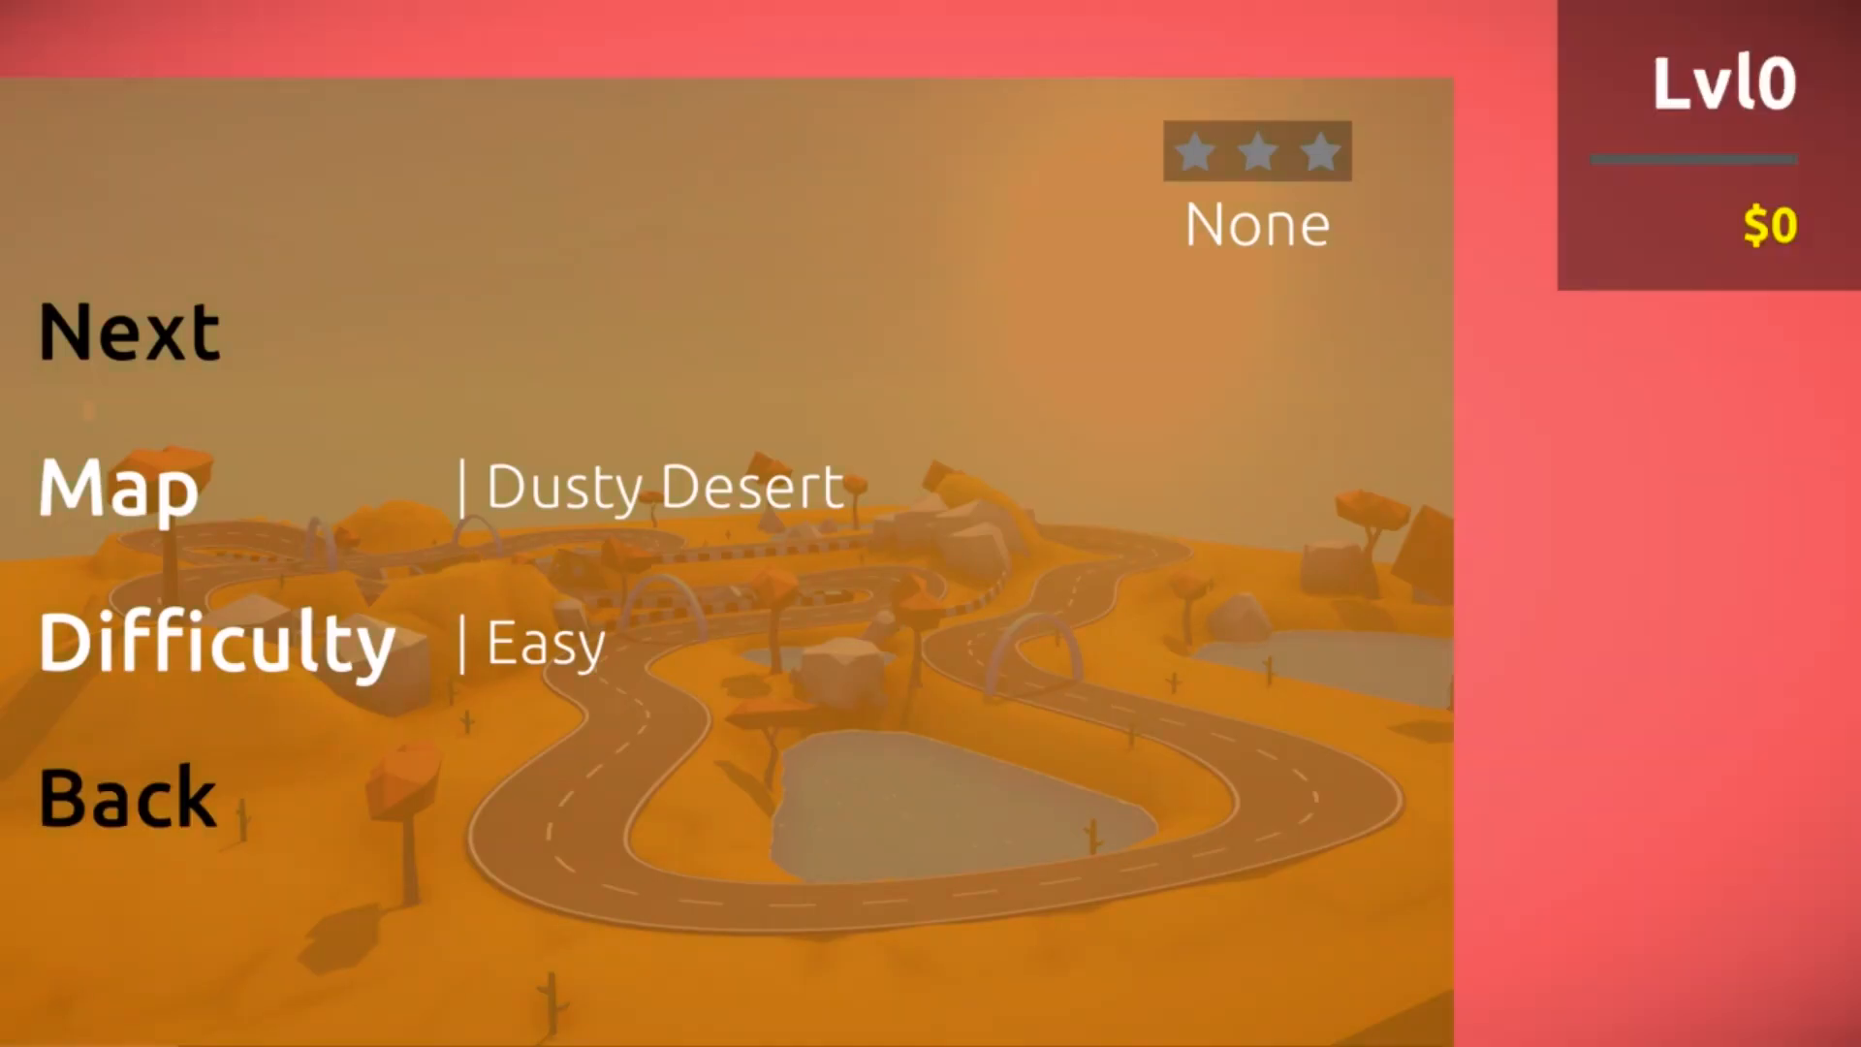
left_click(128, 330)
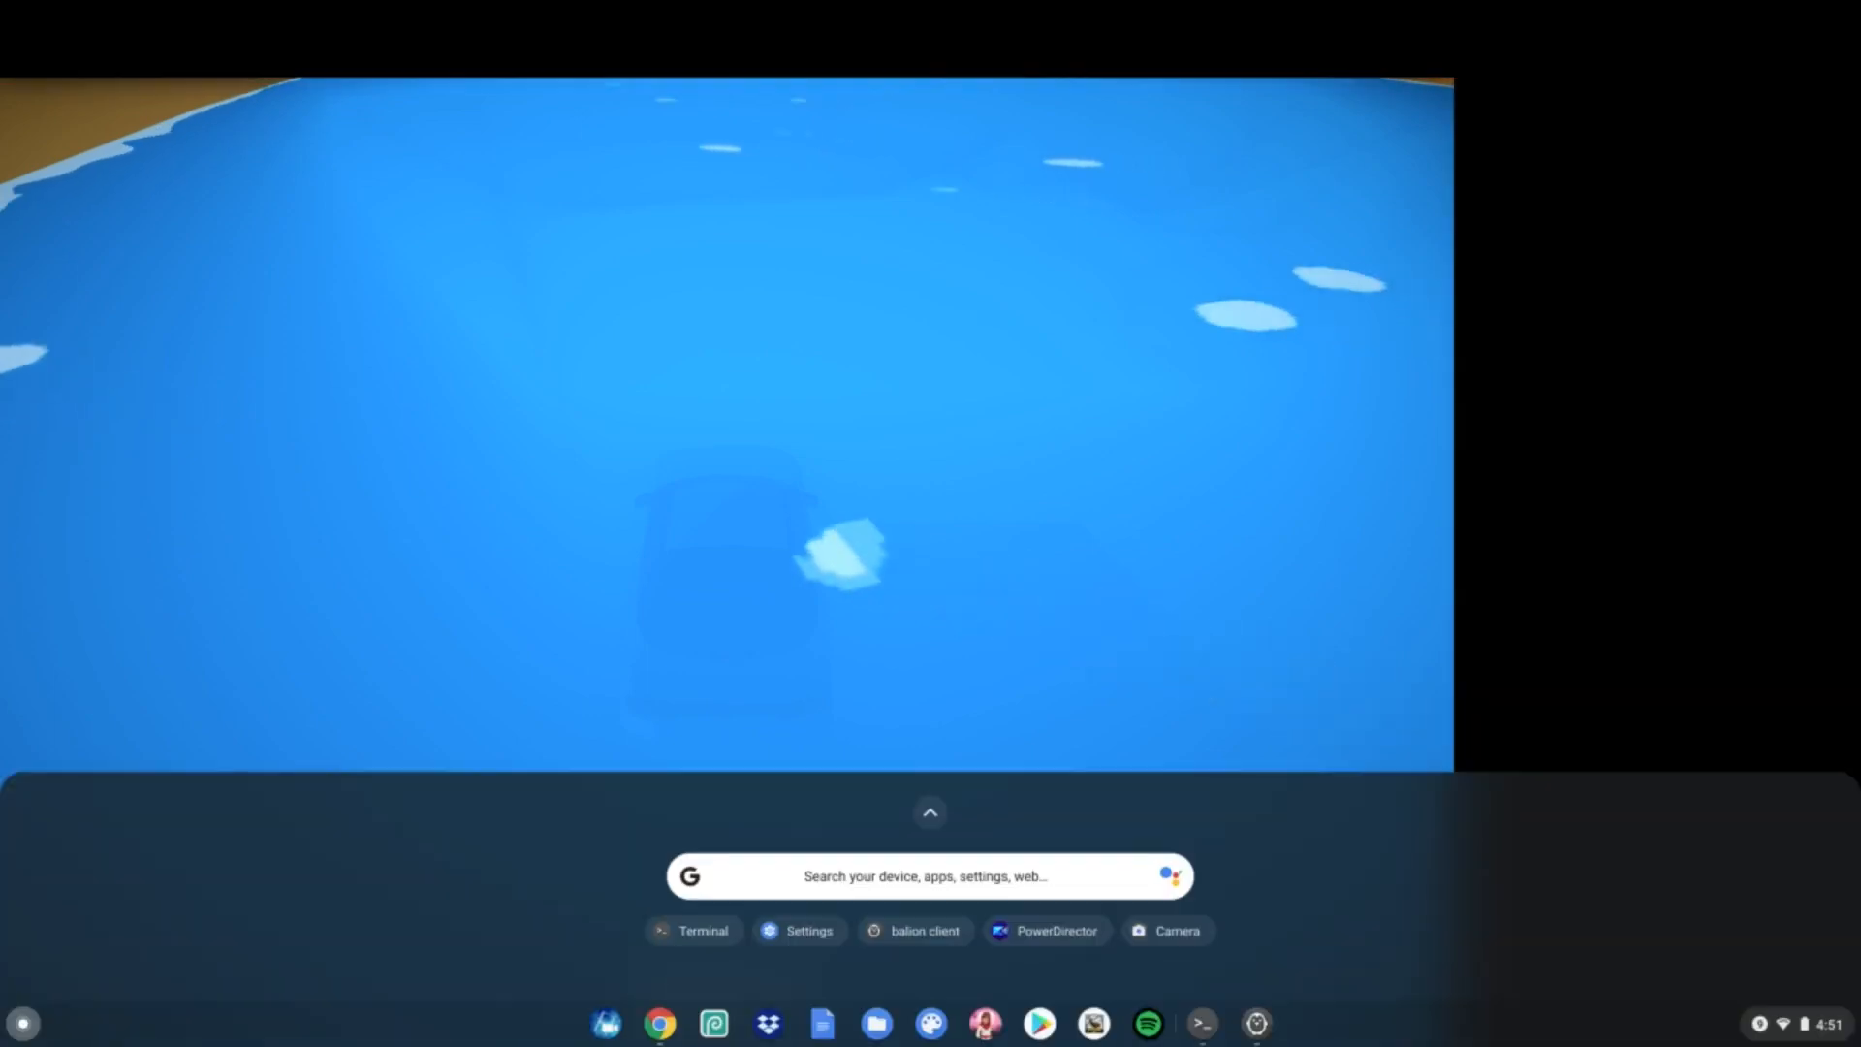
right_click(1256, 1021)
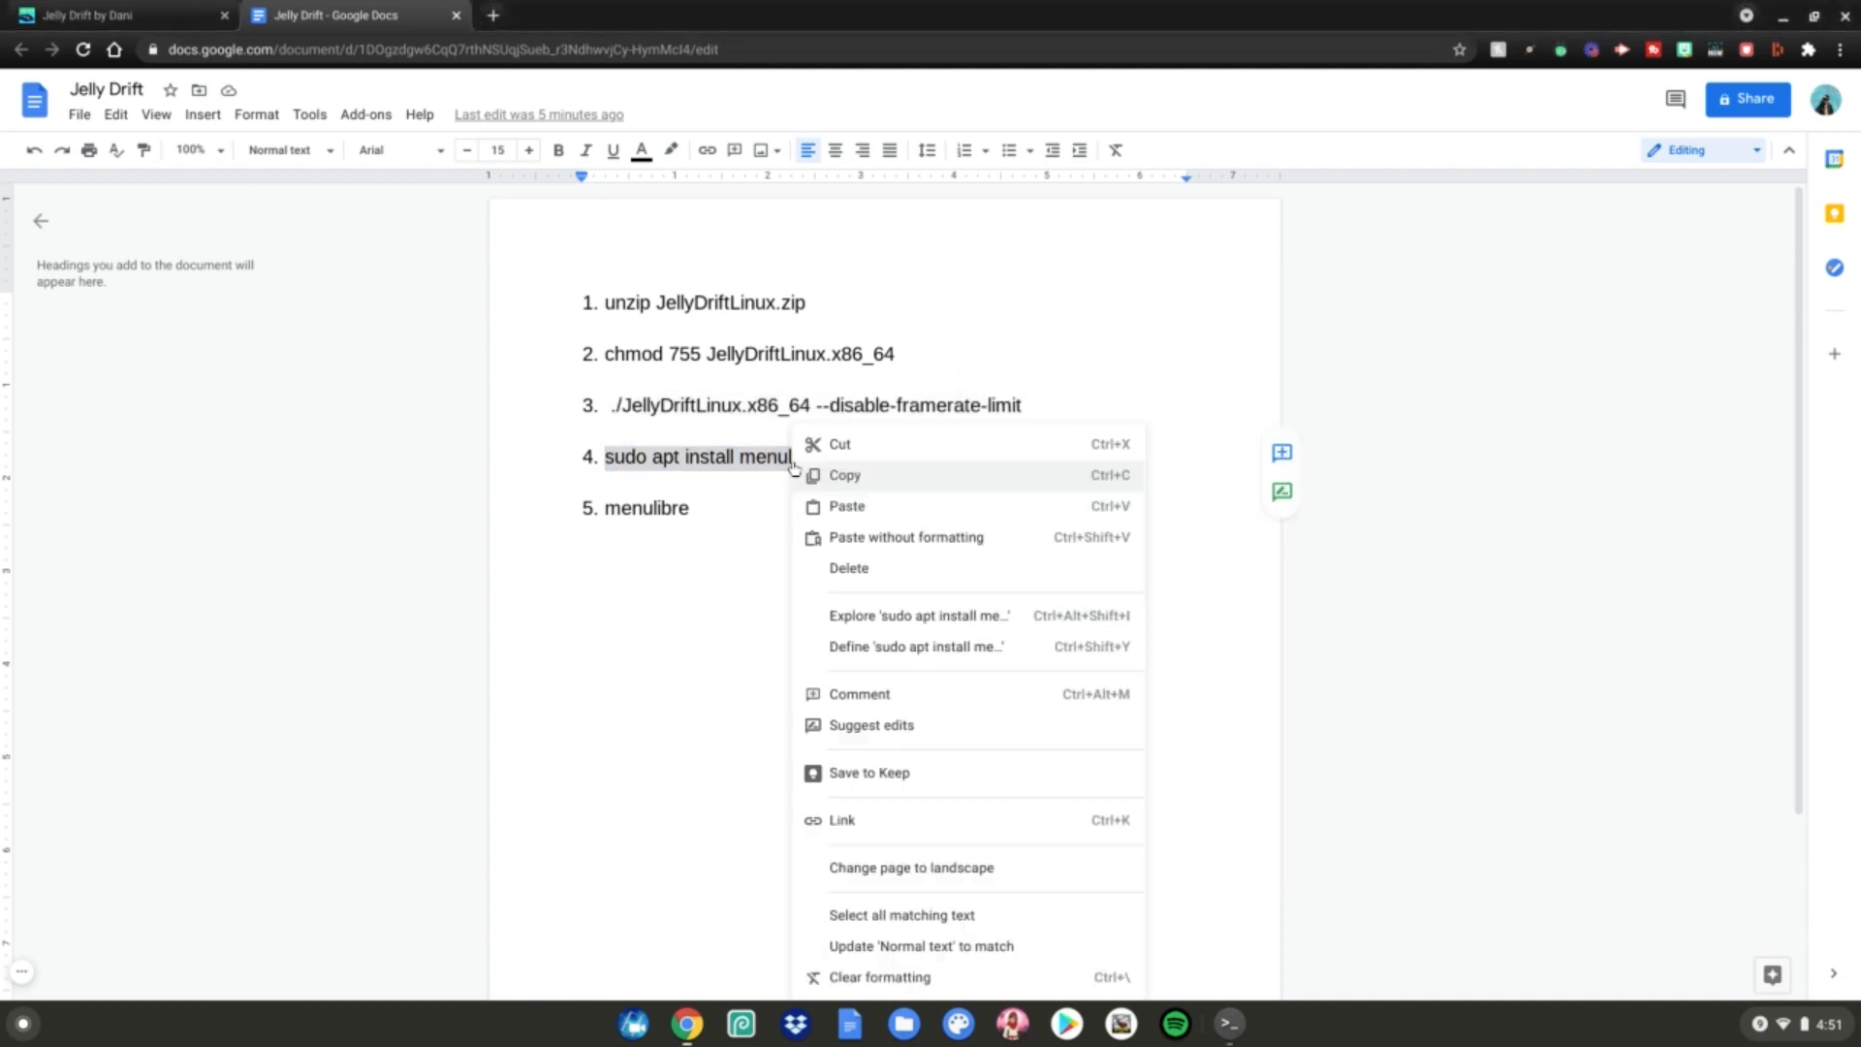
Run sudo apt install menulibre in Terminal and enter menulibre at the prompt.
left_click(1229, 1022)
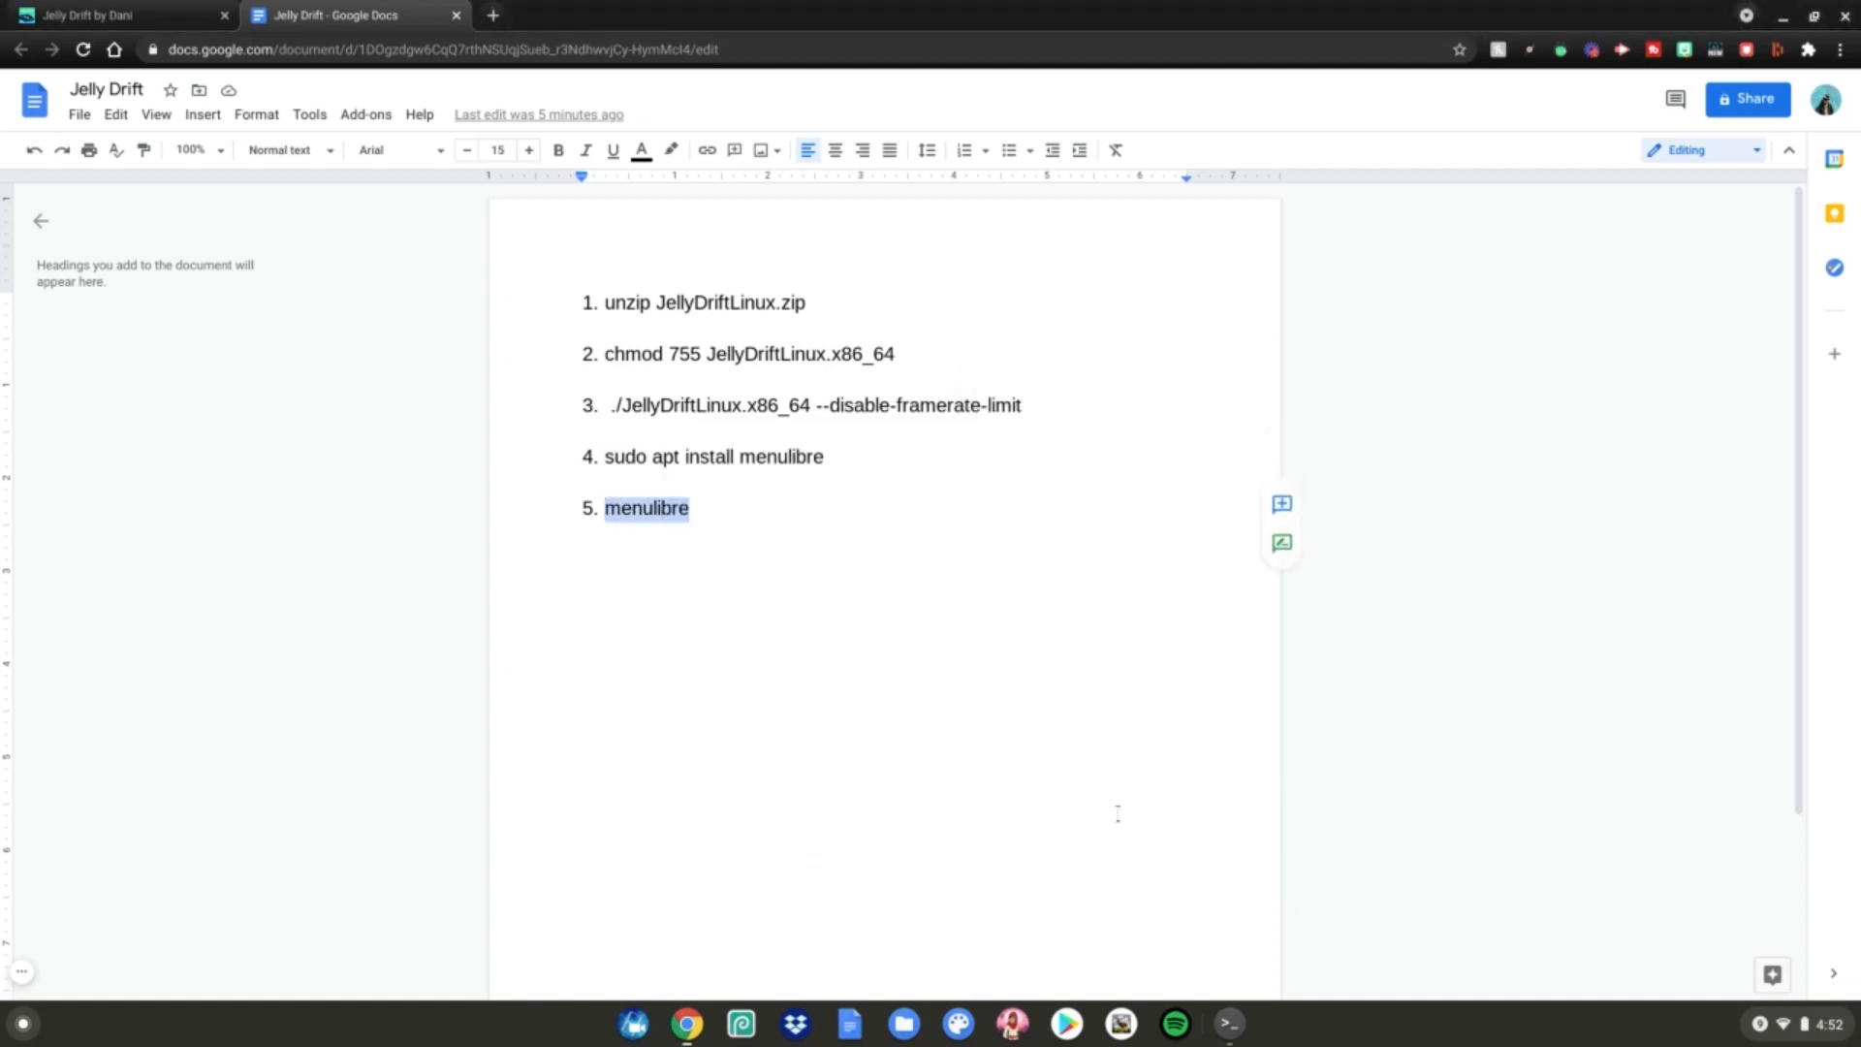
left_click(1229, 1024)
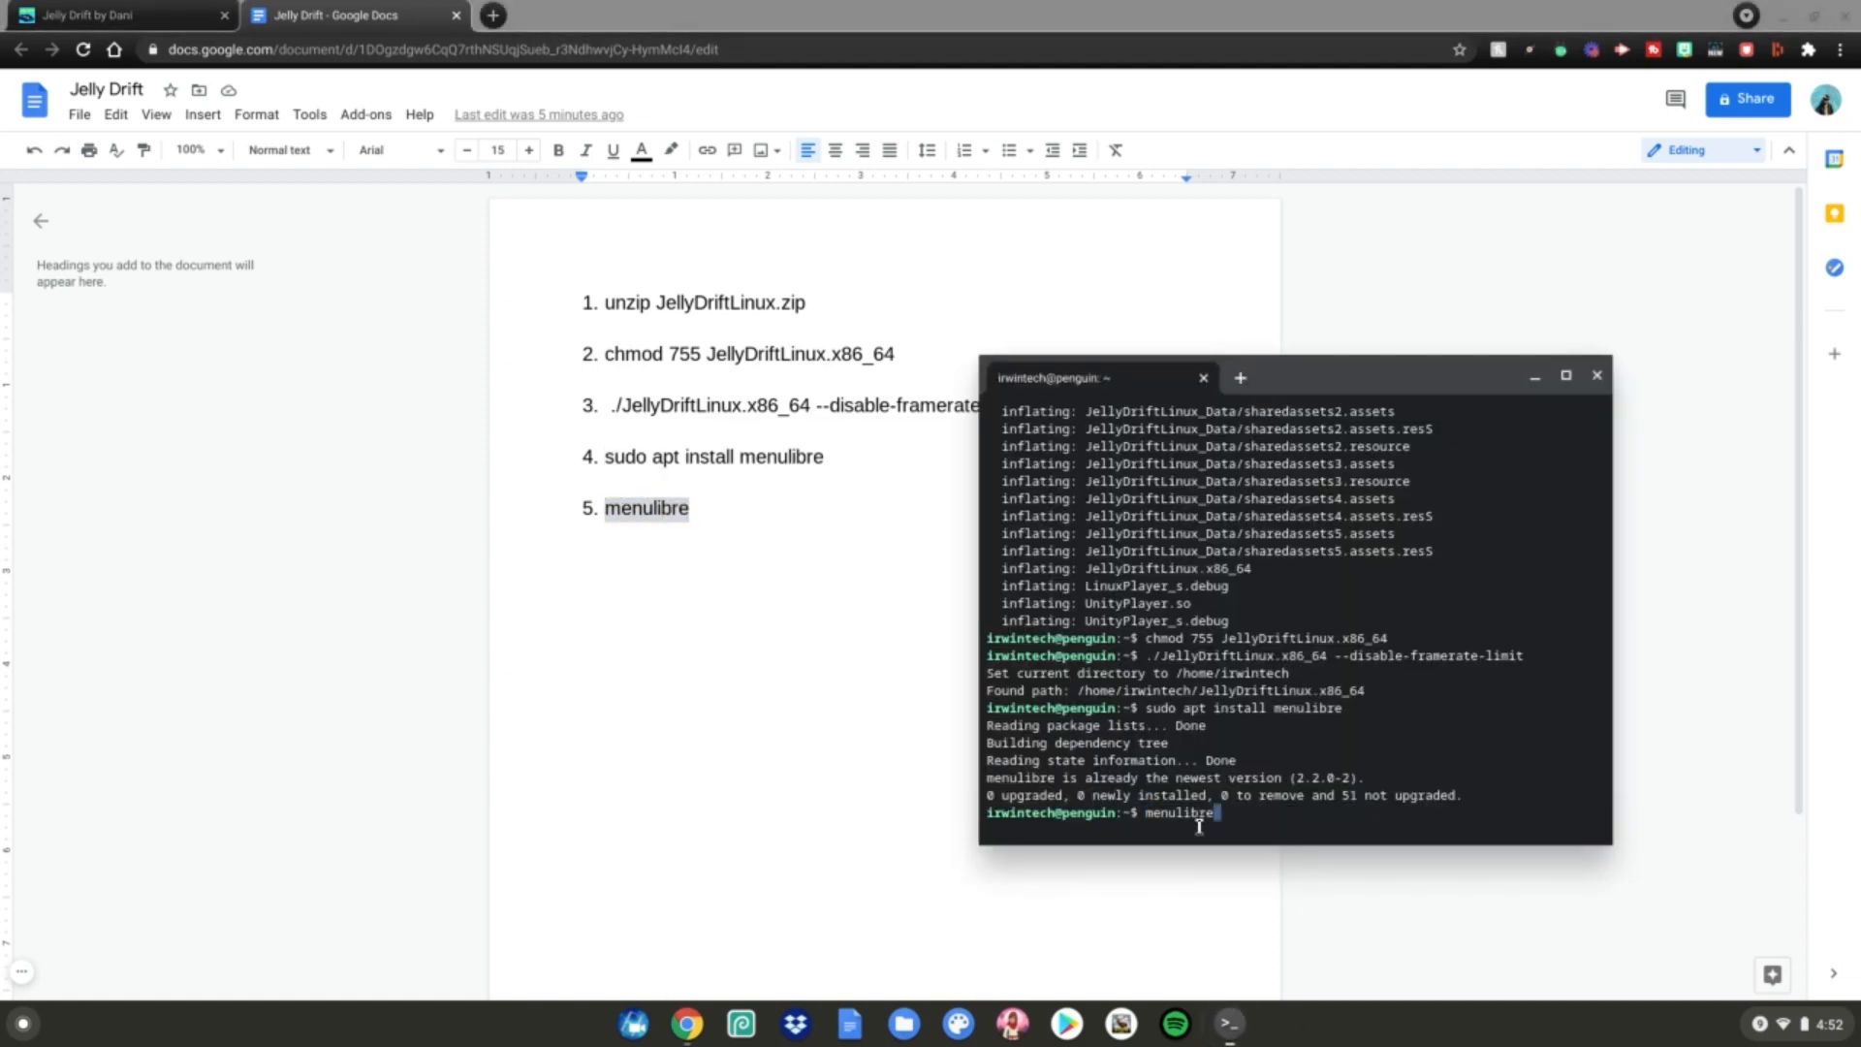
Launch MenuLibre and add a new launcher named 'Jelly Drift' under Games.
key("Return")
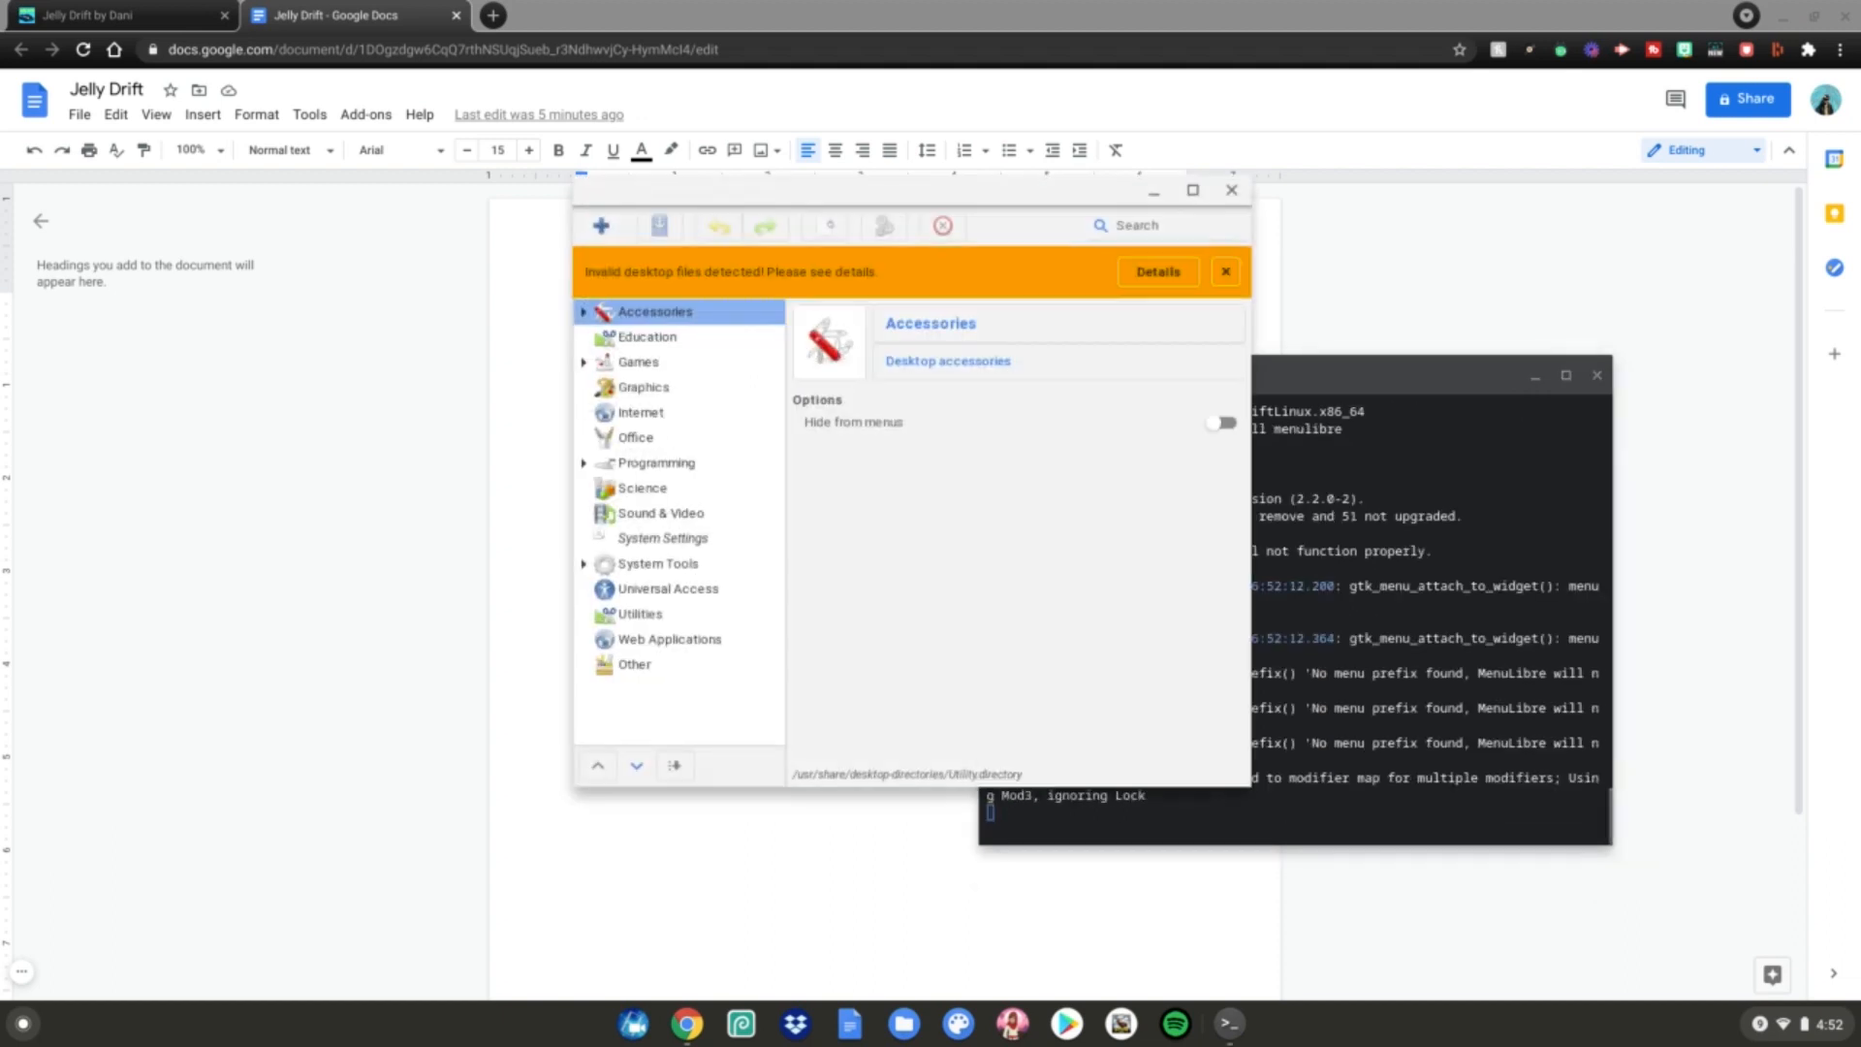
left_click(638, 363)
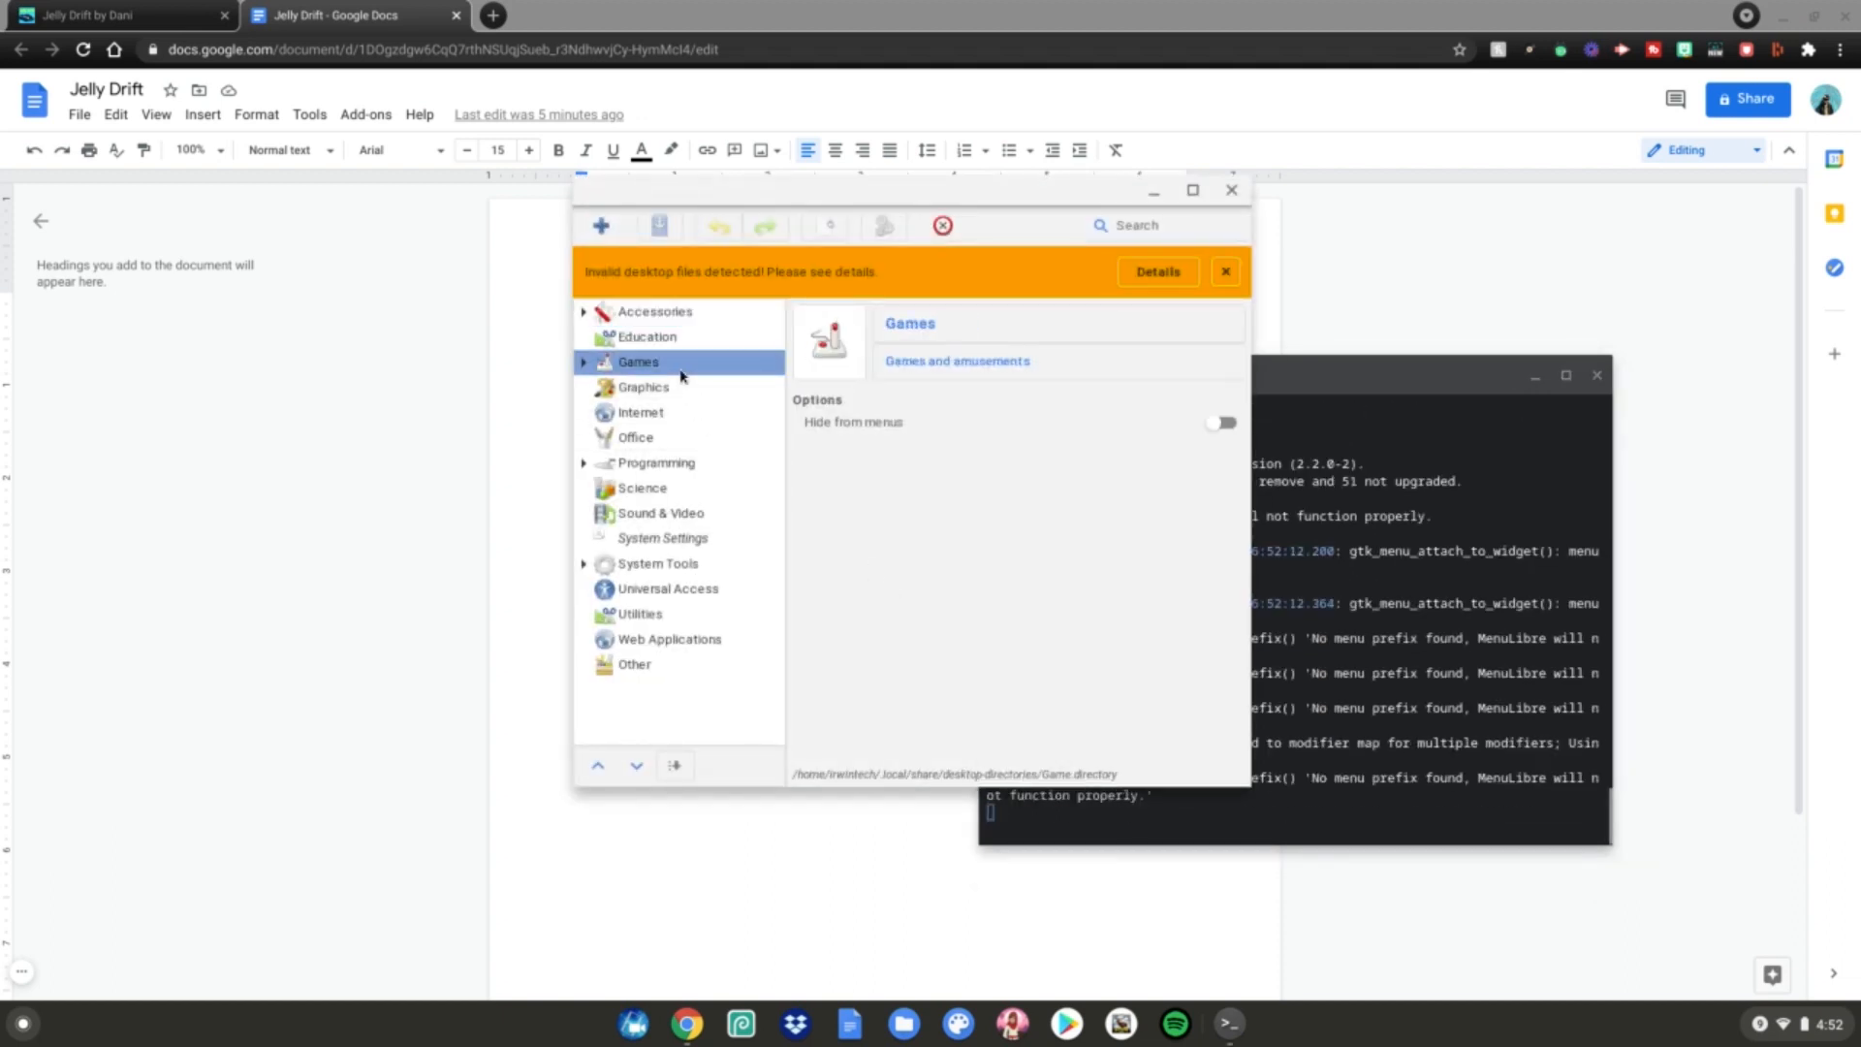
left_click(601, 225)
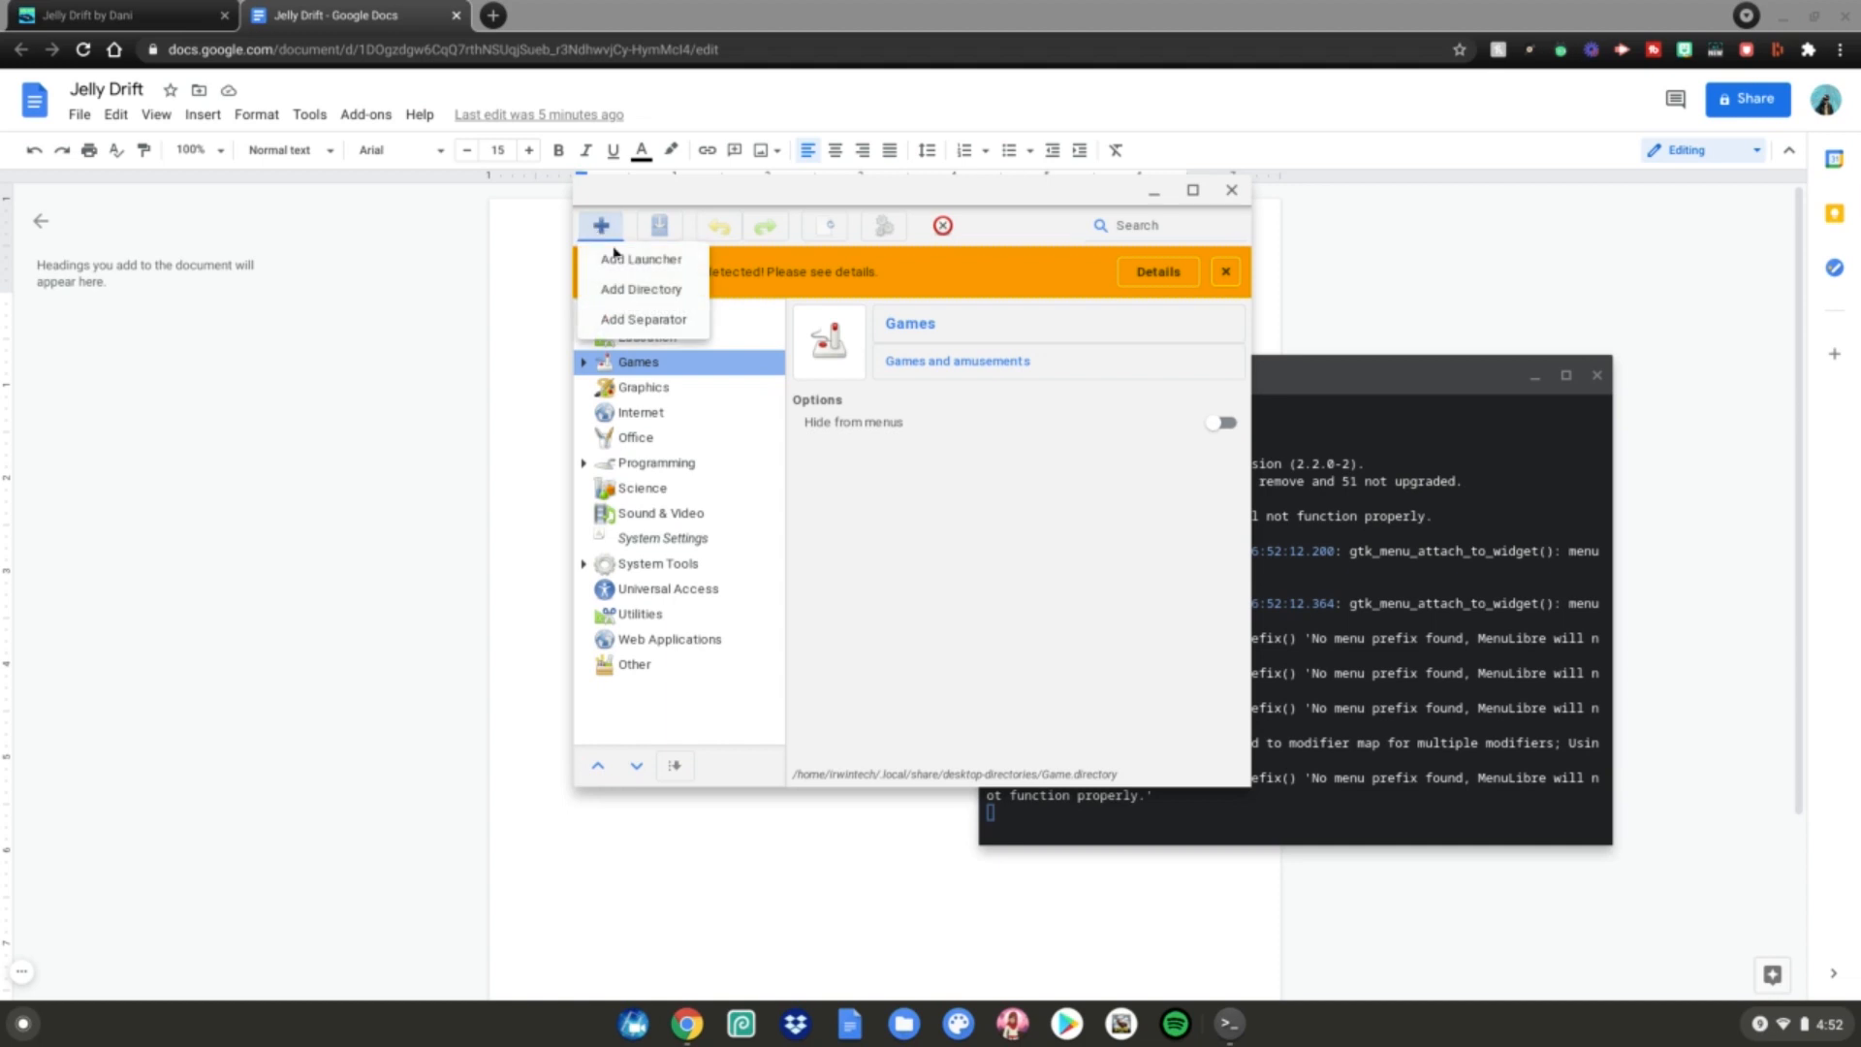
left_click(639, 258)
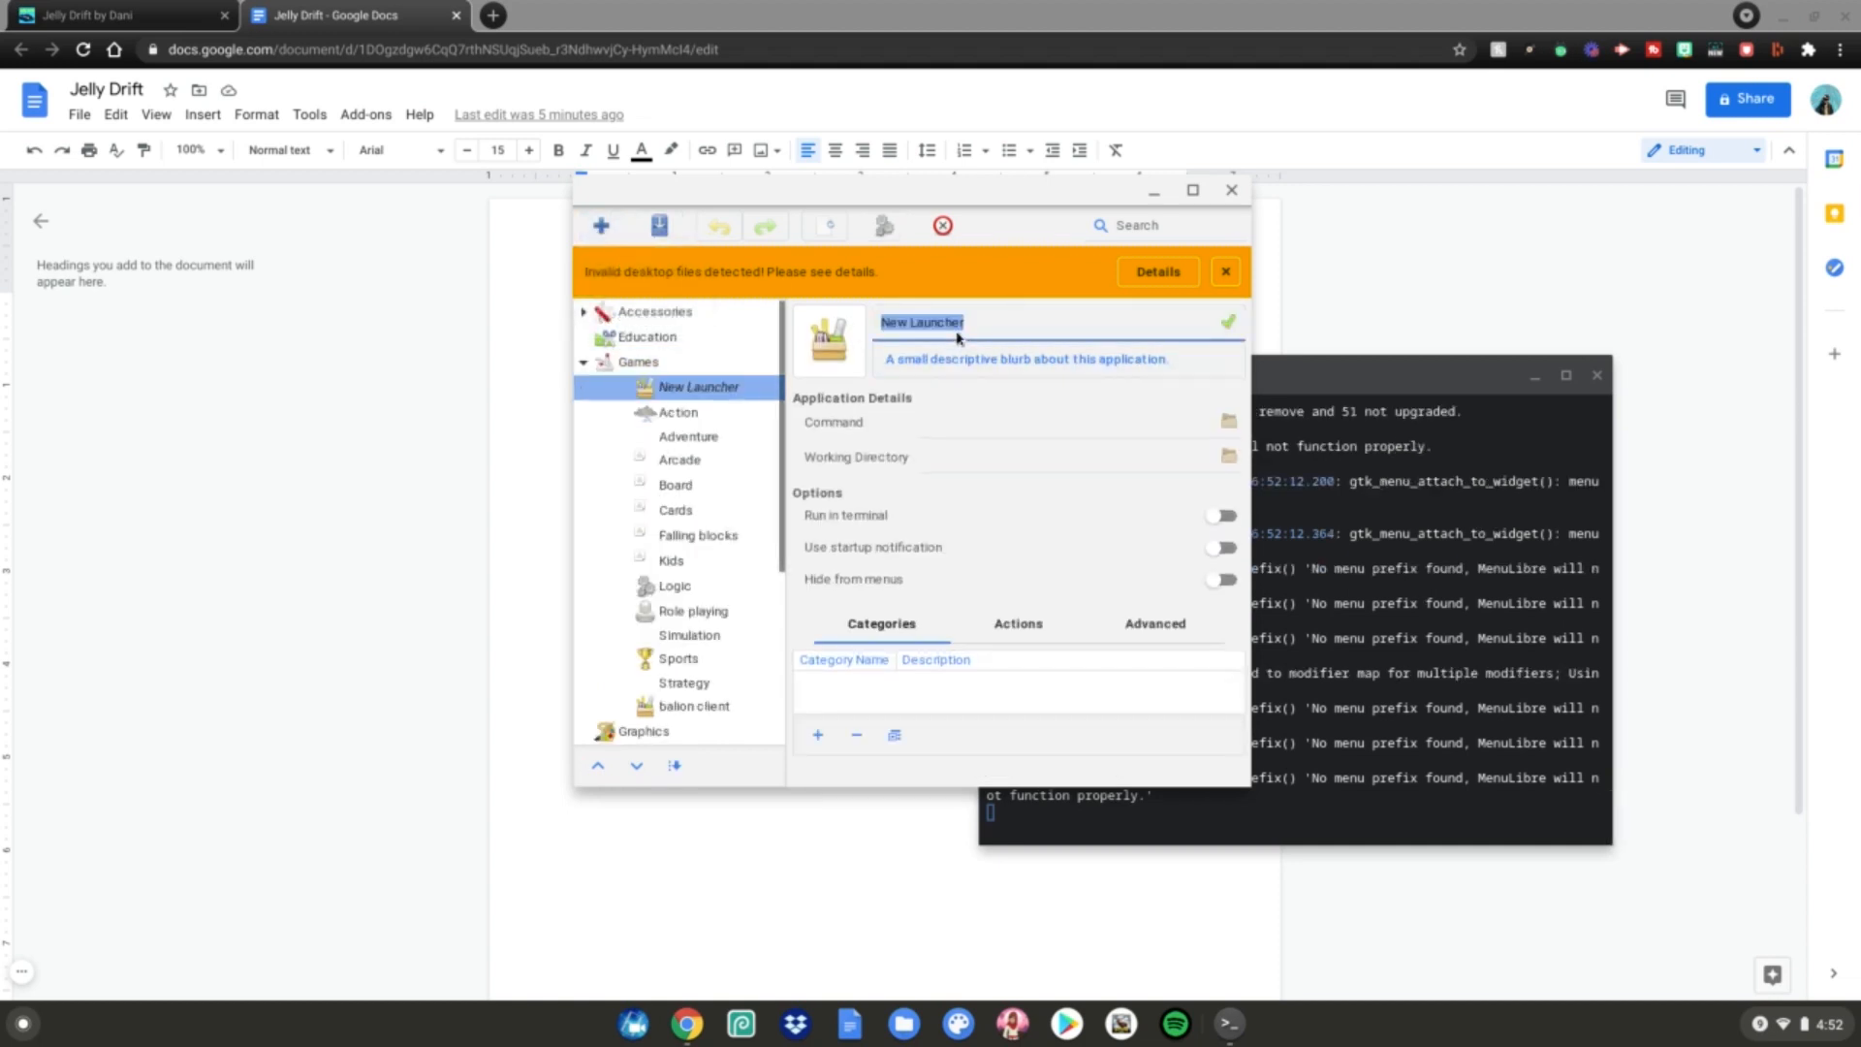
type("Jelly")
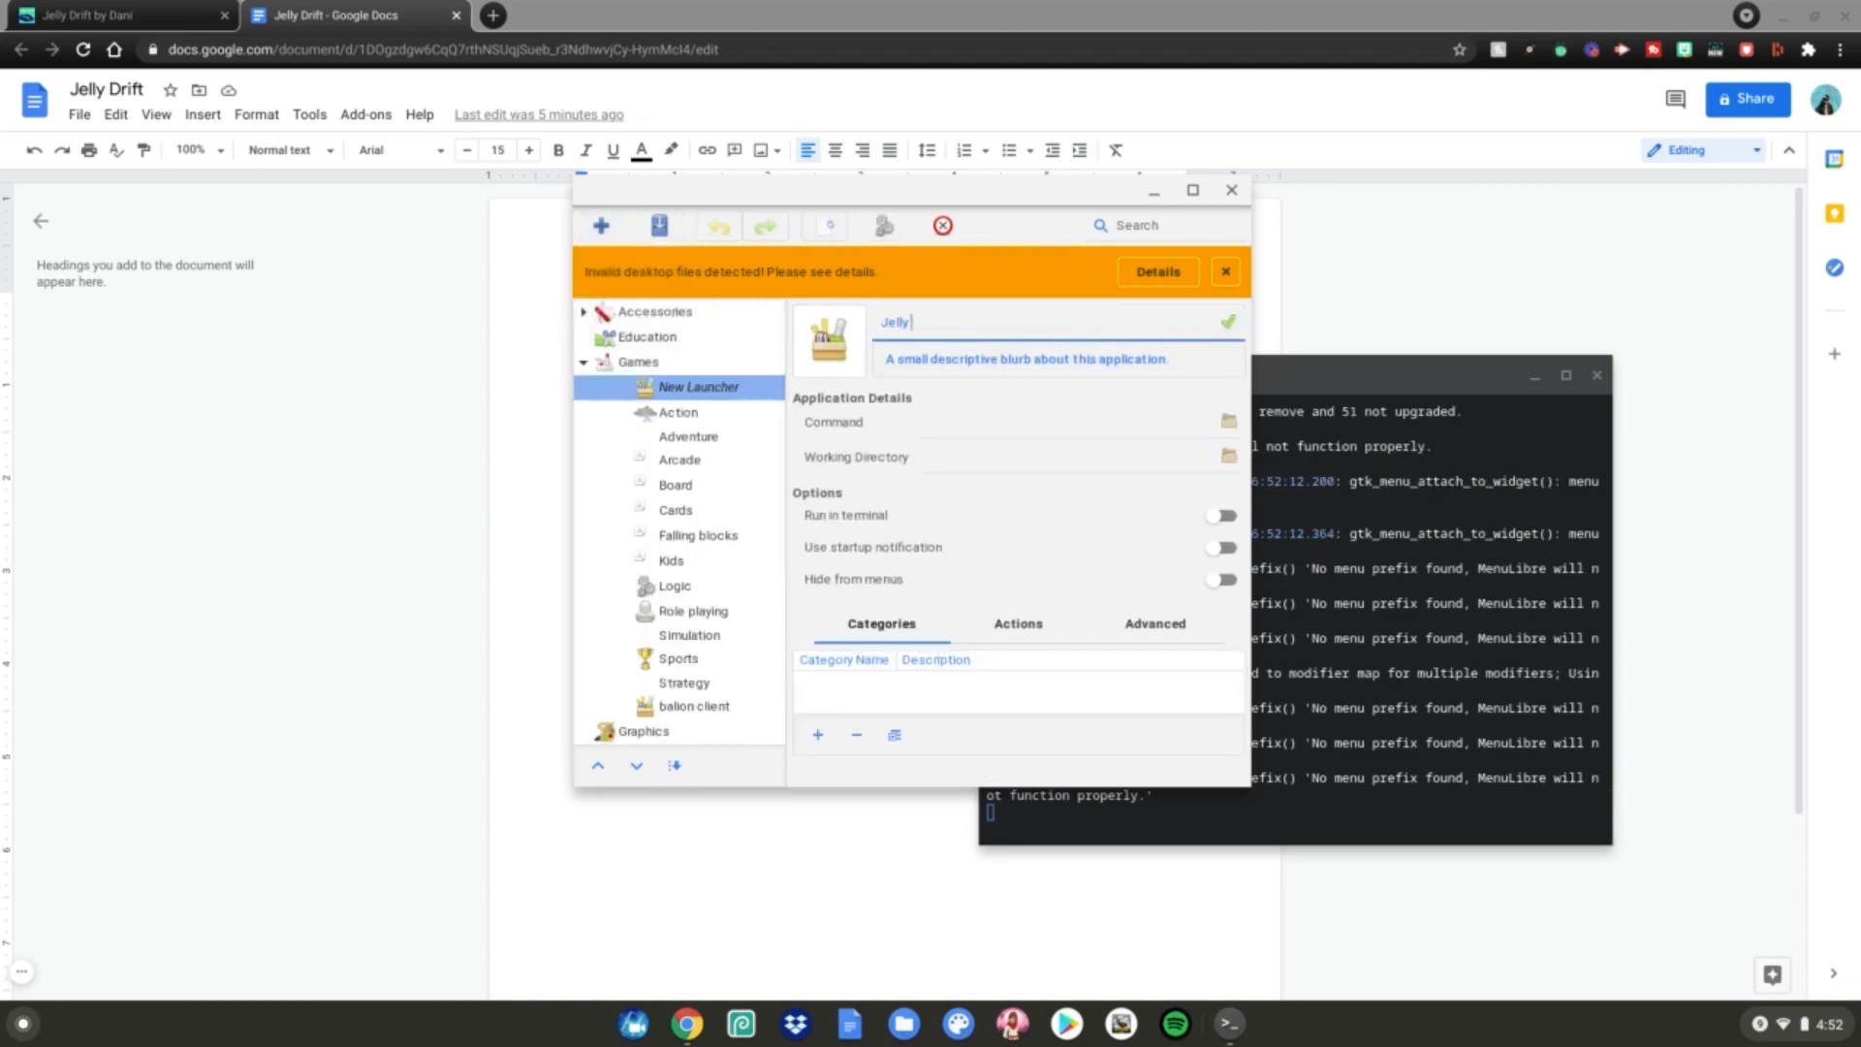
type("Drift")
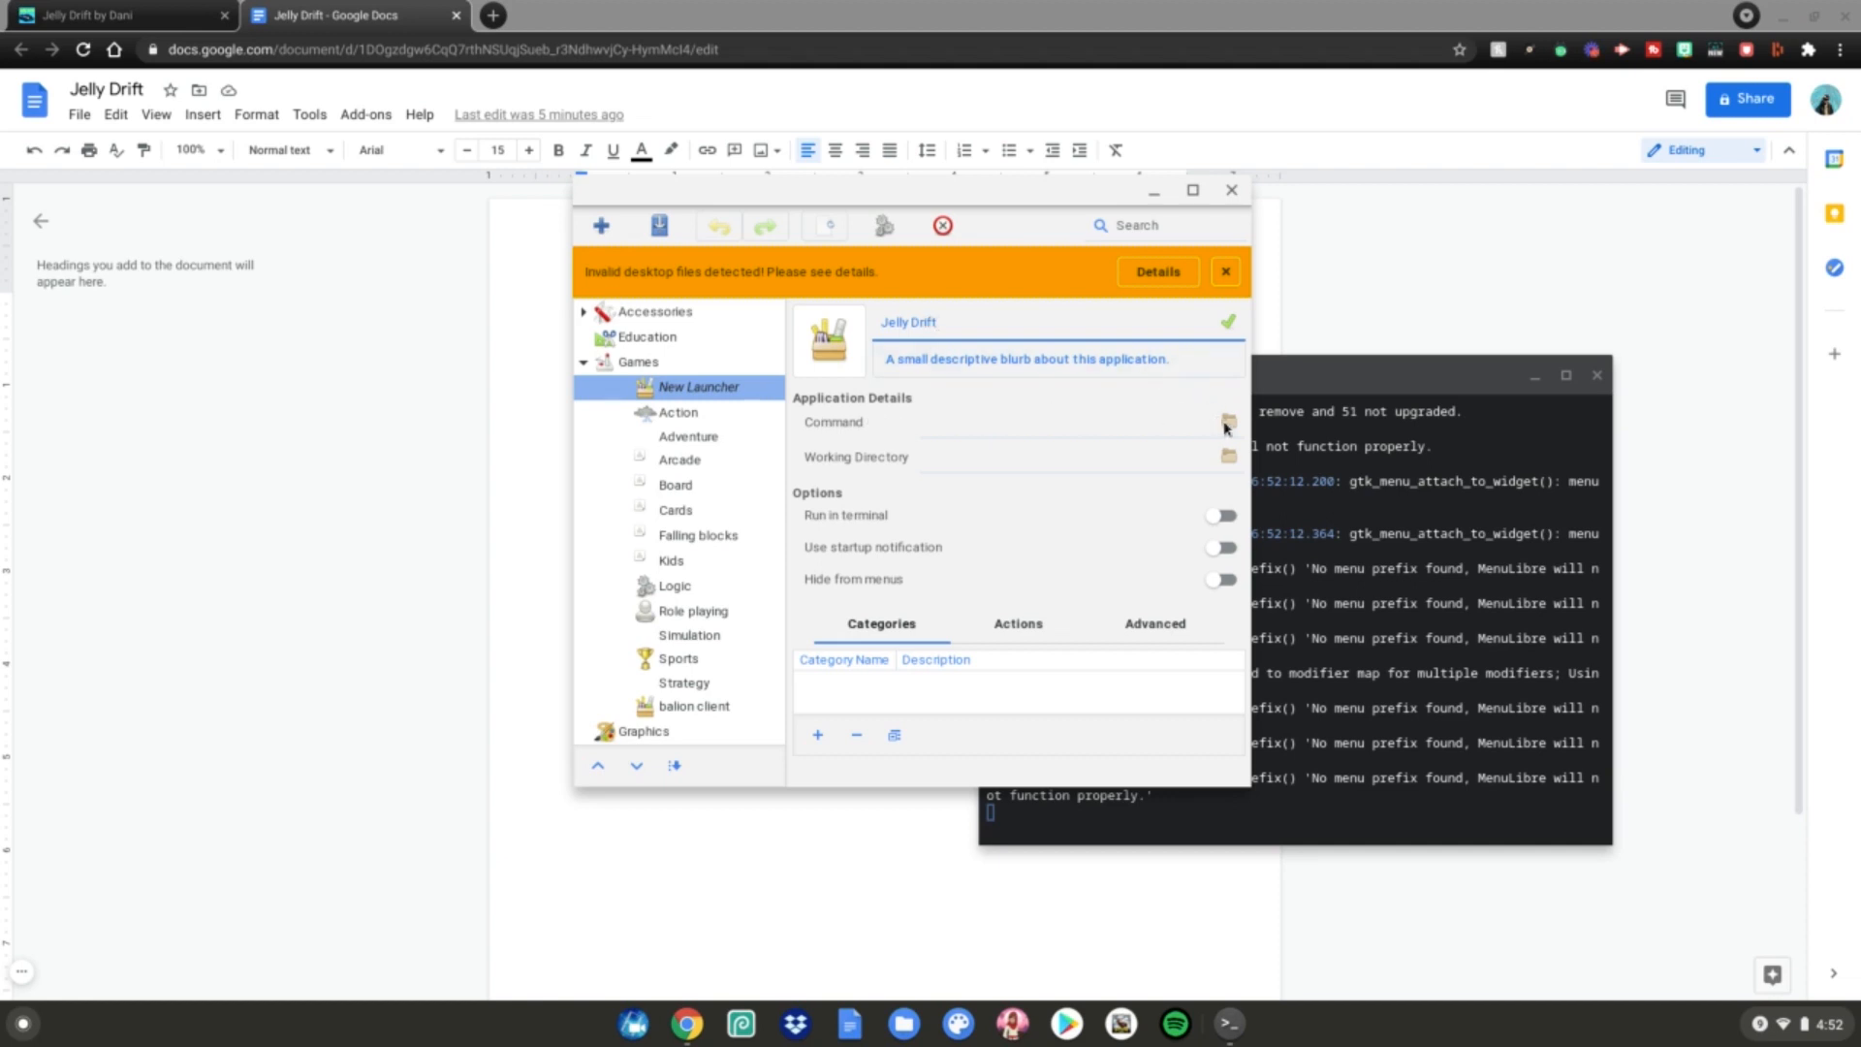
Set the launcher command to /home/irwintech/JellyDriftLinux.x86_64 via the file chooser.
left_click(1229, 425)
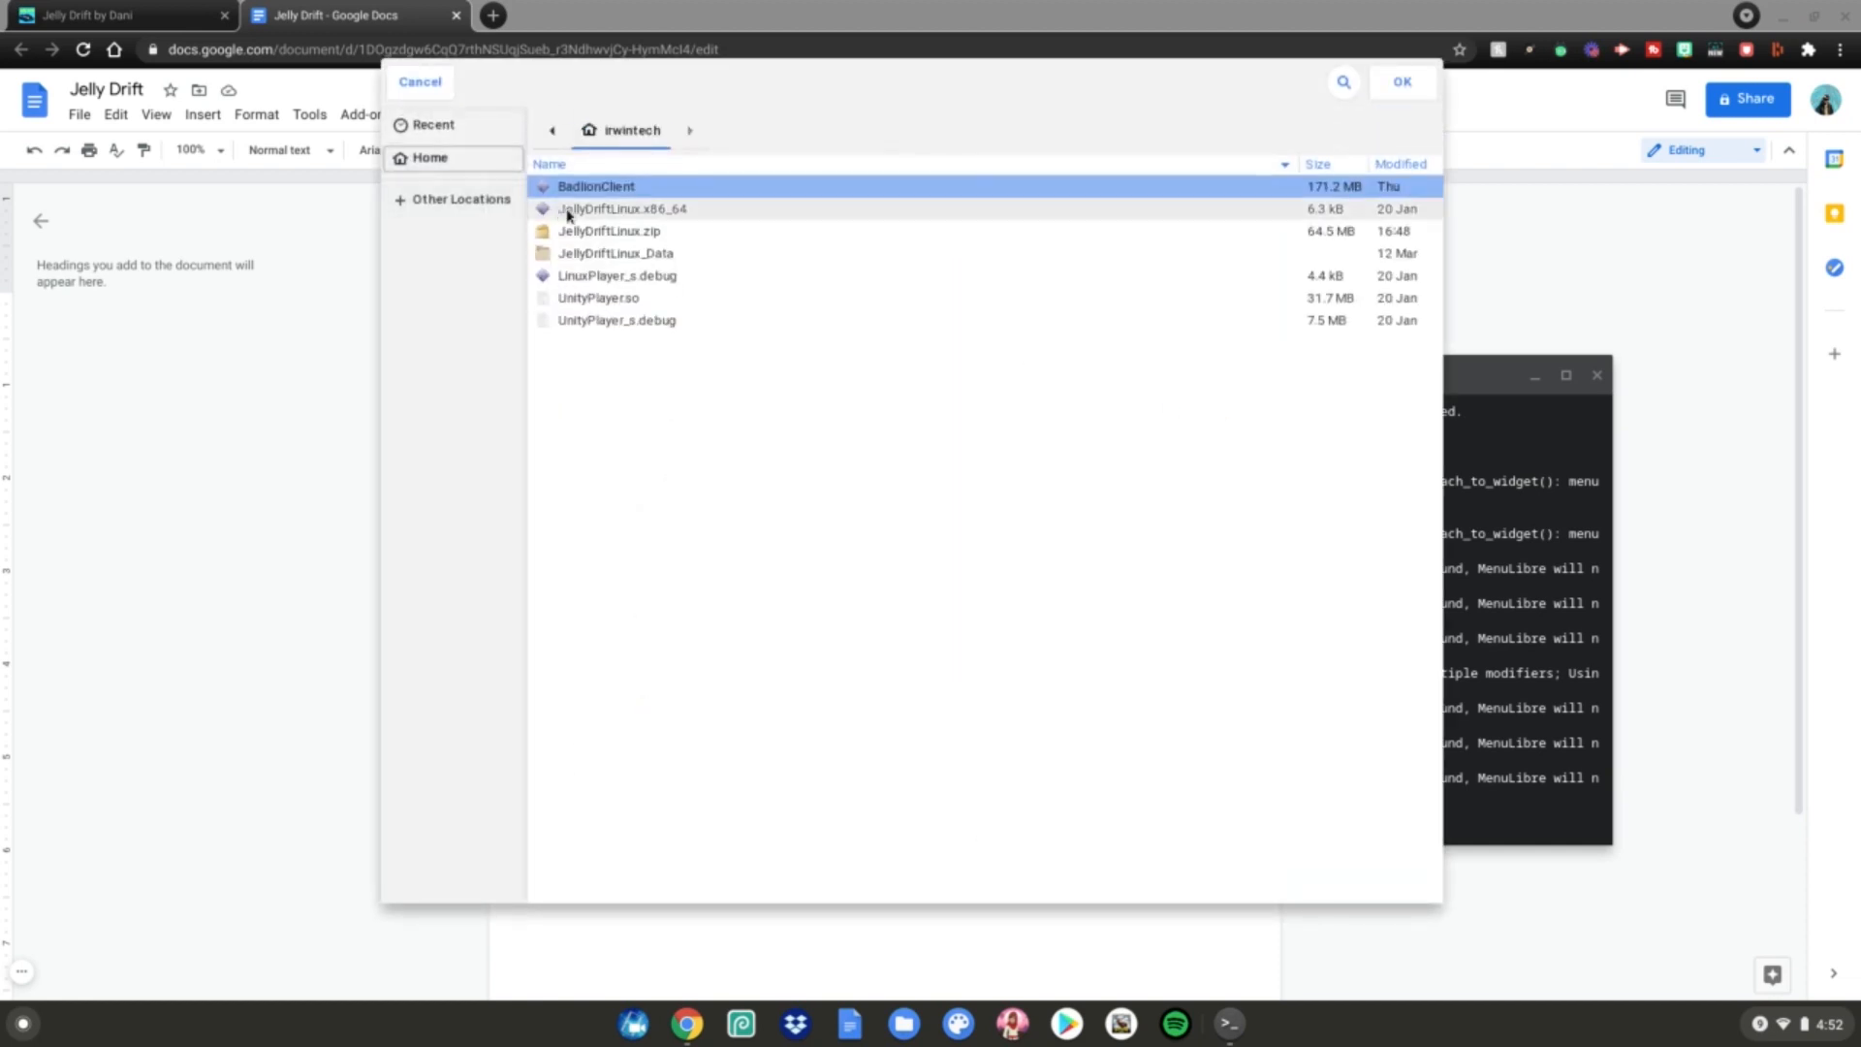
left_click(622, 209)
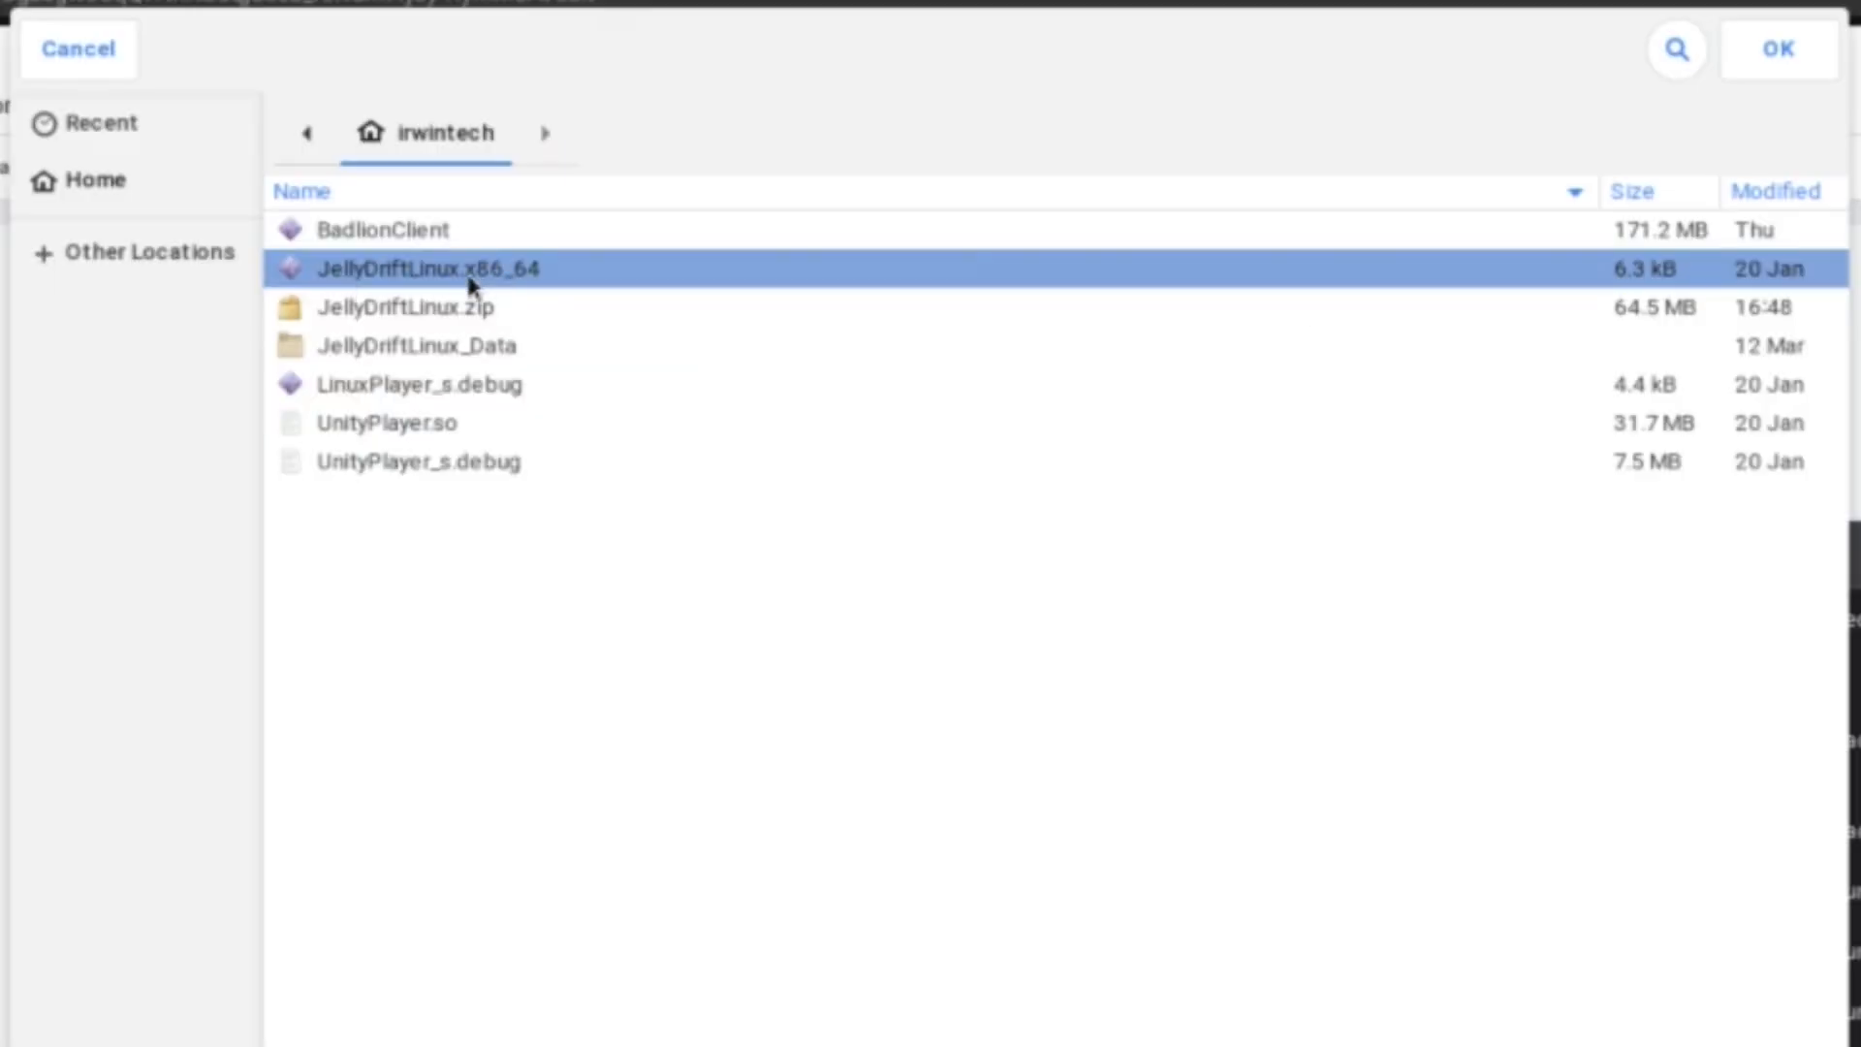
mouse_move(364, 280)
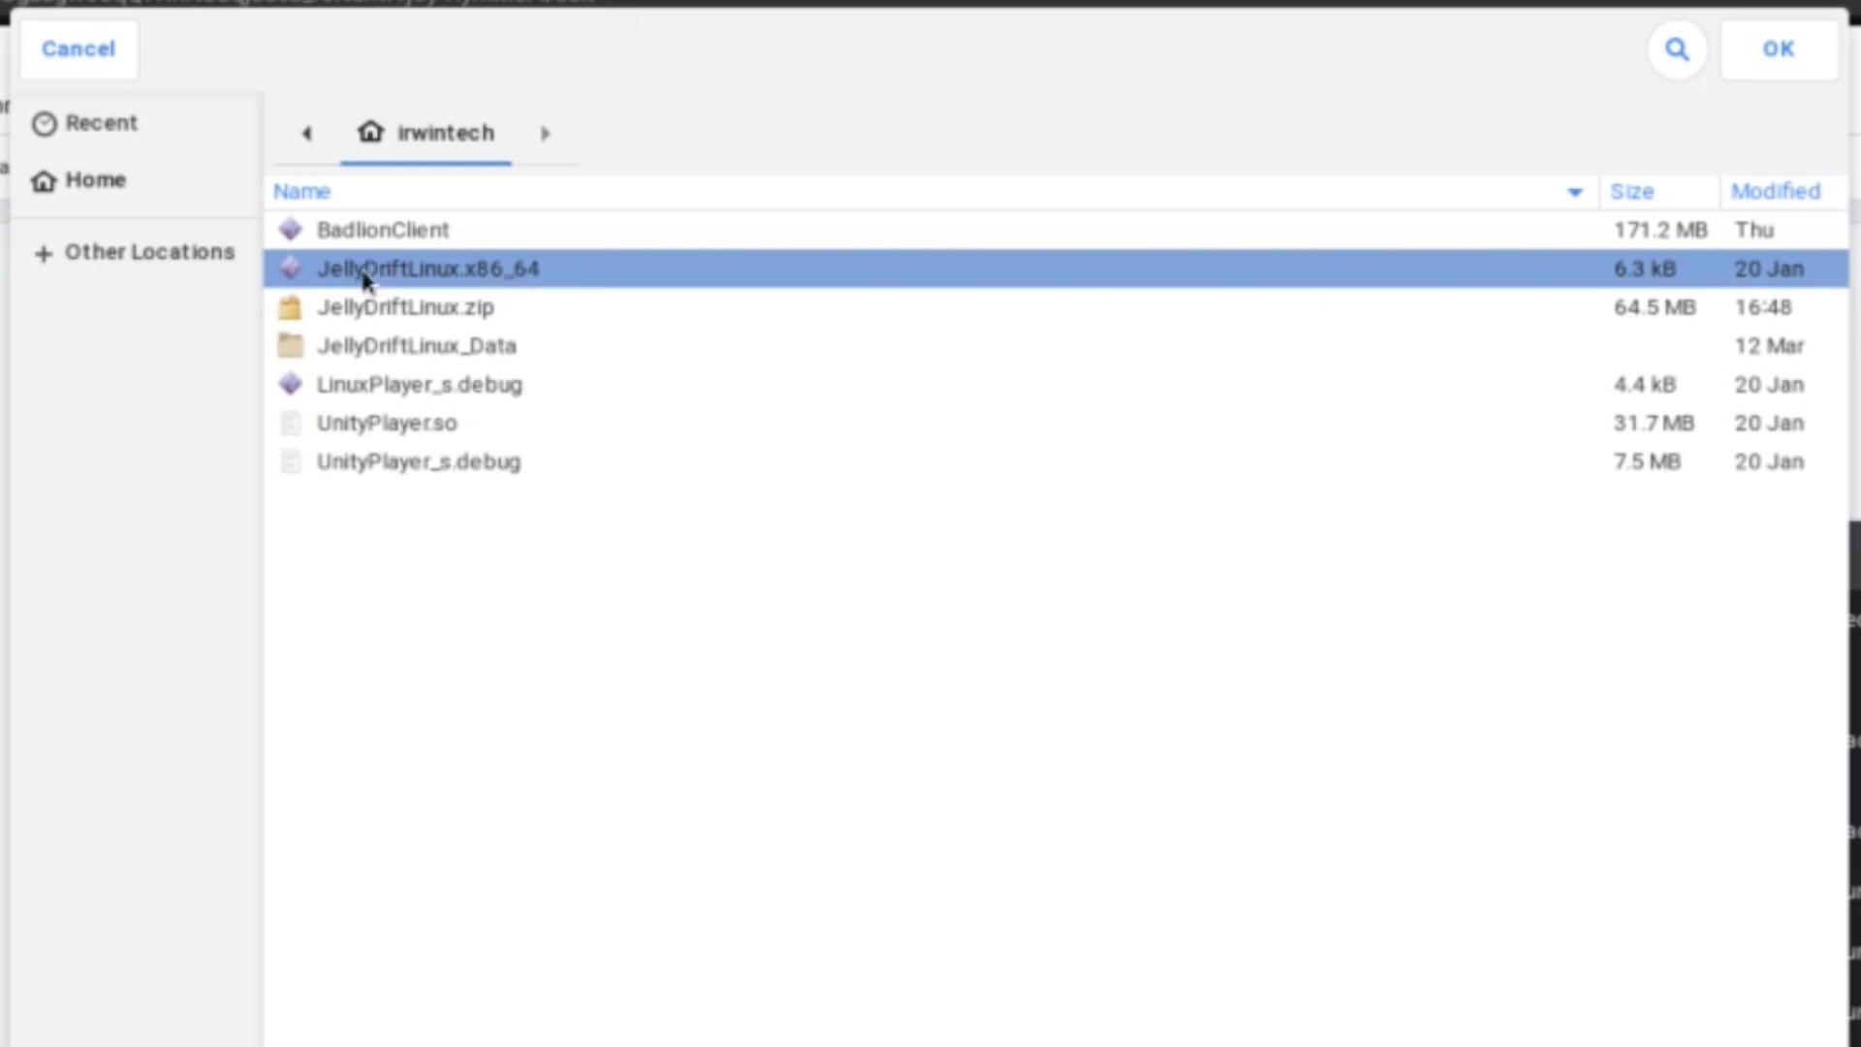
left_click(1778, 48)
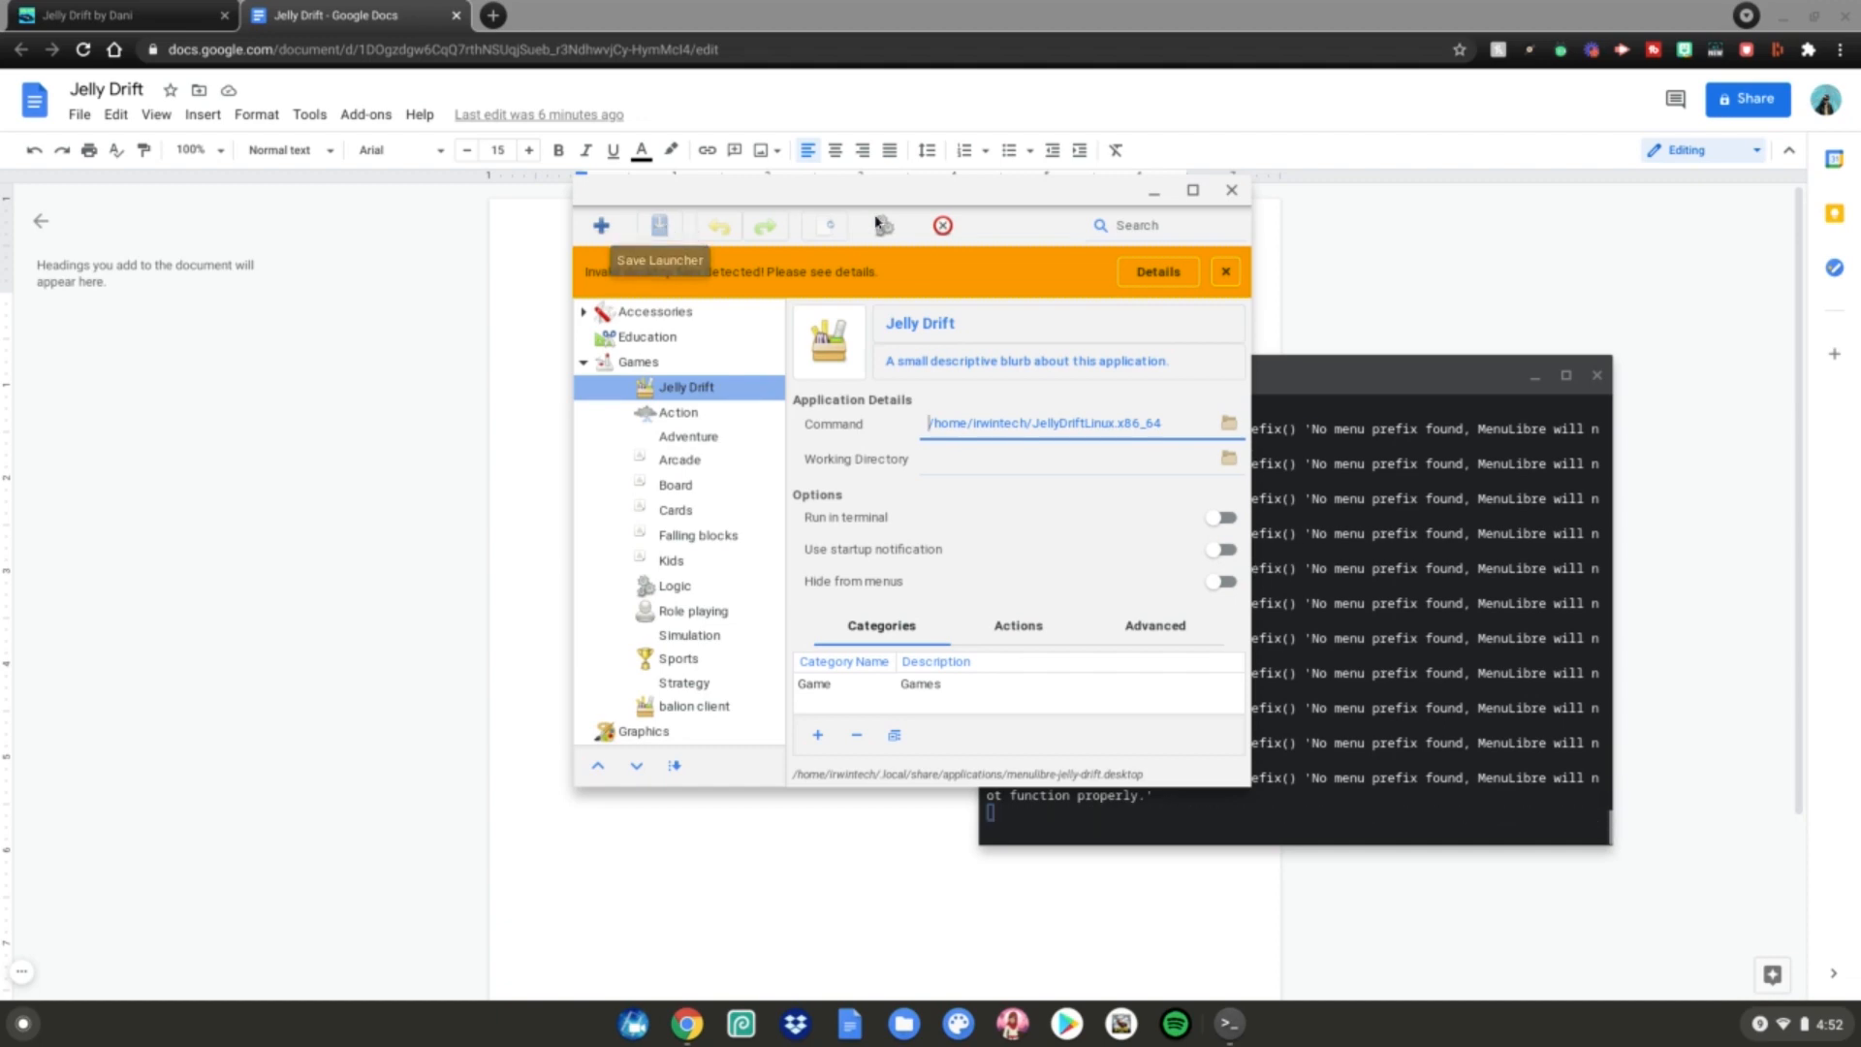
Save the Jelly Drift launcher, hide the terminal and return to the Google Docs notes.
left_click(1229, 190)
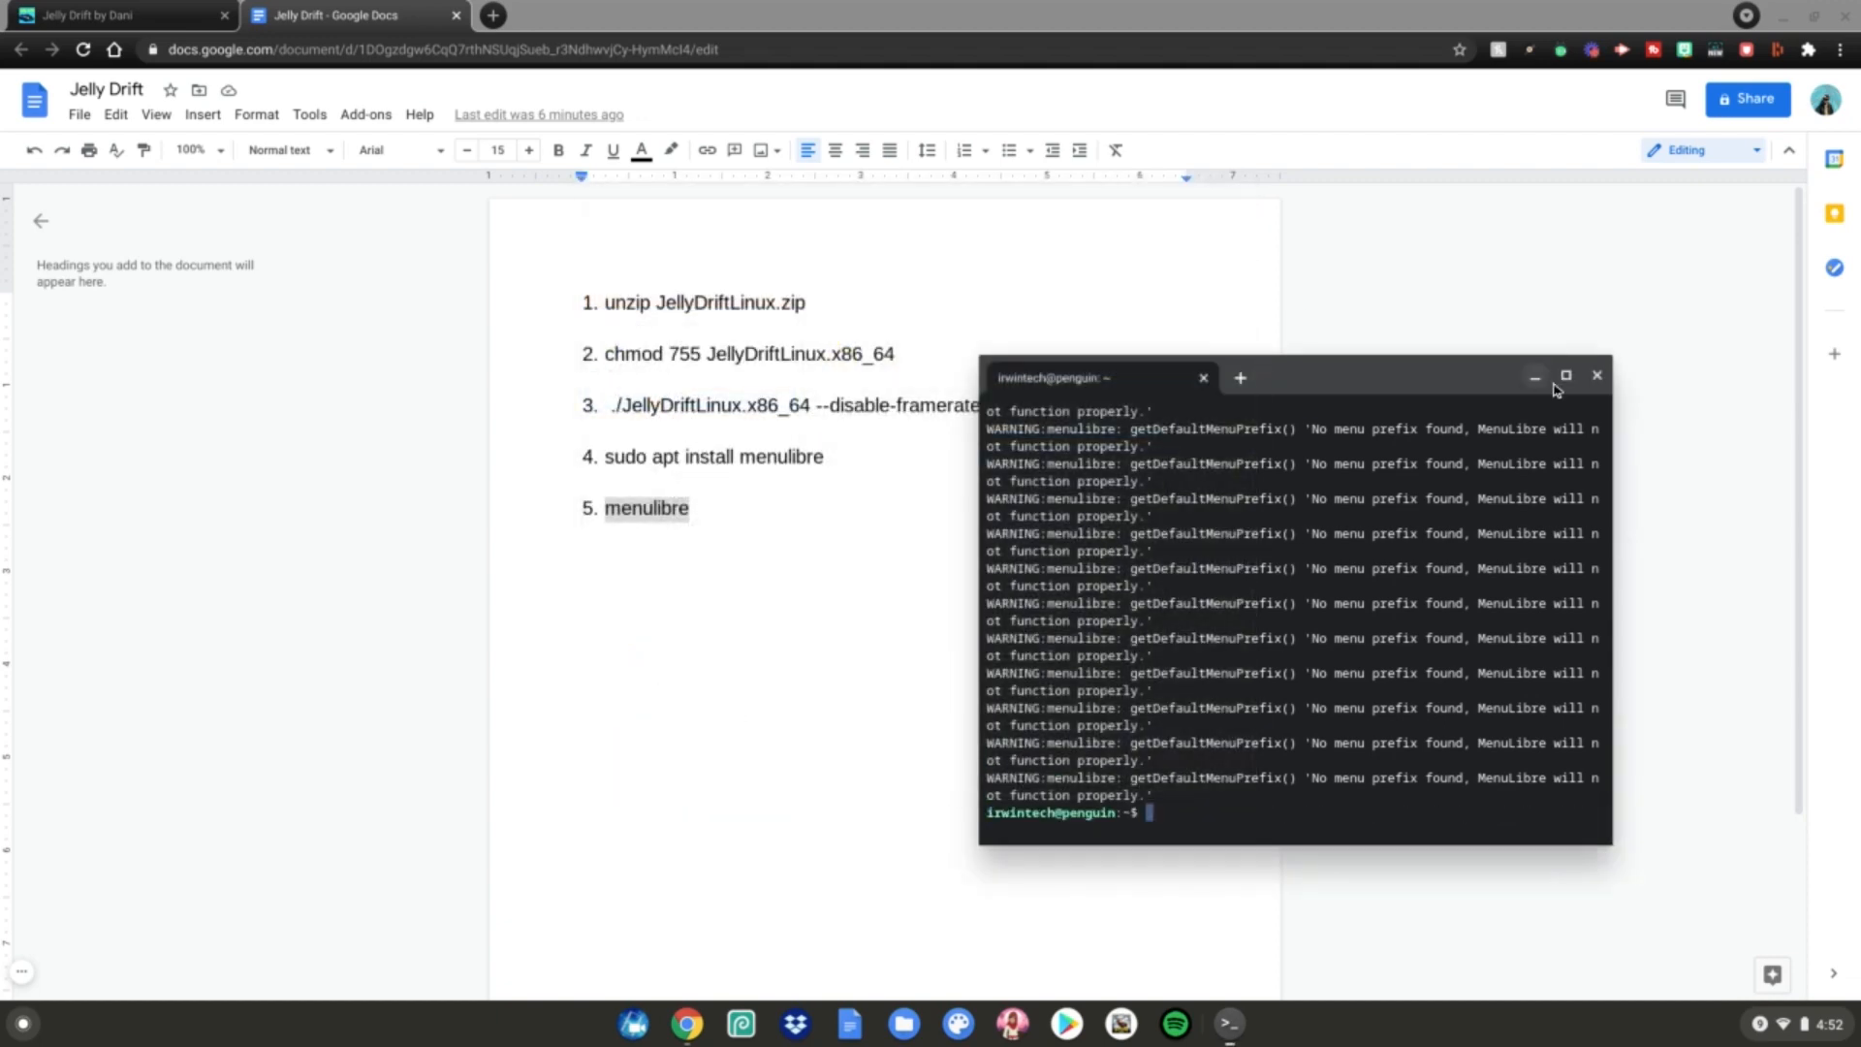
left_click(1595, 375)
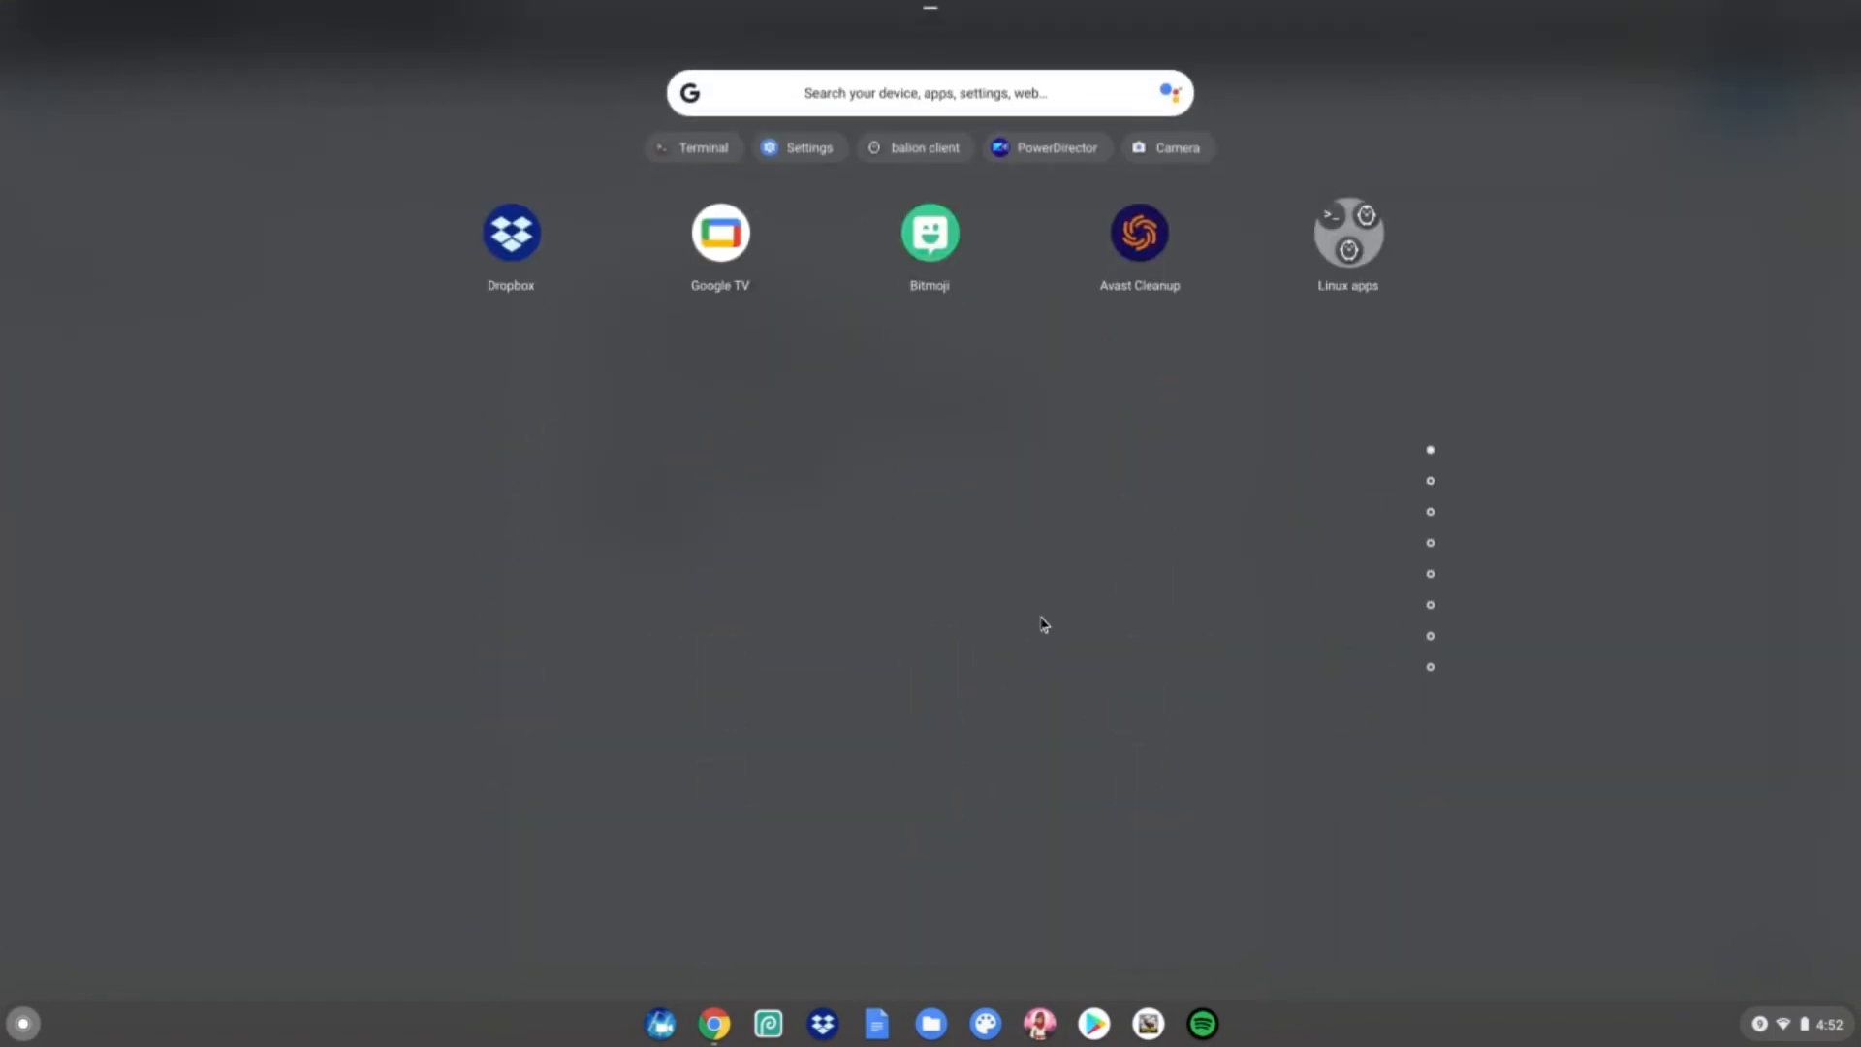
left_click(1347, 233)
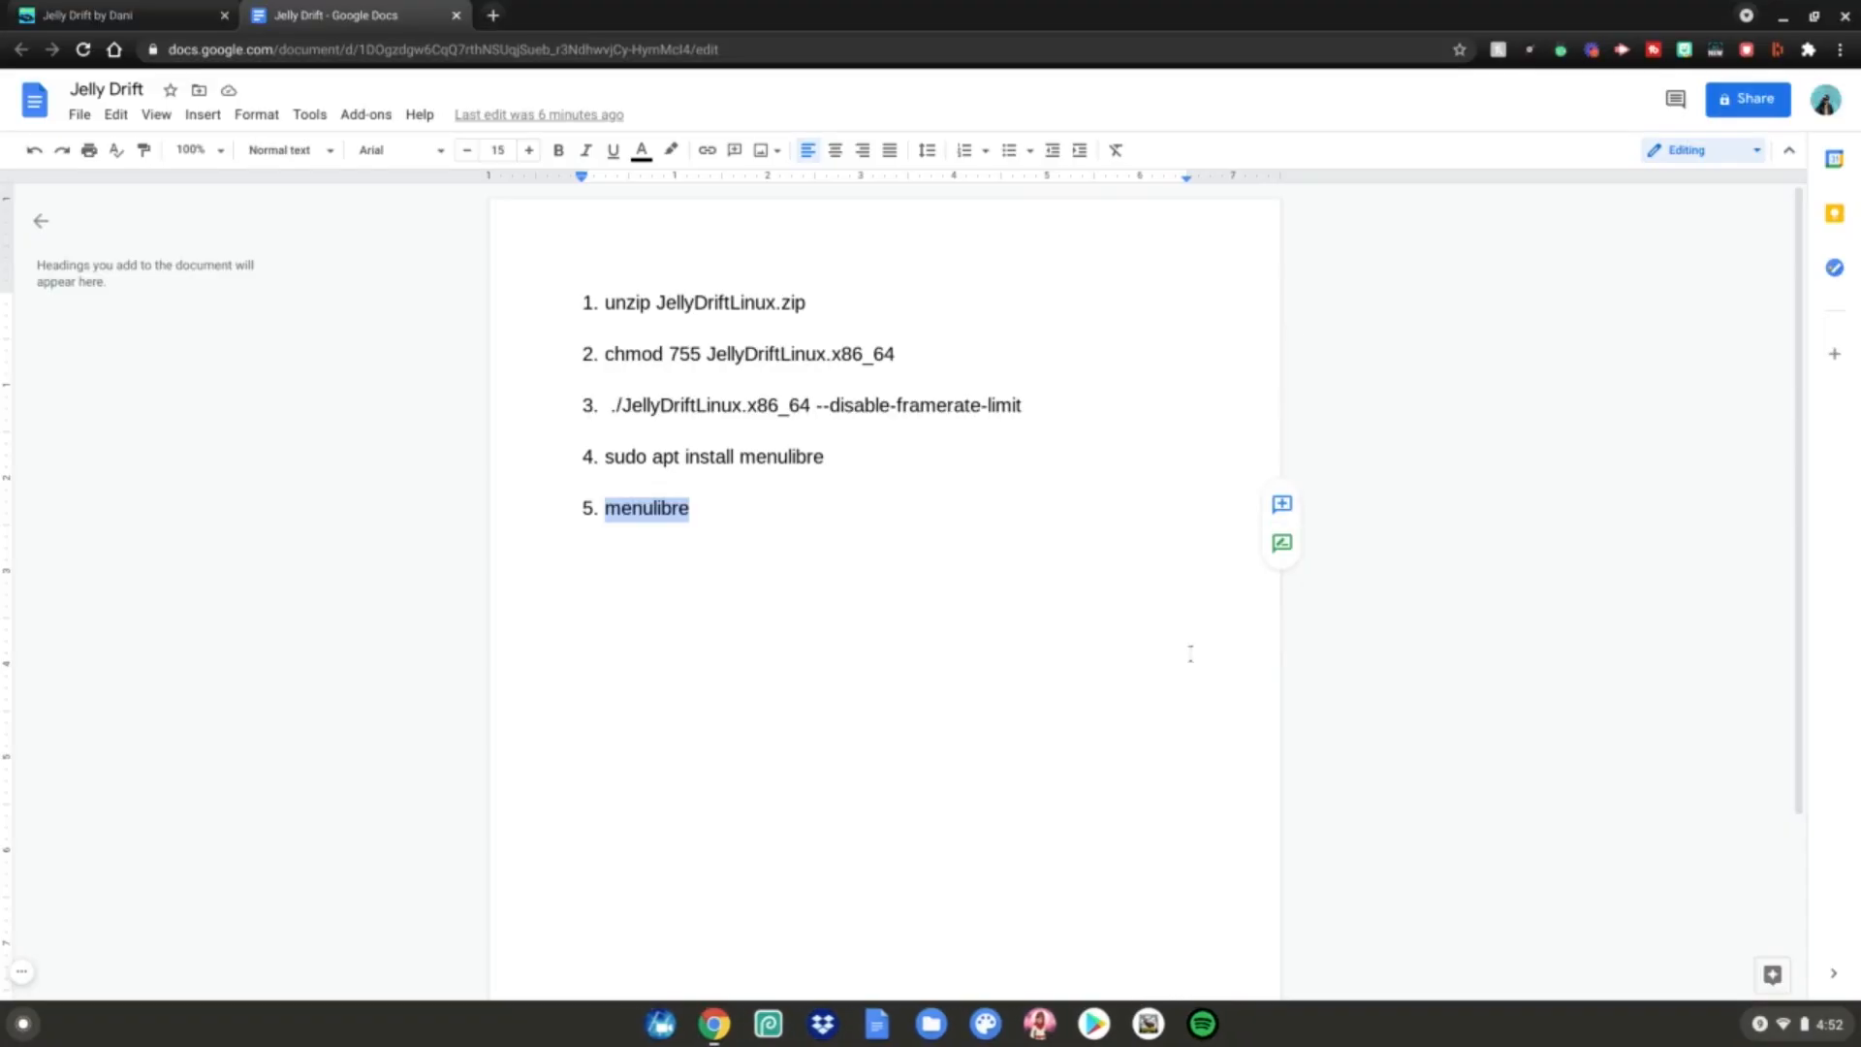
mouse_move(1101, 824)
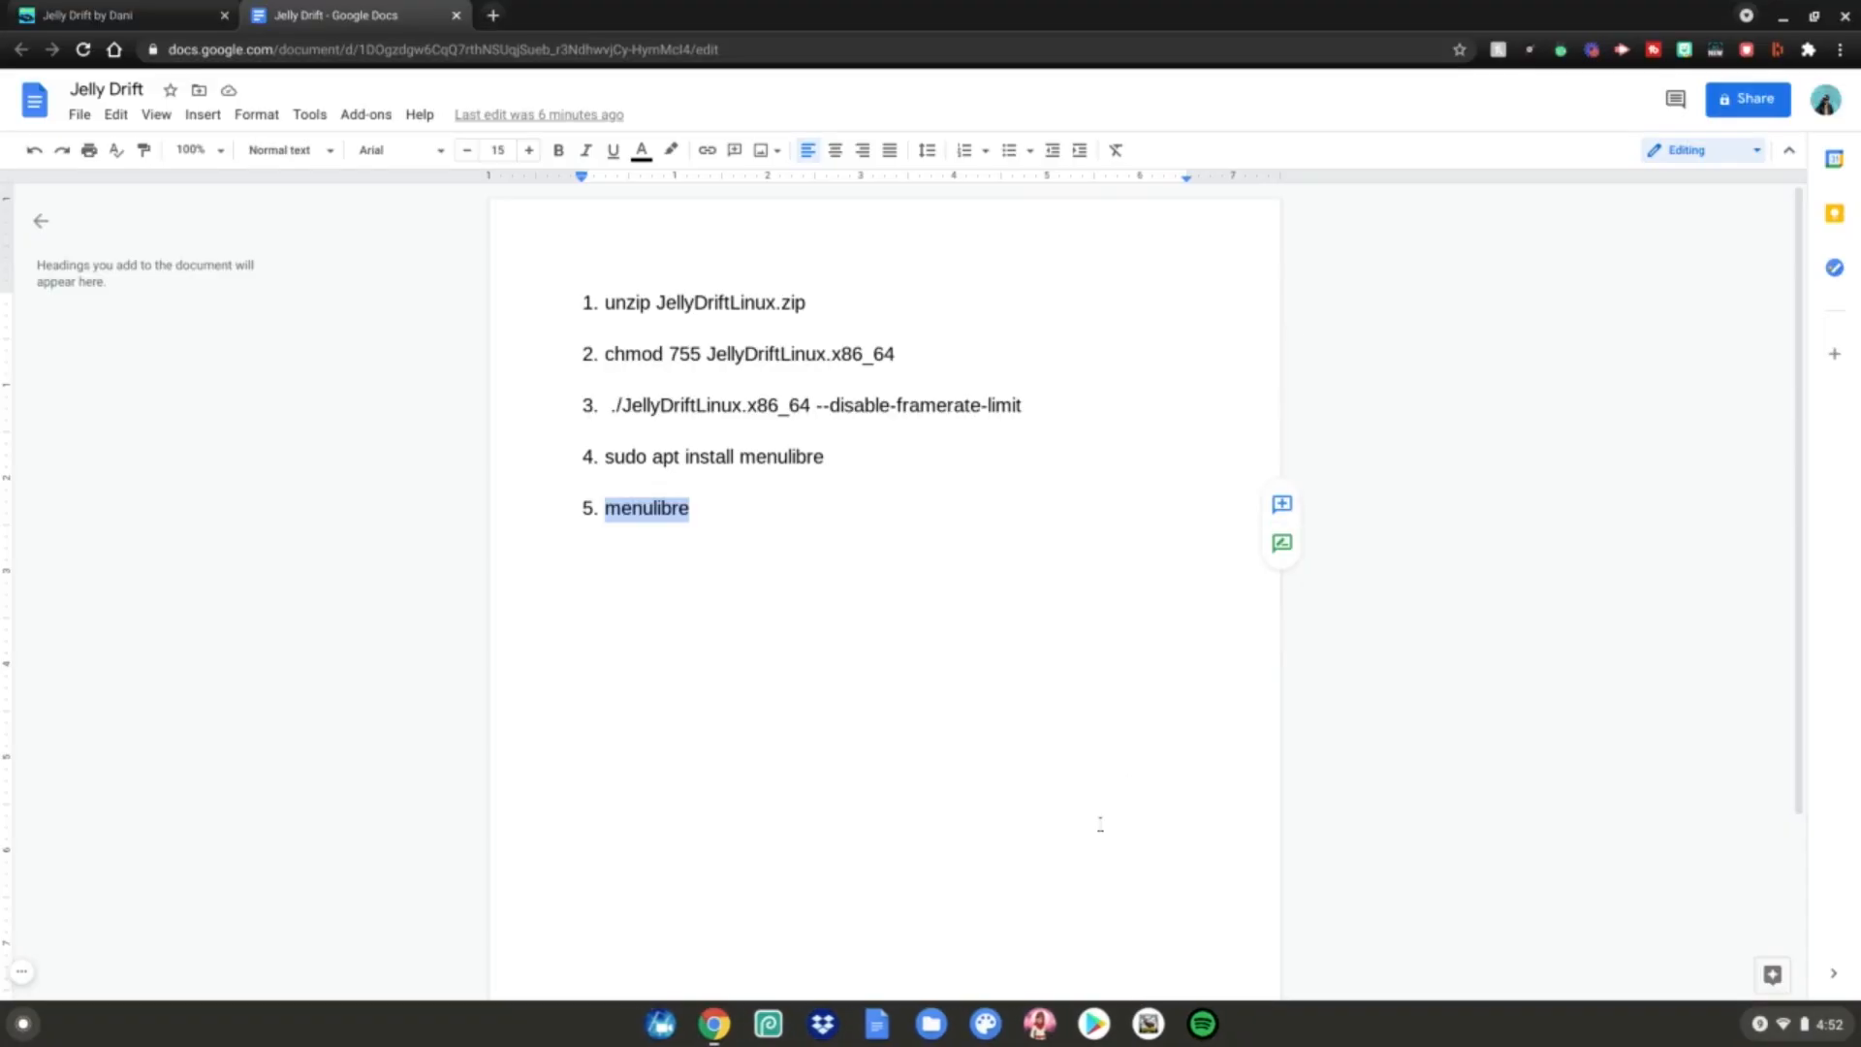
mouse_move(901, 933)
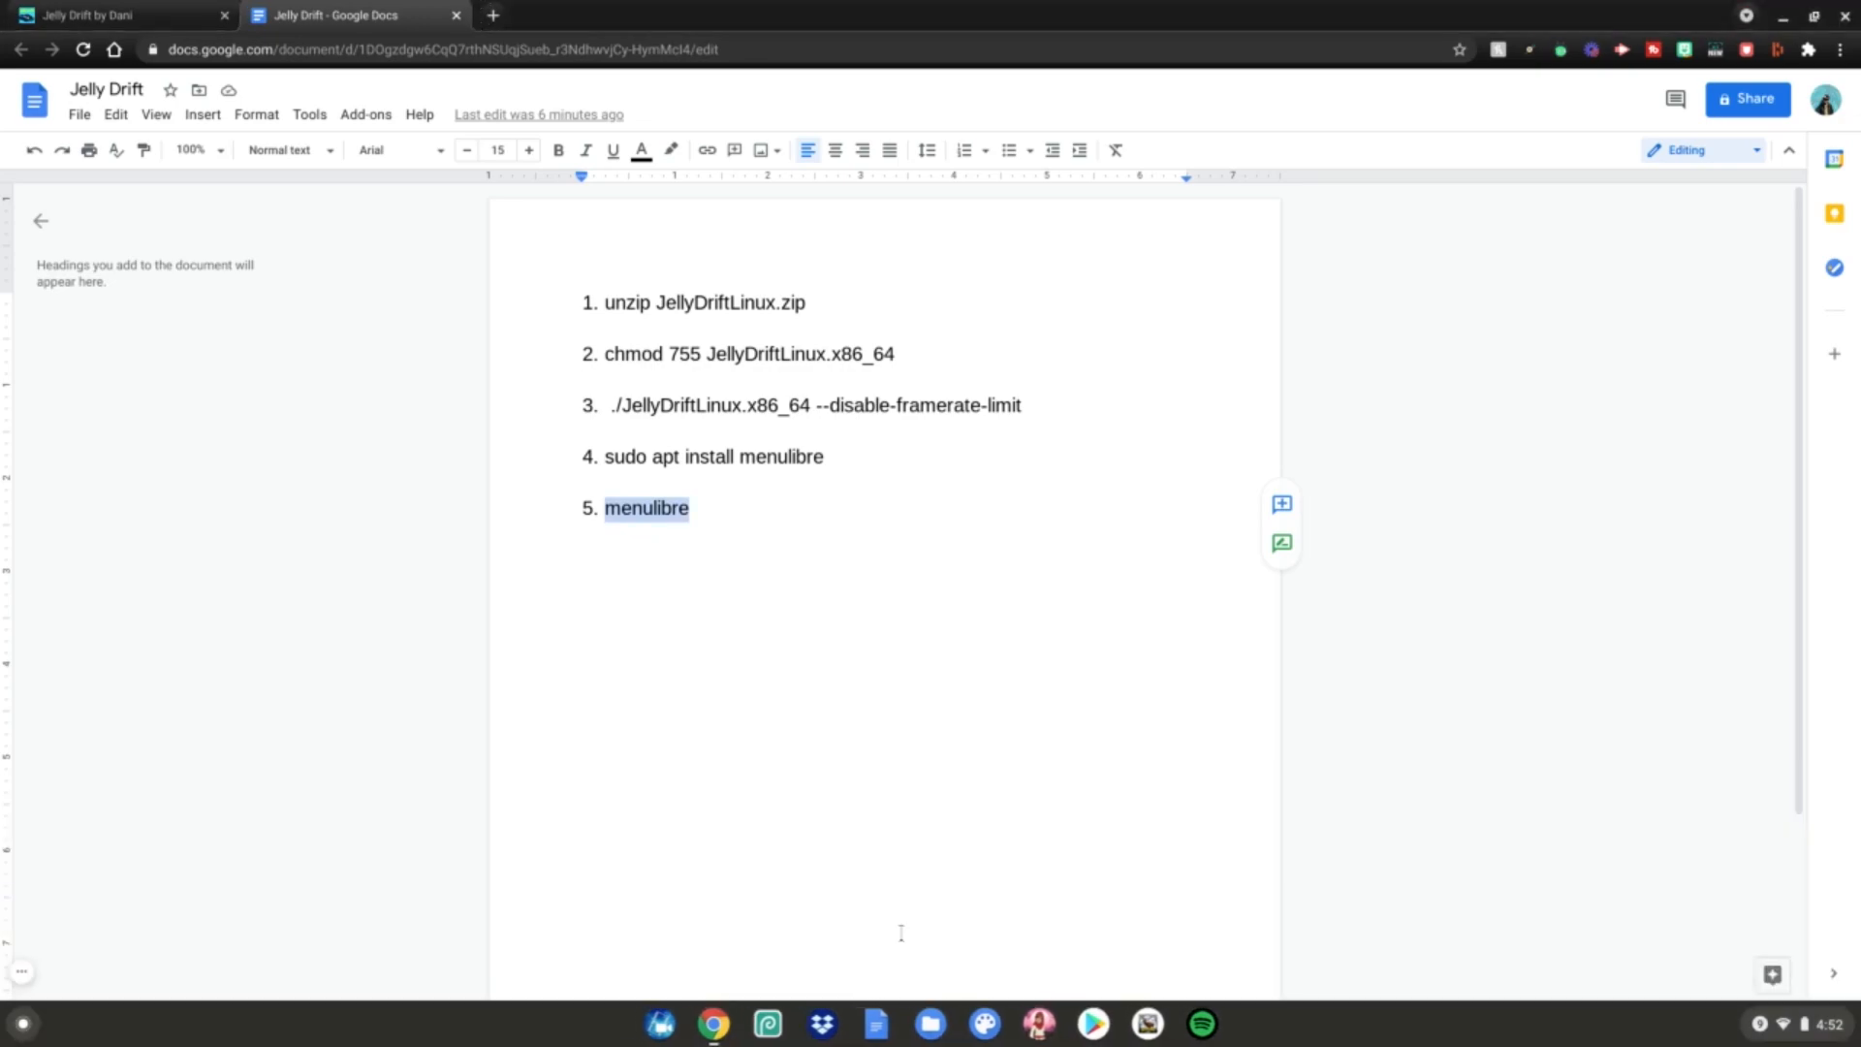